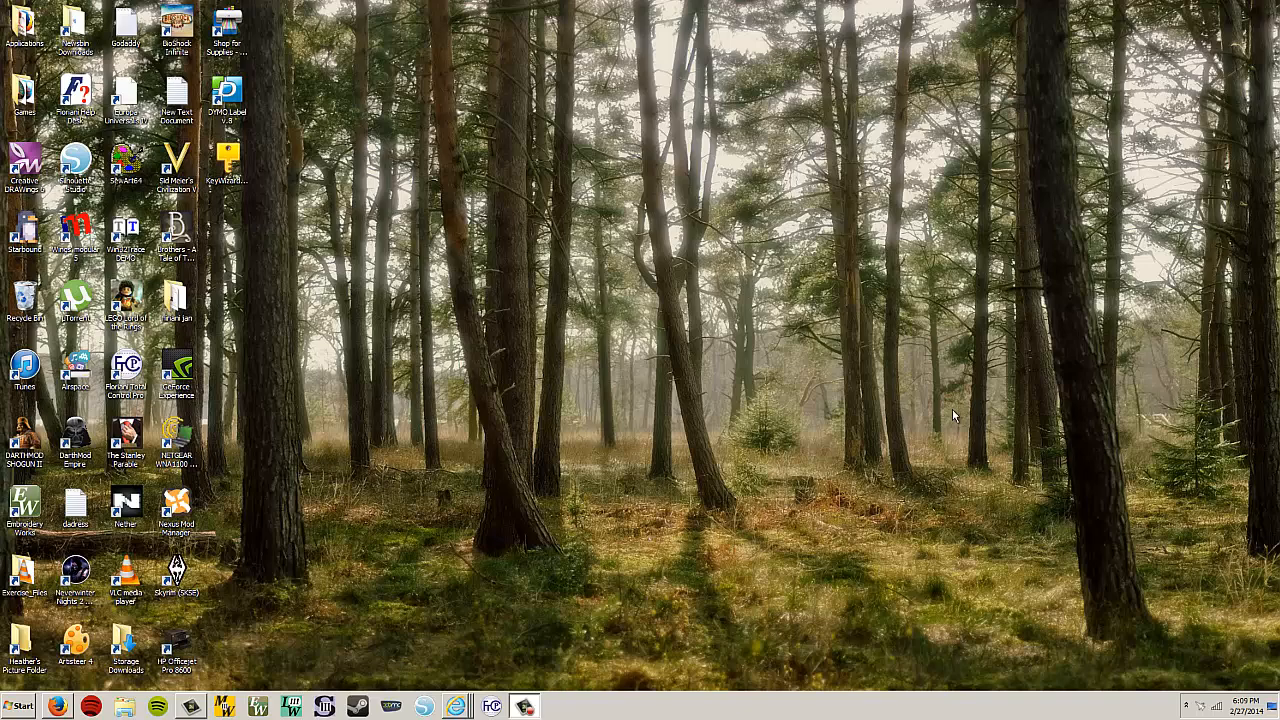
mouse_move(272, 424)
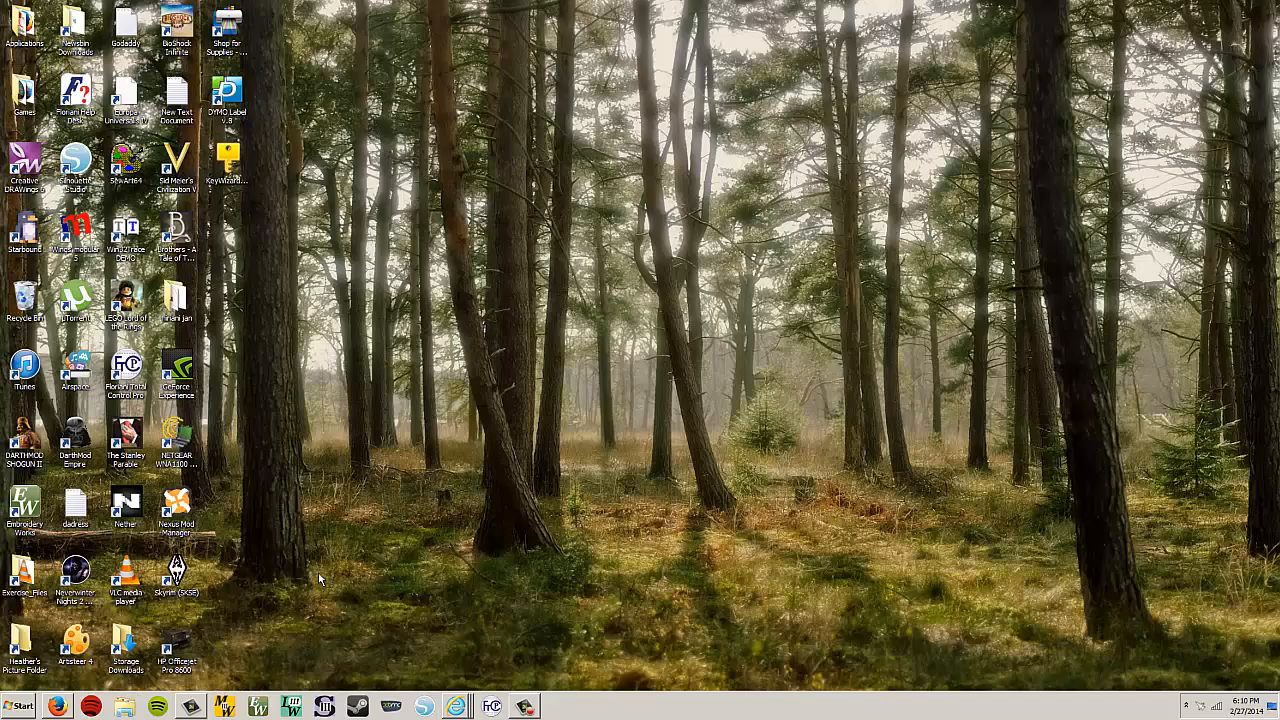
mouse_move(492, 628)
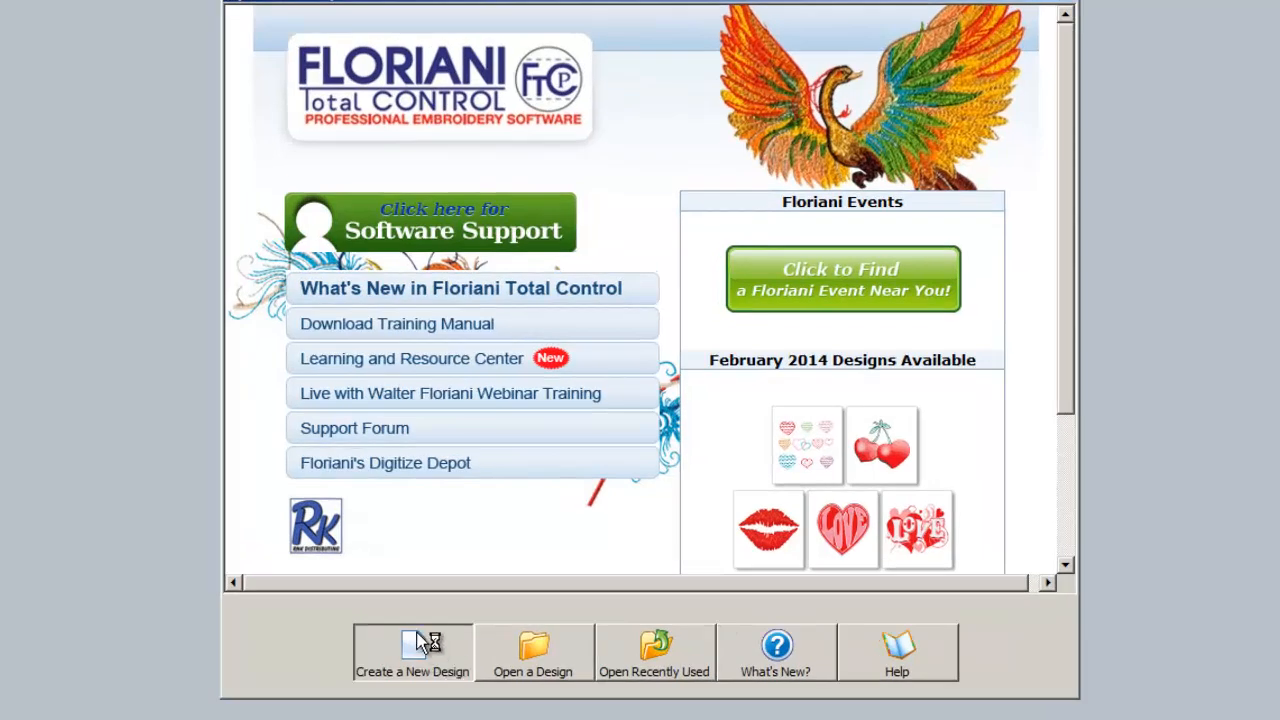
- Start a new blank embroidery design from the welcome screen
left_click(412, 644)
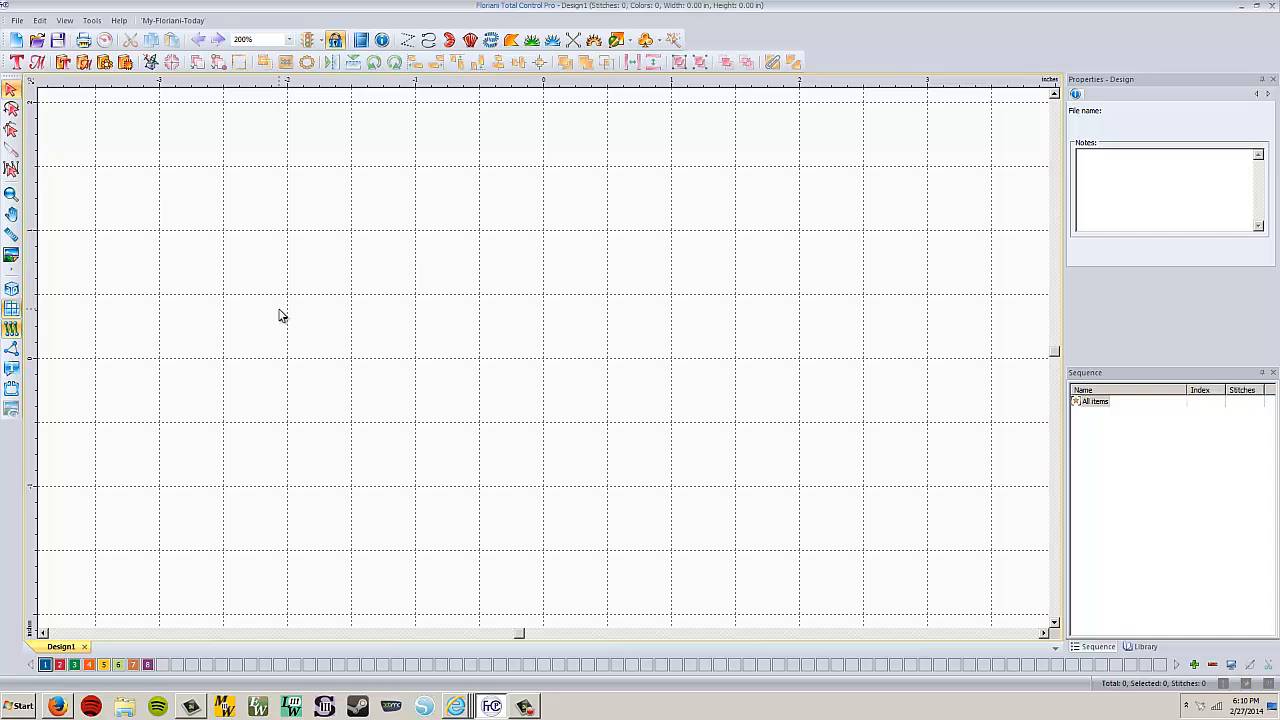
mouse_move(276, 290)
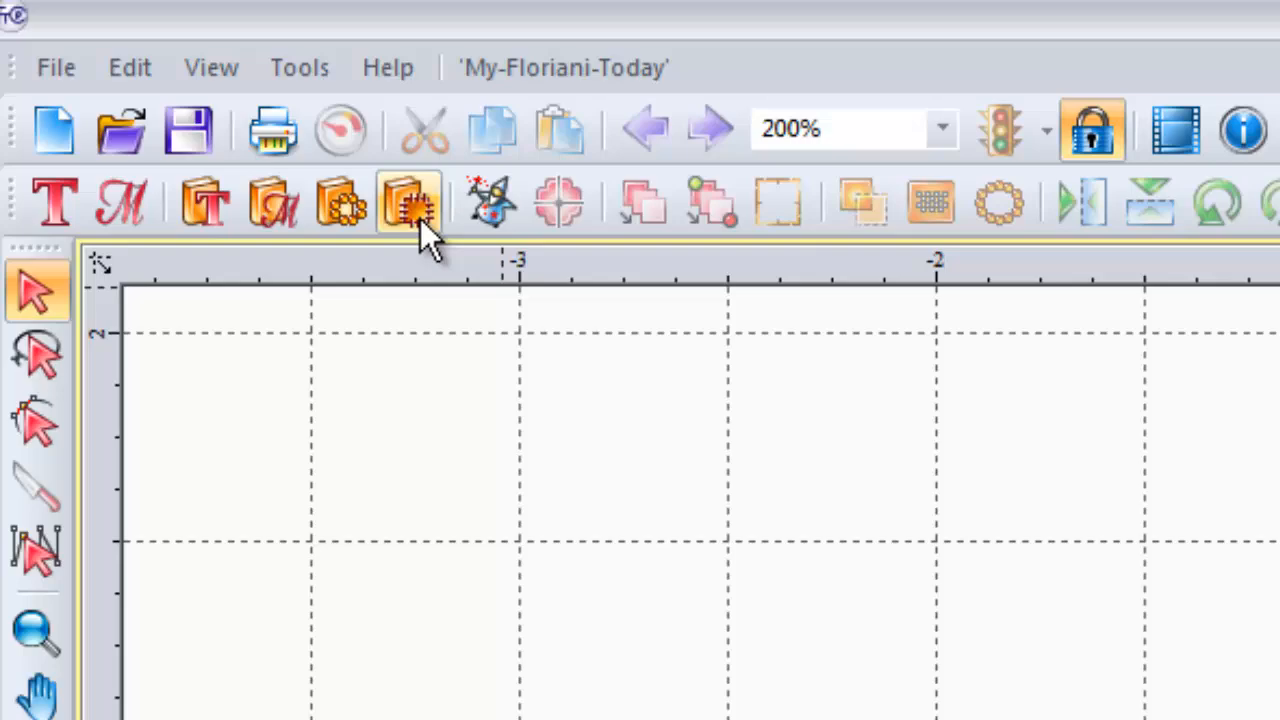
mouse_move(410, 204)
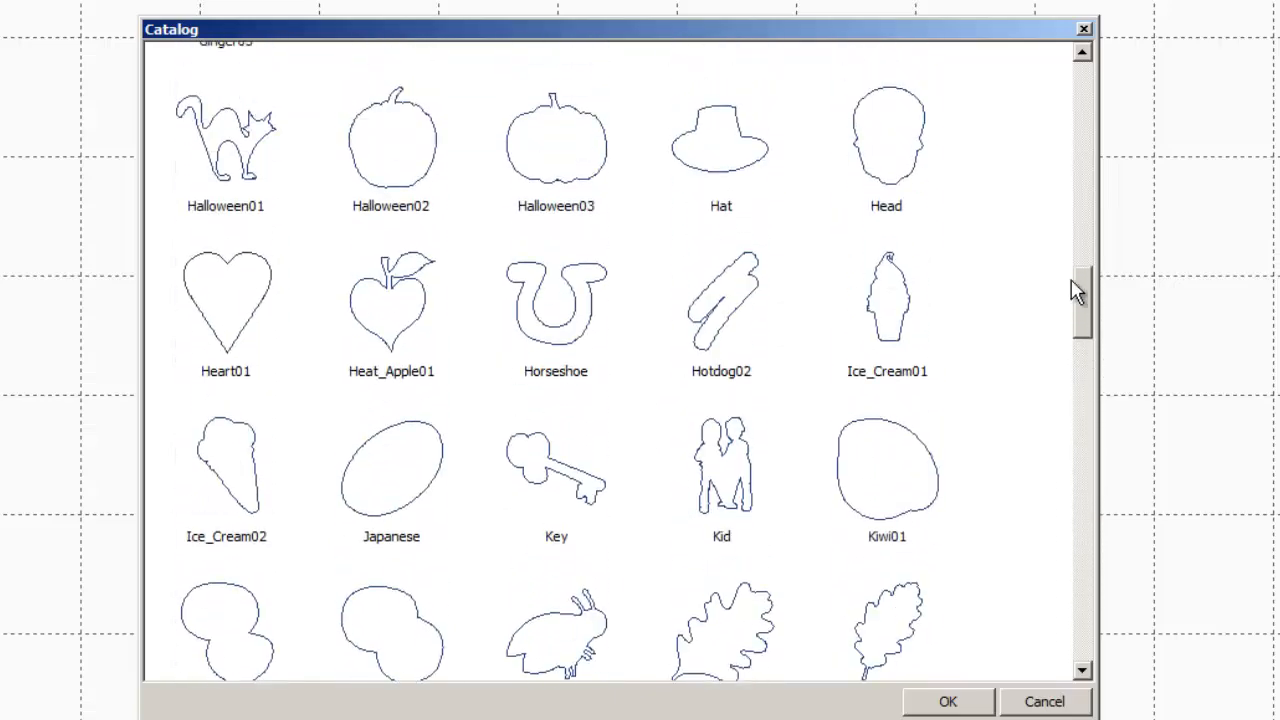
- Scroll the shape catalog to locate the Dance lettering shape
scroll("up", 3)
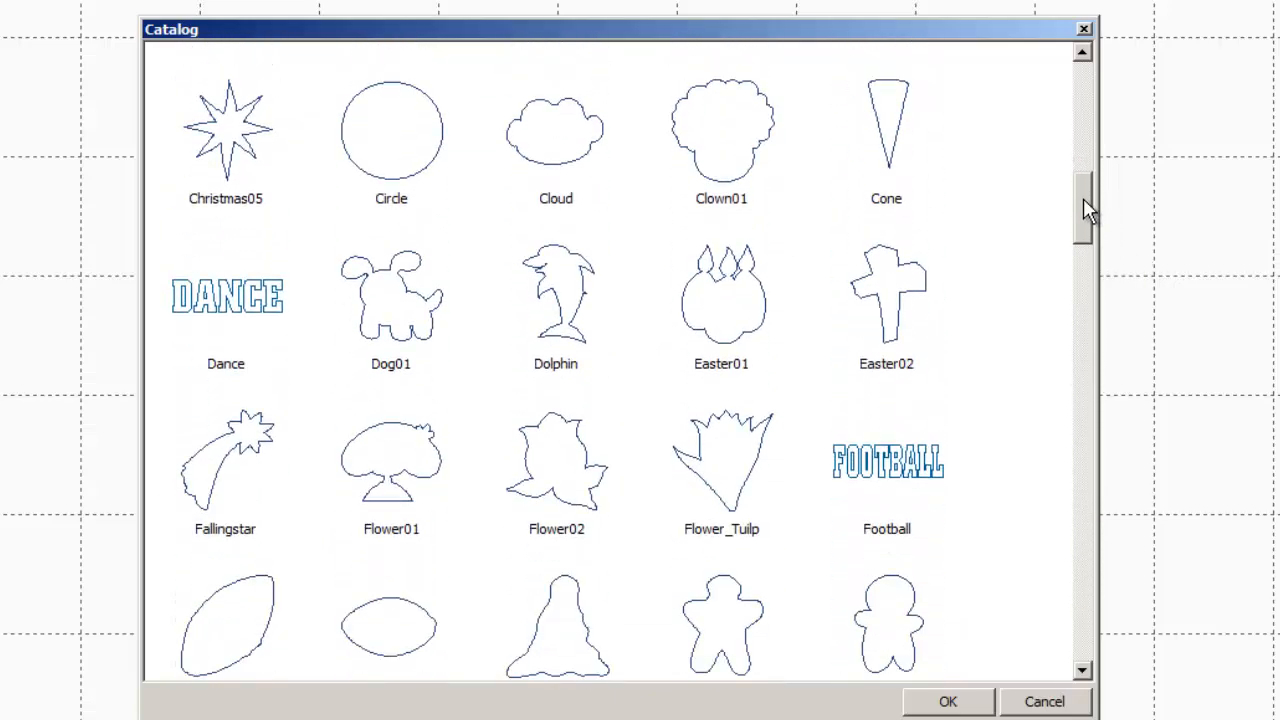
scroll("up", 3)
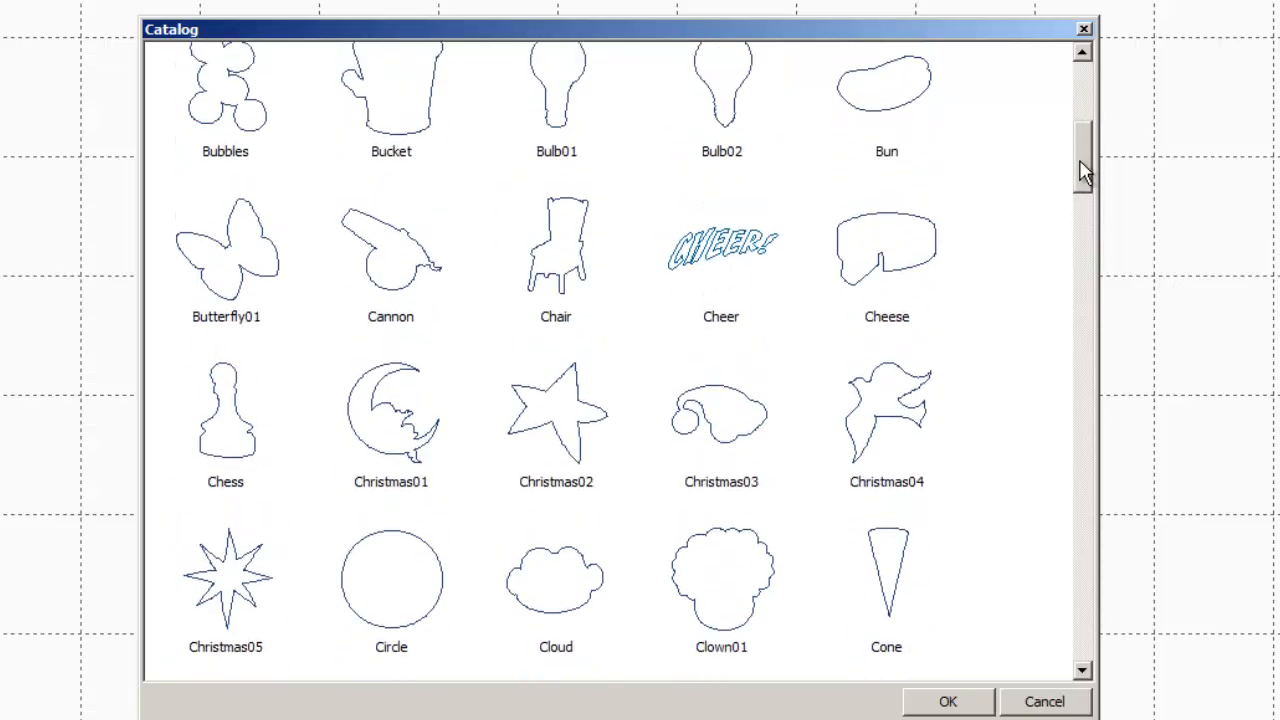
scroll("down", 3)
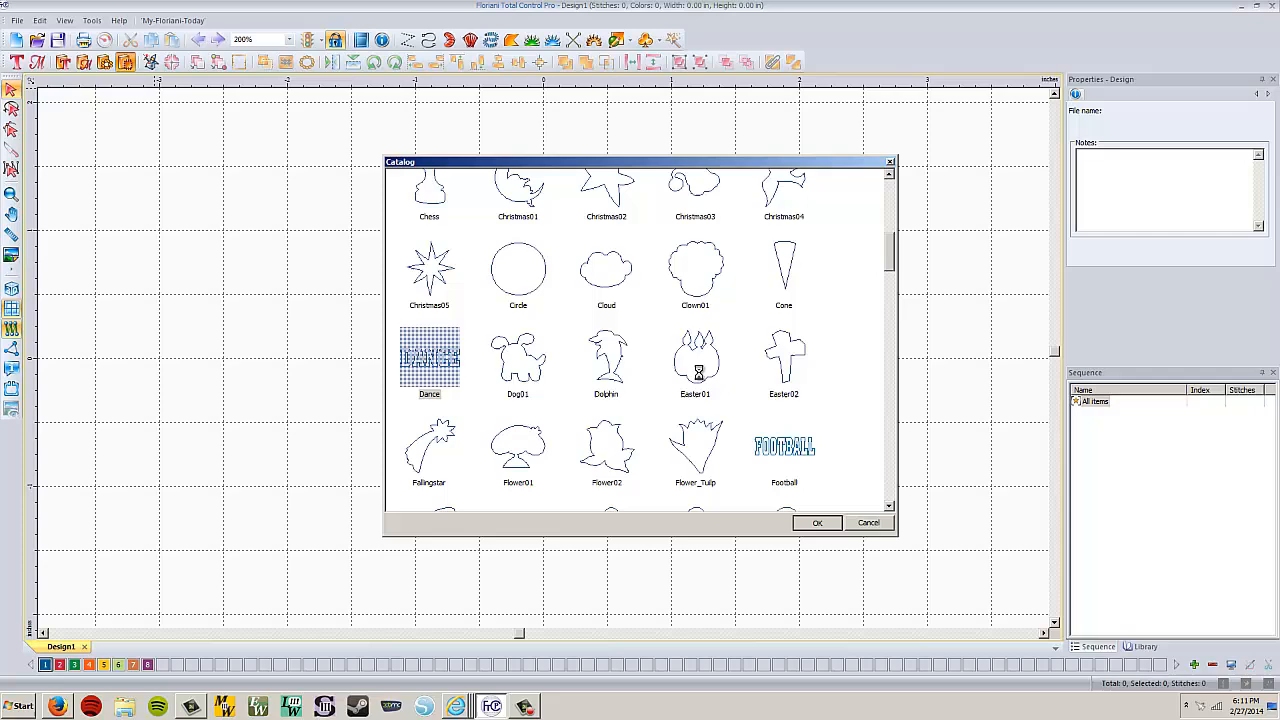
- Insert the DANCE shape from the catalog and zoom out to see the whole design
left_click(816, 522)
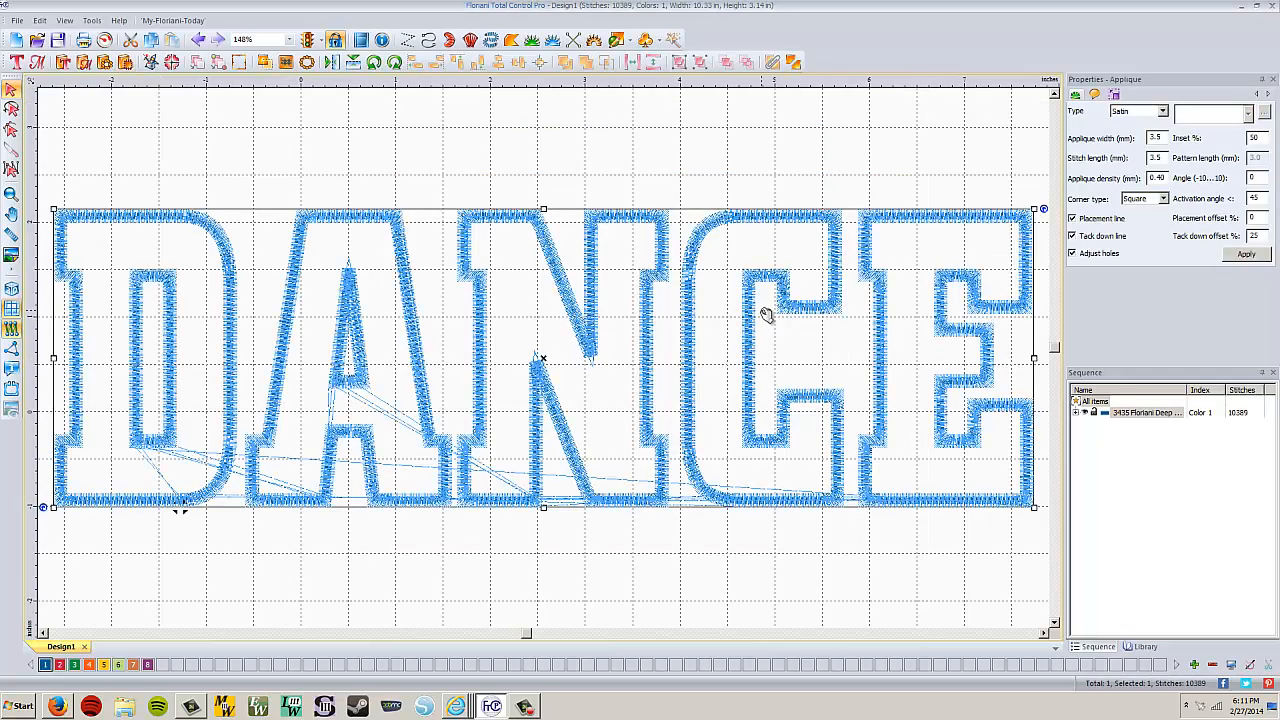
mouse_move(576, 310)
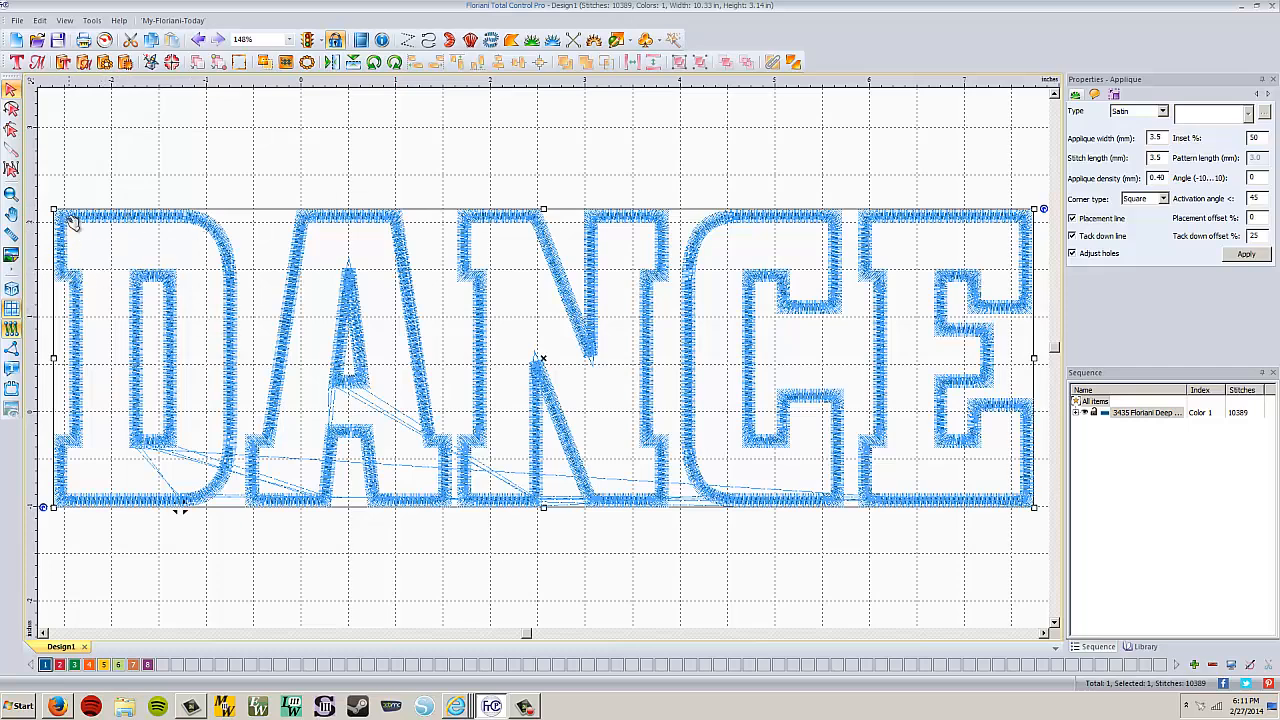
mouse_move(84, 364)
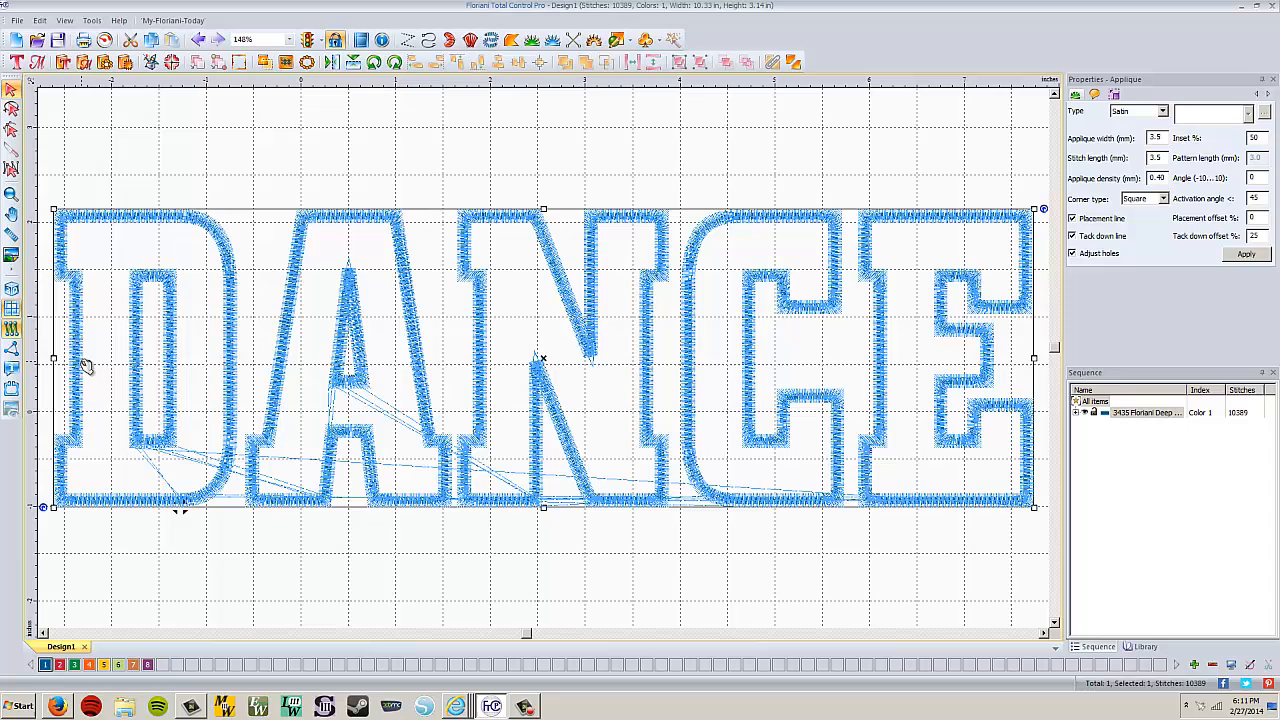
mouse_move(84, 390)
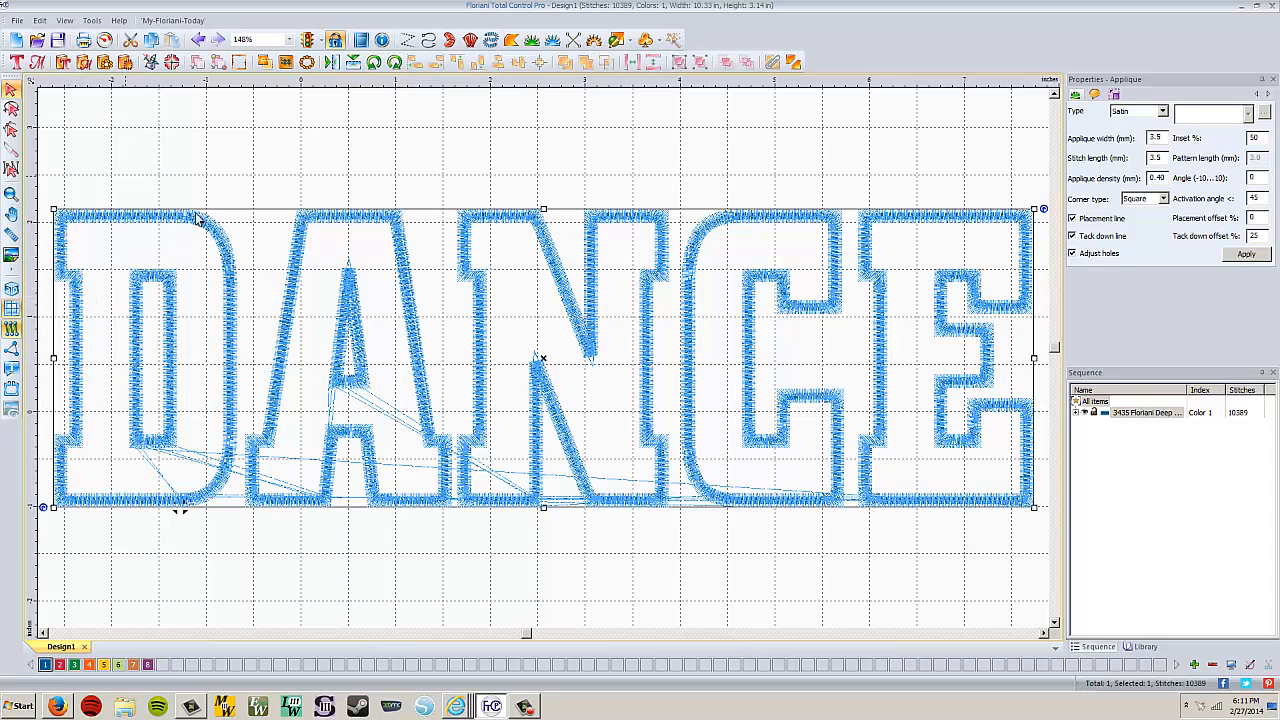
mouse_move(232, 280)
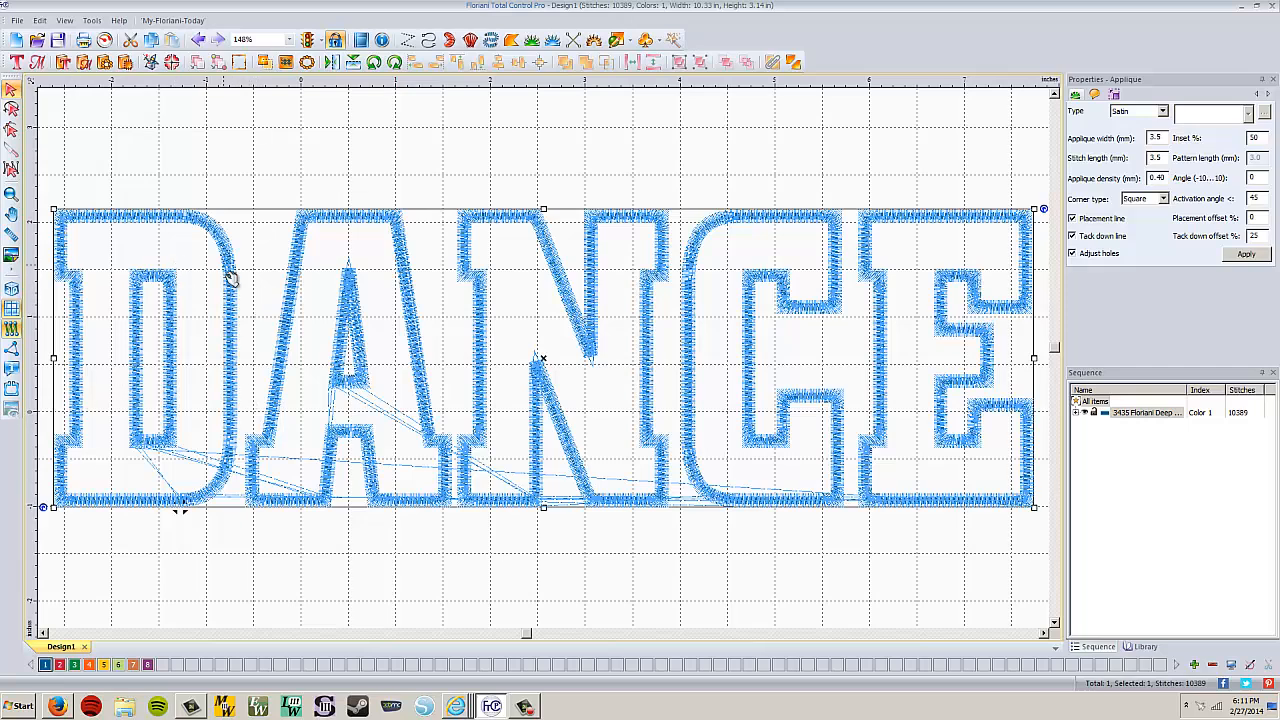
mouse_move(292, 250)
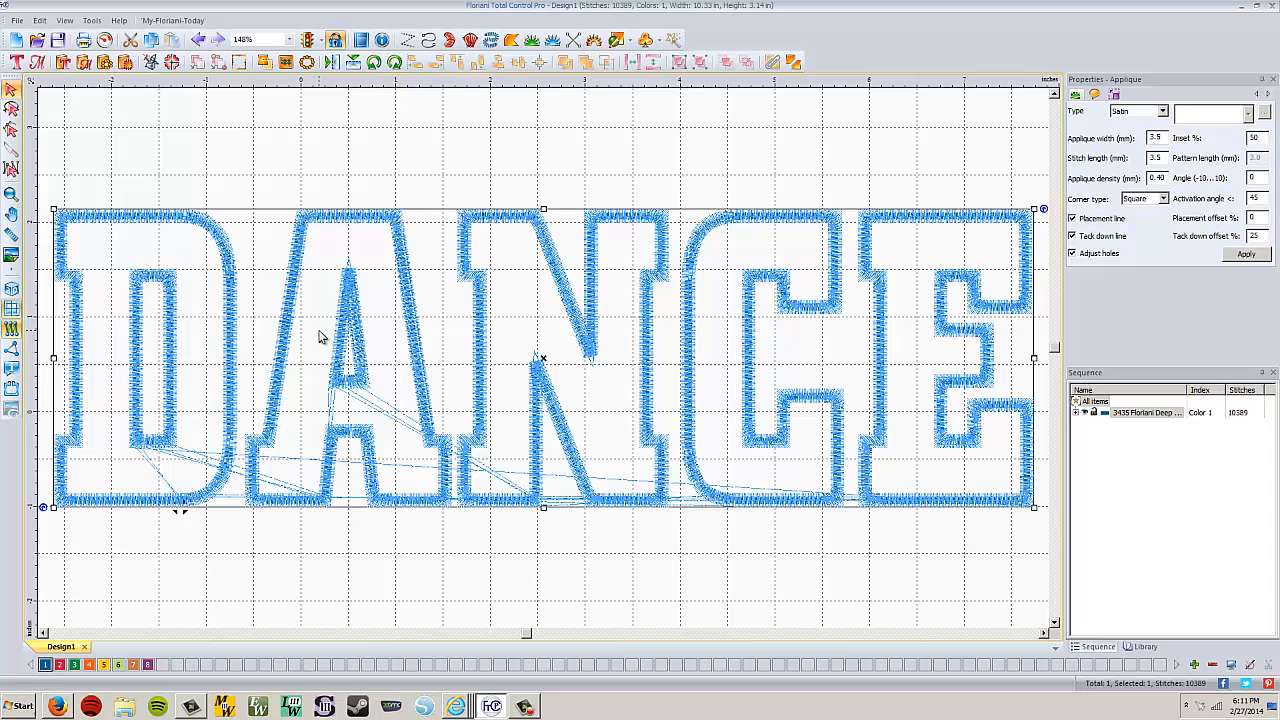
mouse_move(248, 312)
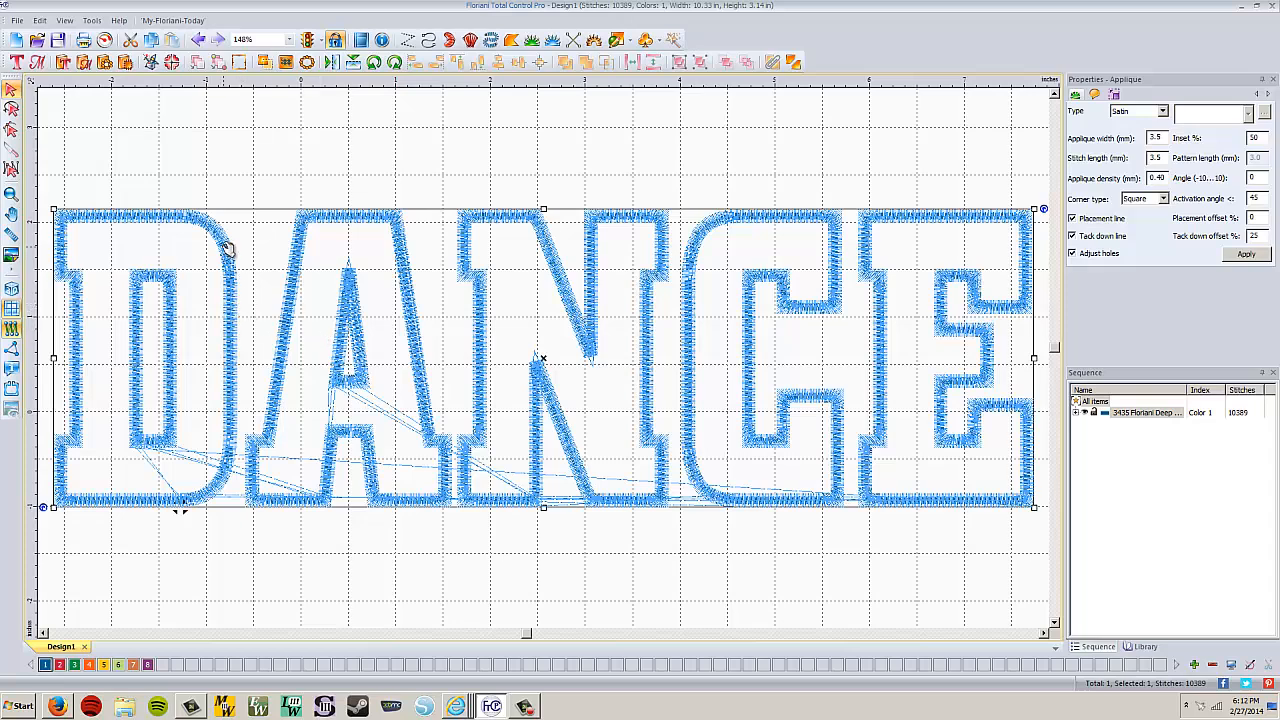
mouse_move(296, 442)
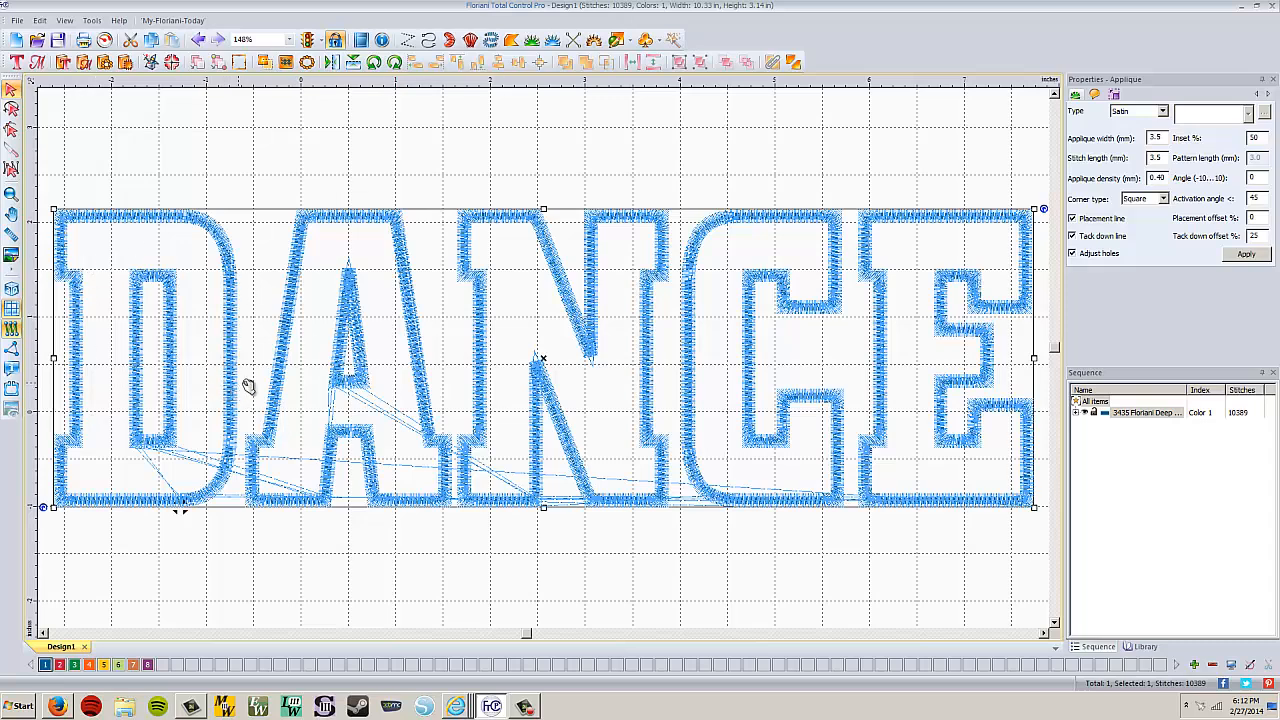
mouse_move(246, 284)
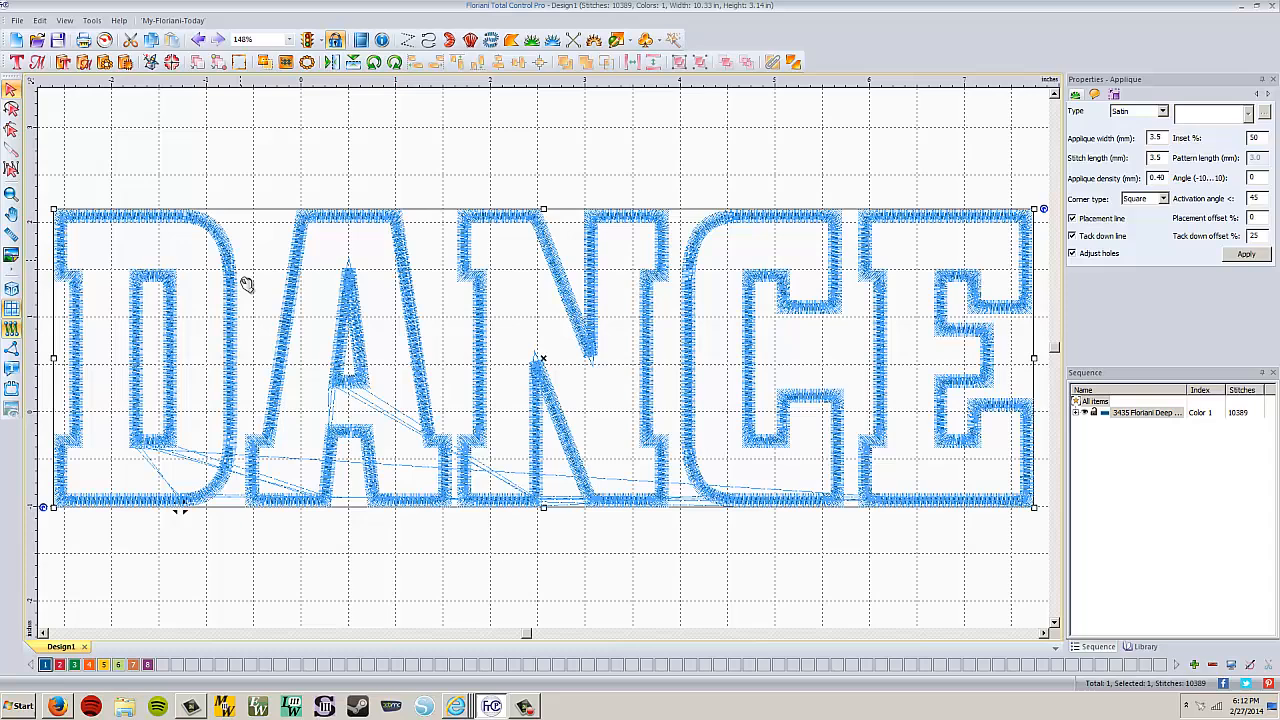
mouse_move(240, 322)
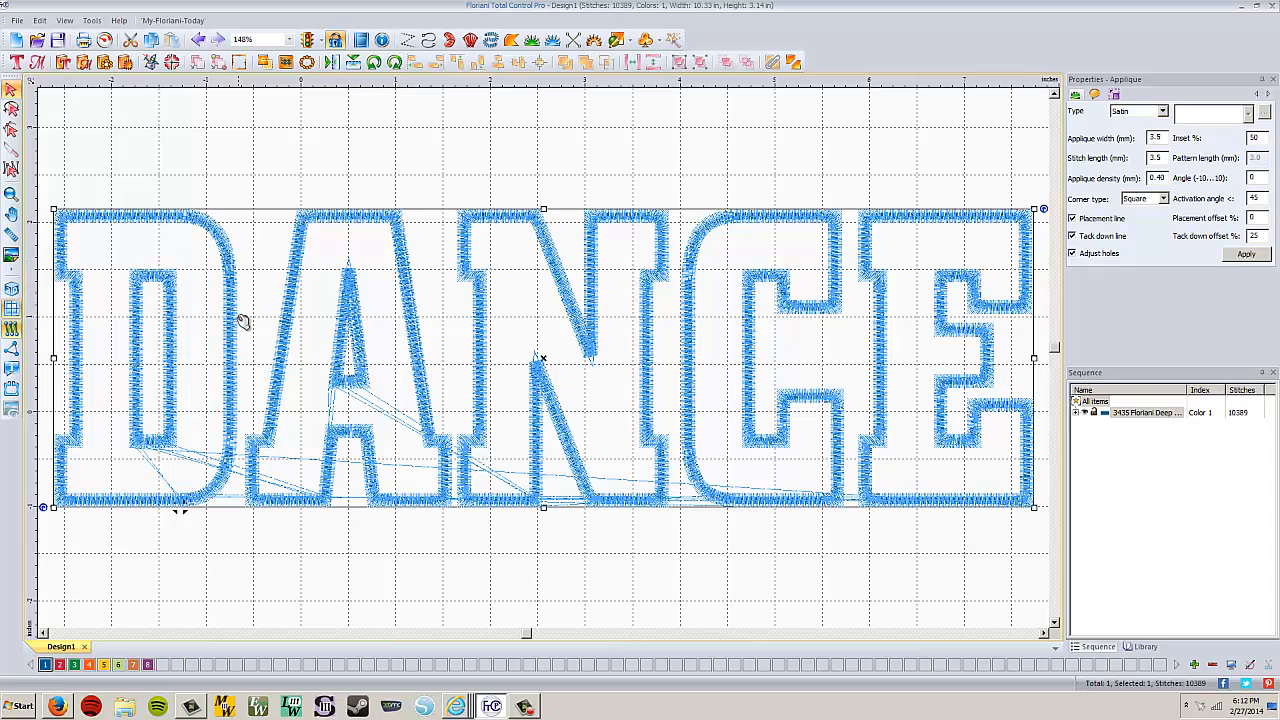
scroll("down", 3)
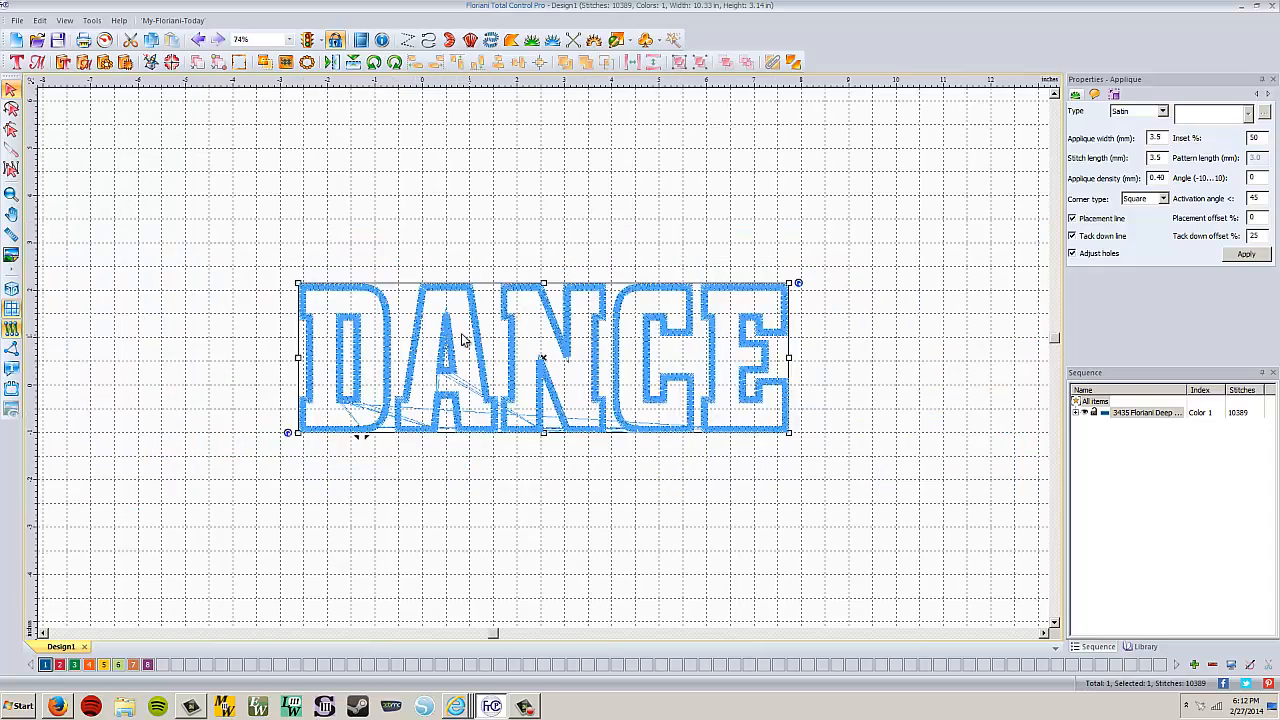
mouse_move(652, 306)
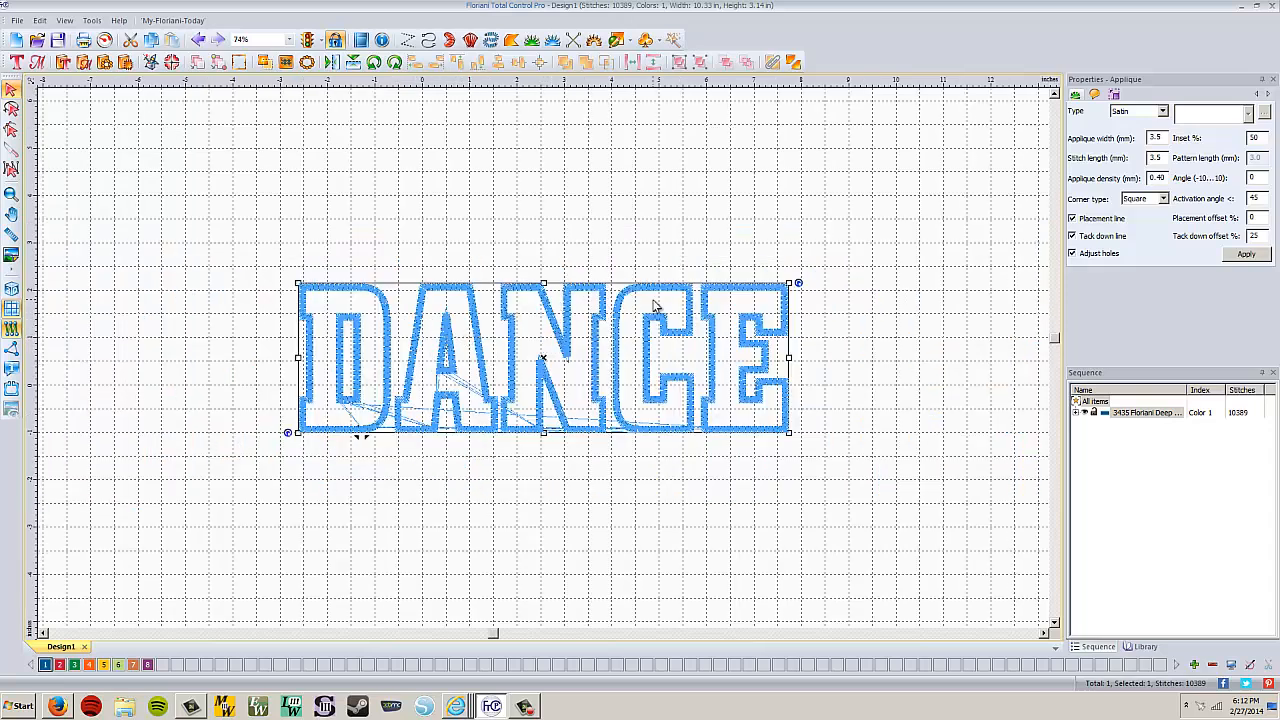
- Show the Transform properties for the DANCE lettering, still at 100 percent size
left_click(1112, 94)
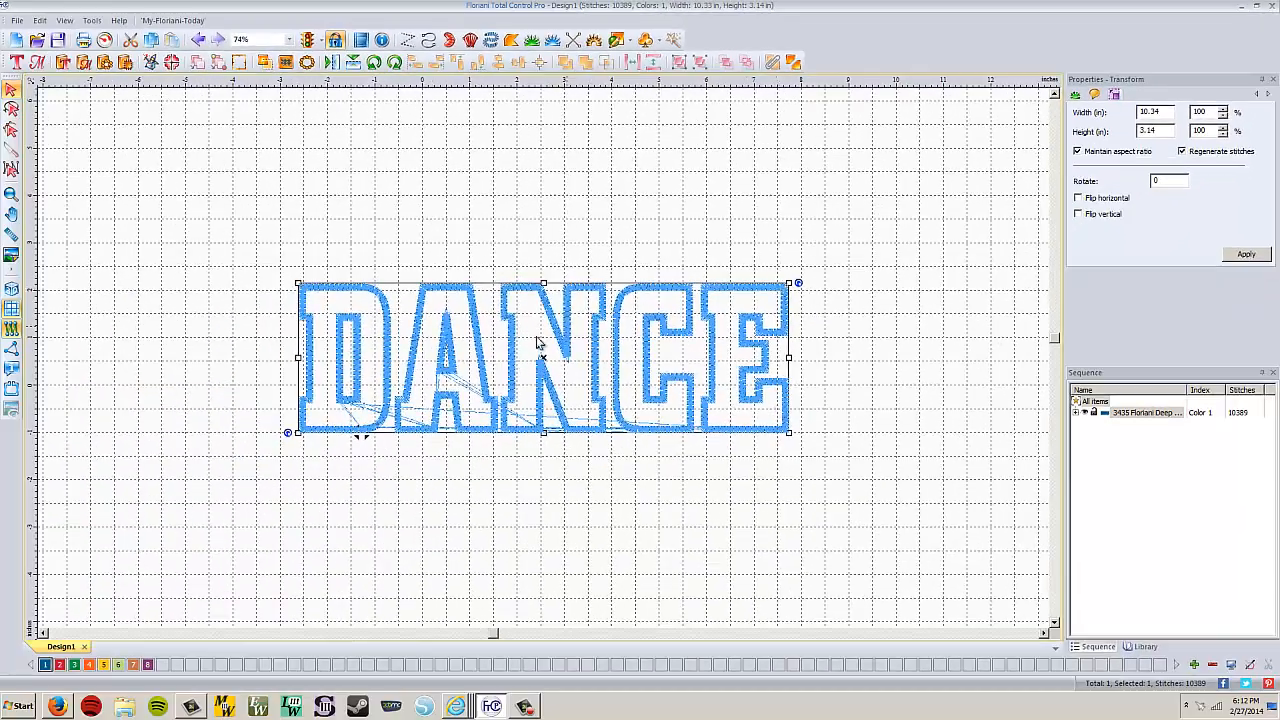
mouse_move(324, 410)
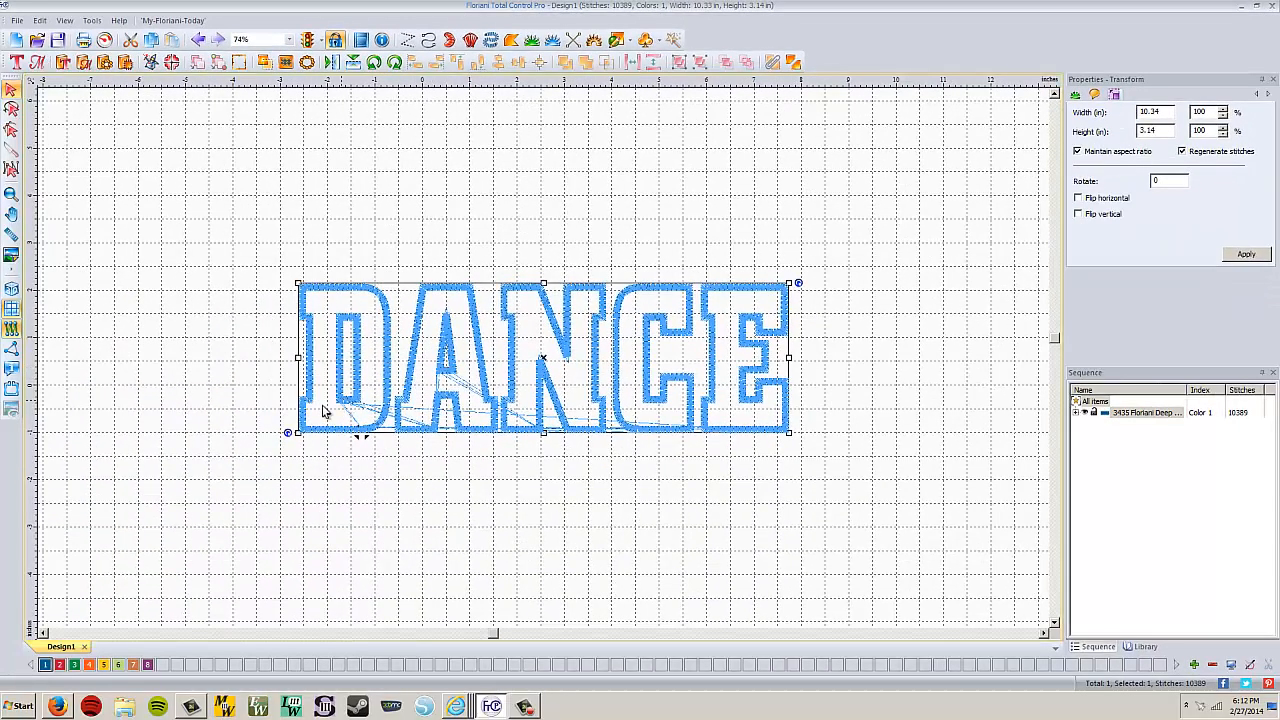
- Convert the DANCE lettering to Artwork via its right-click Convert To options
right_click(324, 410)
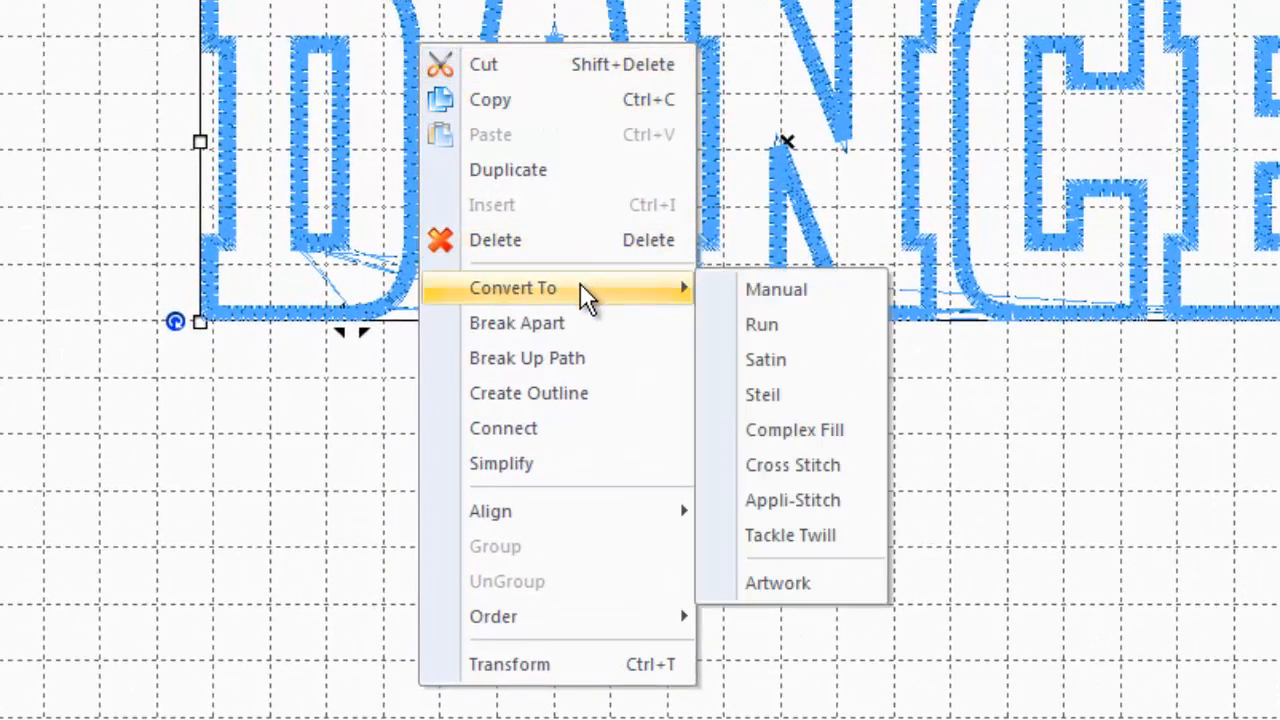
mouse_move(778, 584)
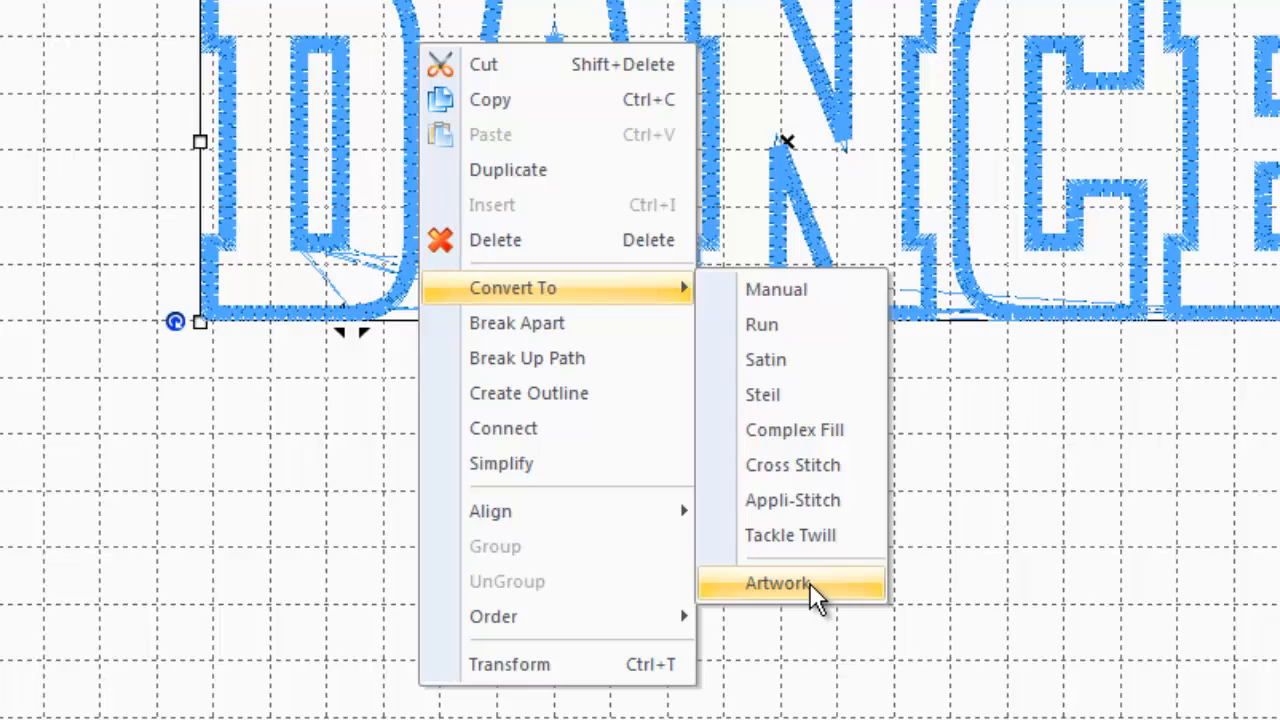
left_click(778, 584)
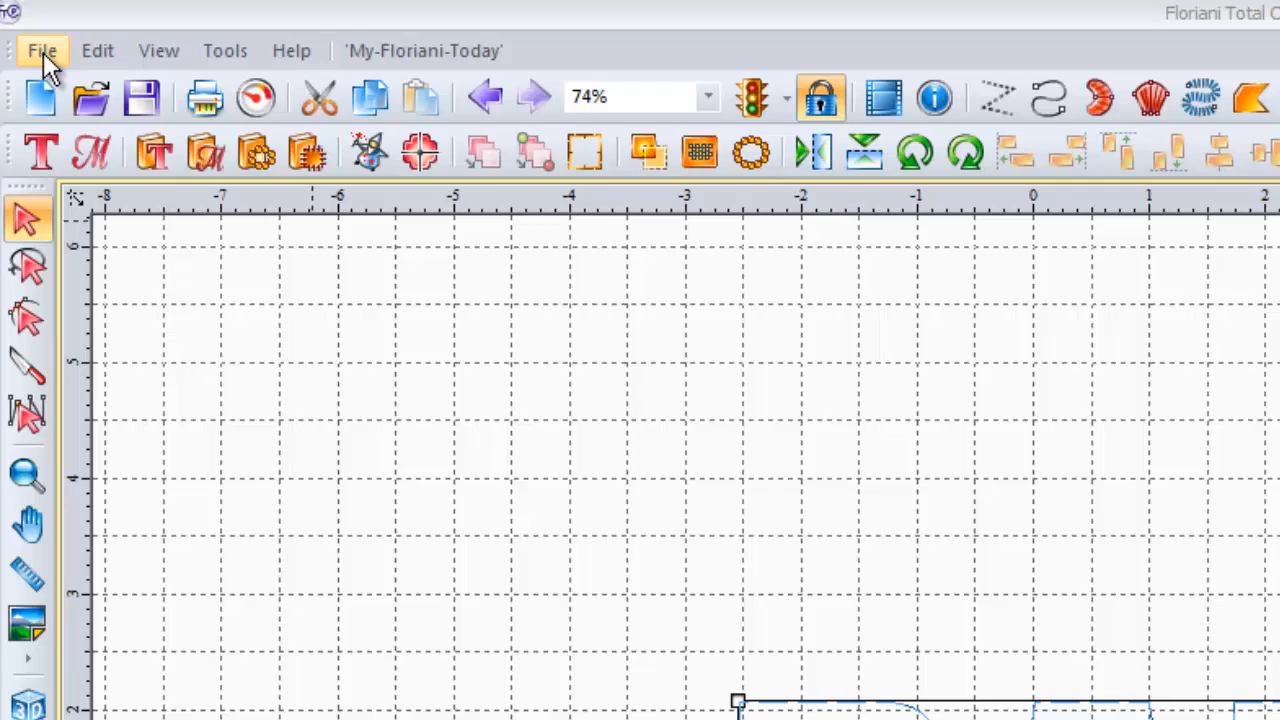
- Save the design as an AutoCAD DXF named dance in the Digitizing Images folder
left_click(42, 50)
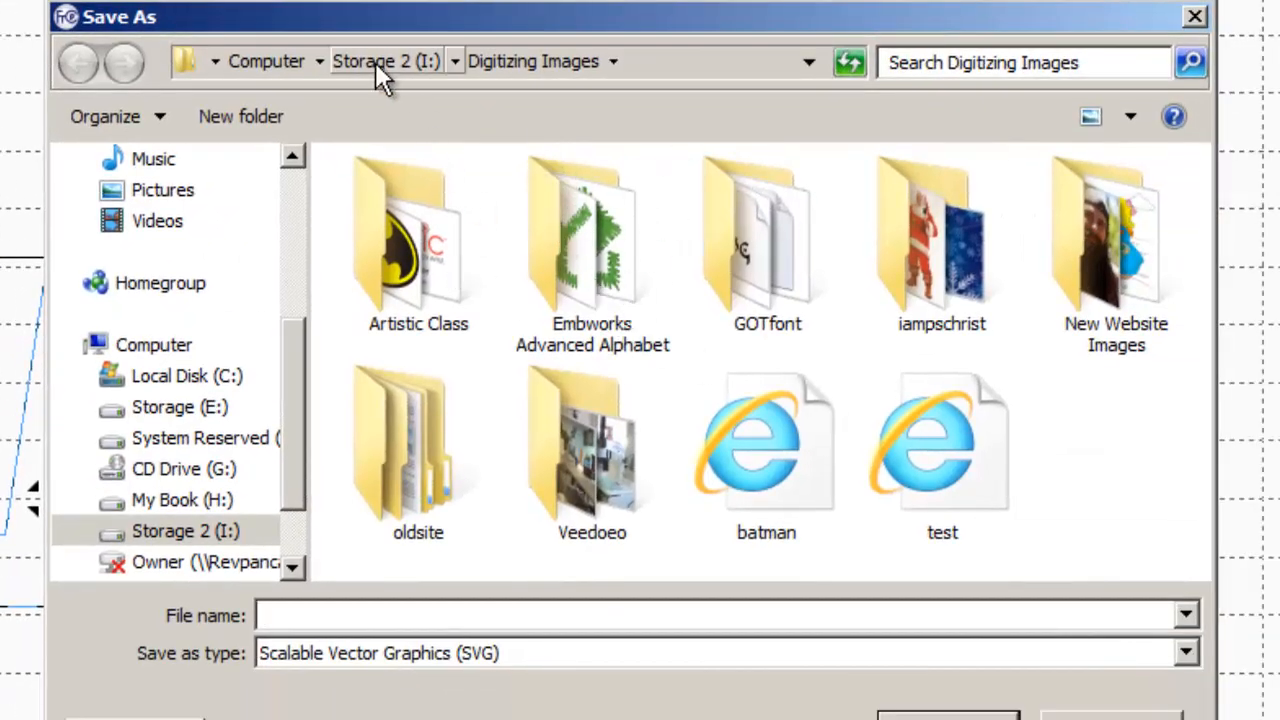
mouse_move(668, 178)
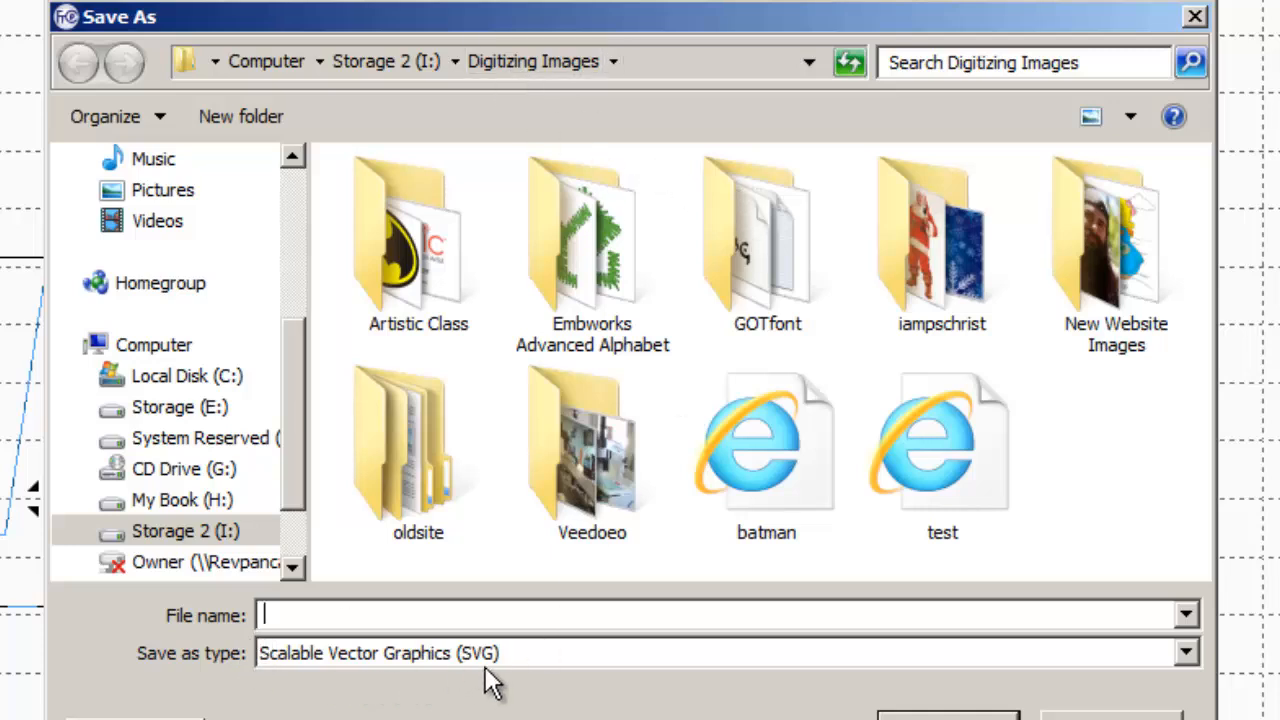
mouse_move(1030, 696)
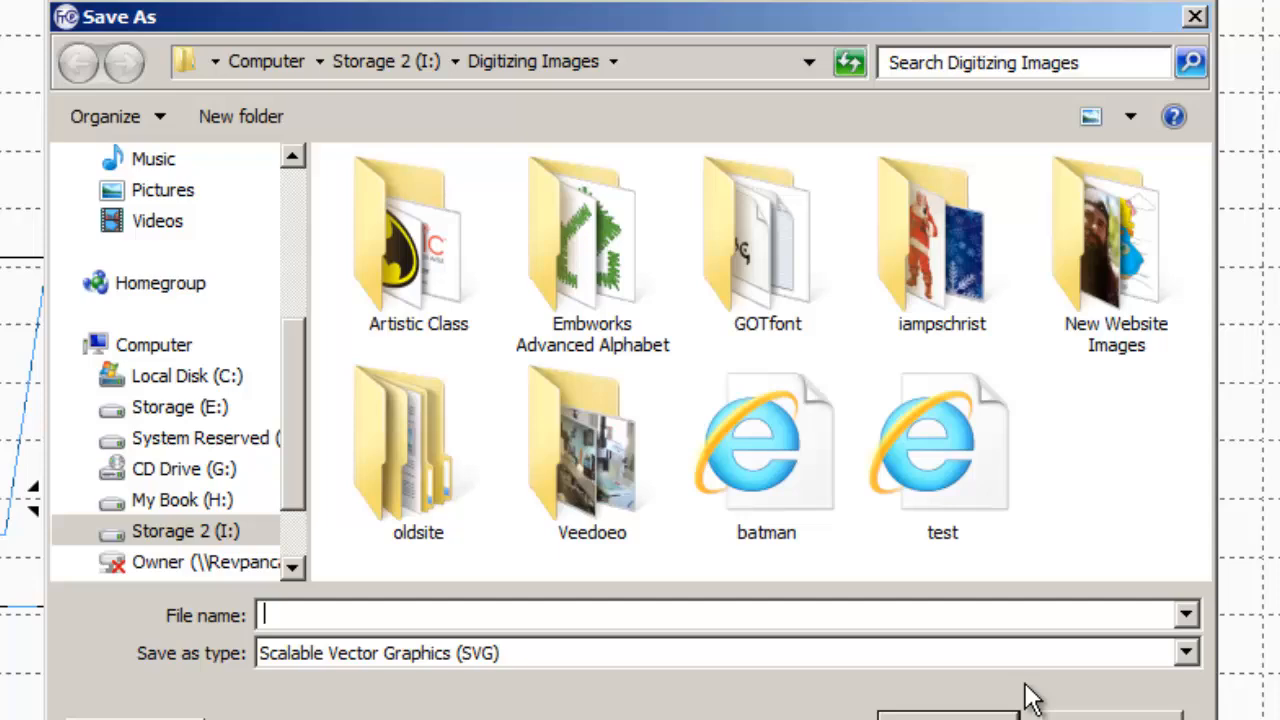
mouse_move(1188, 652)
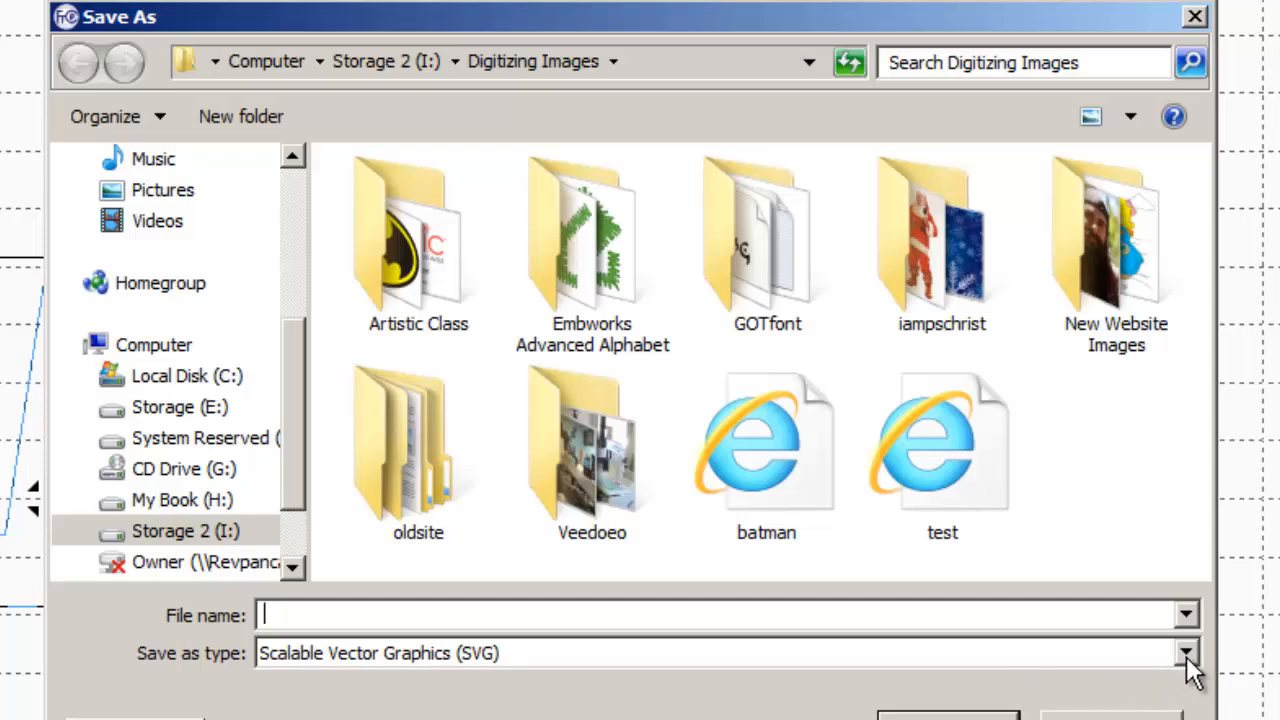
left_click(1186, 652)
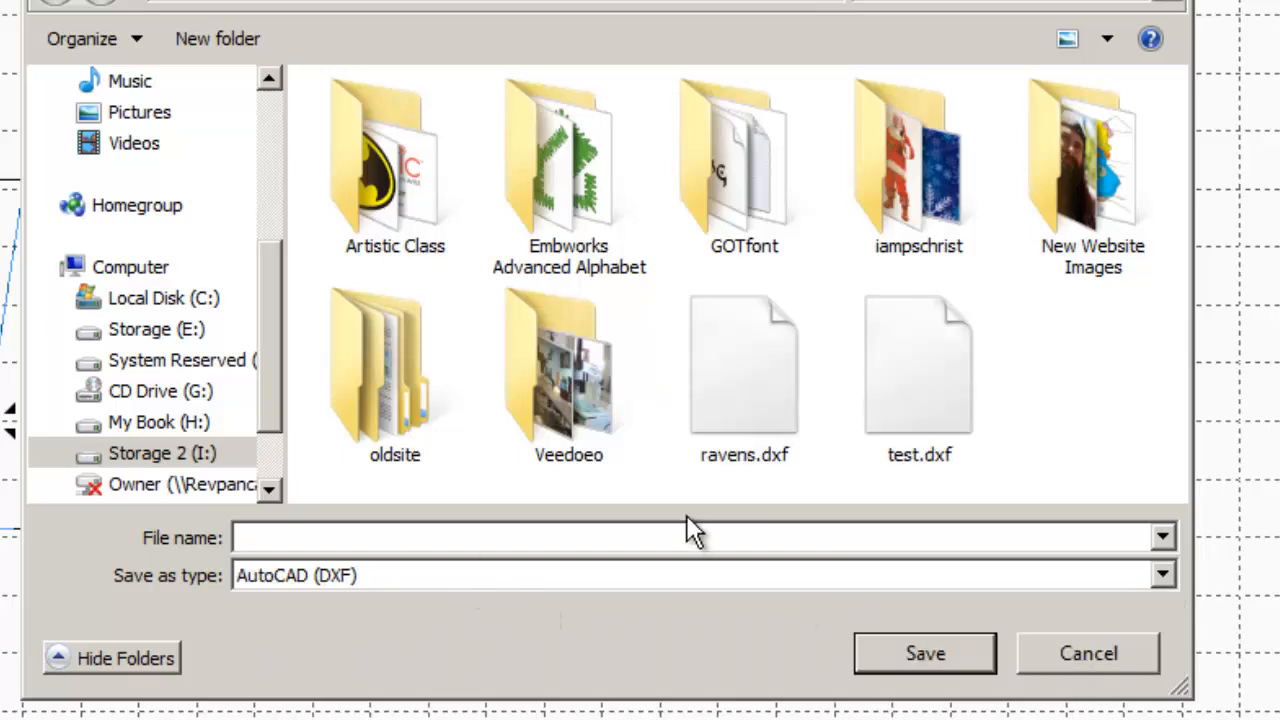
left_click(600, 536)
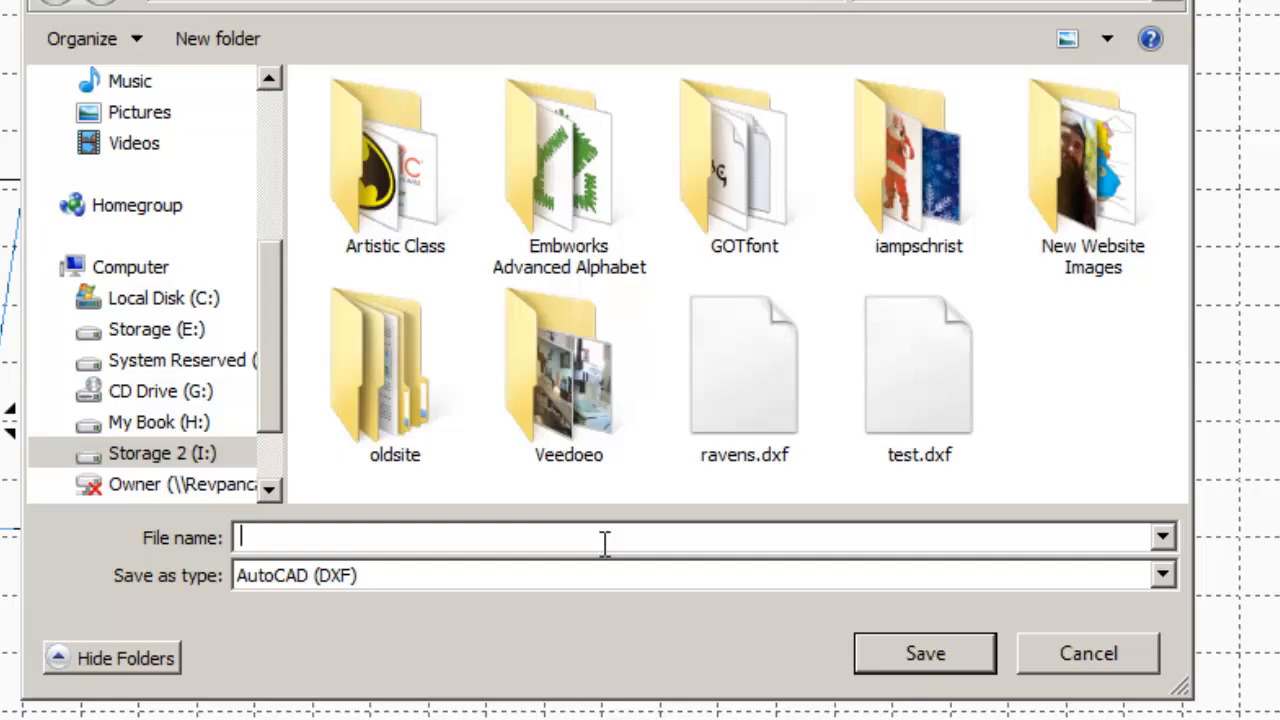
type("dance")
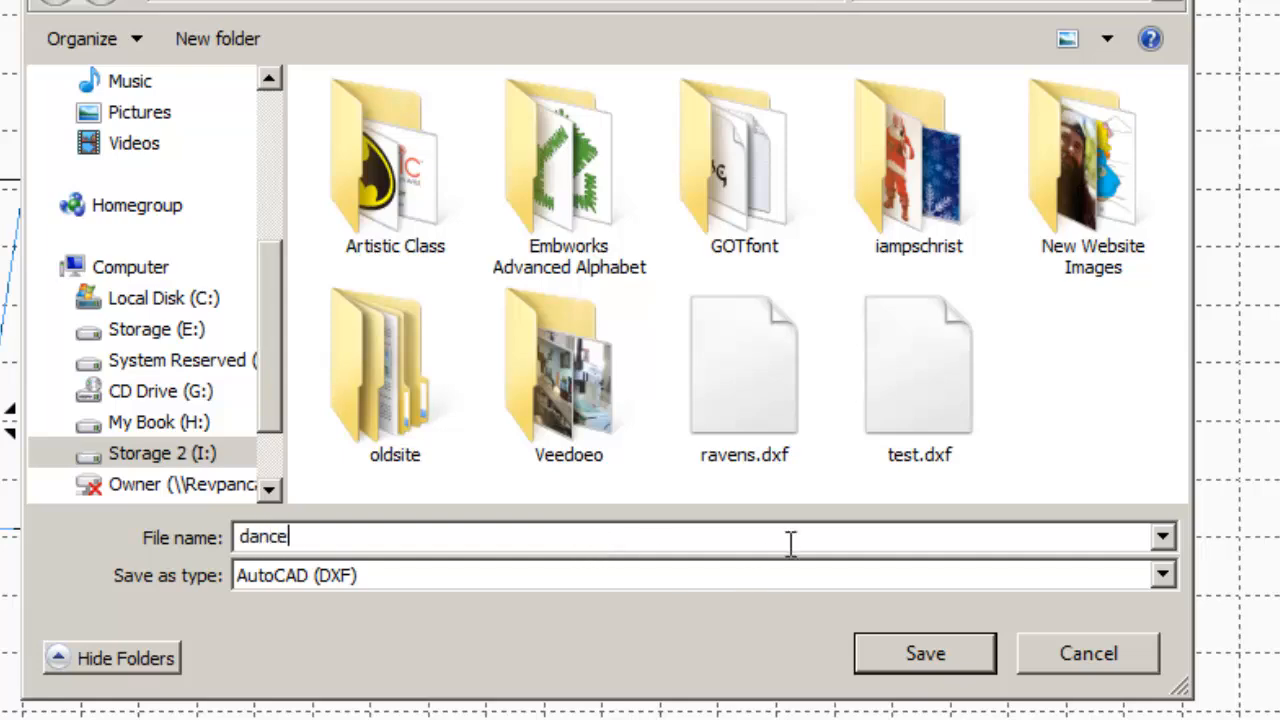
left_click(924, 652)
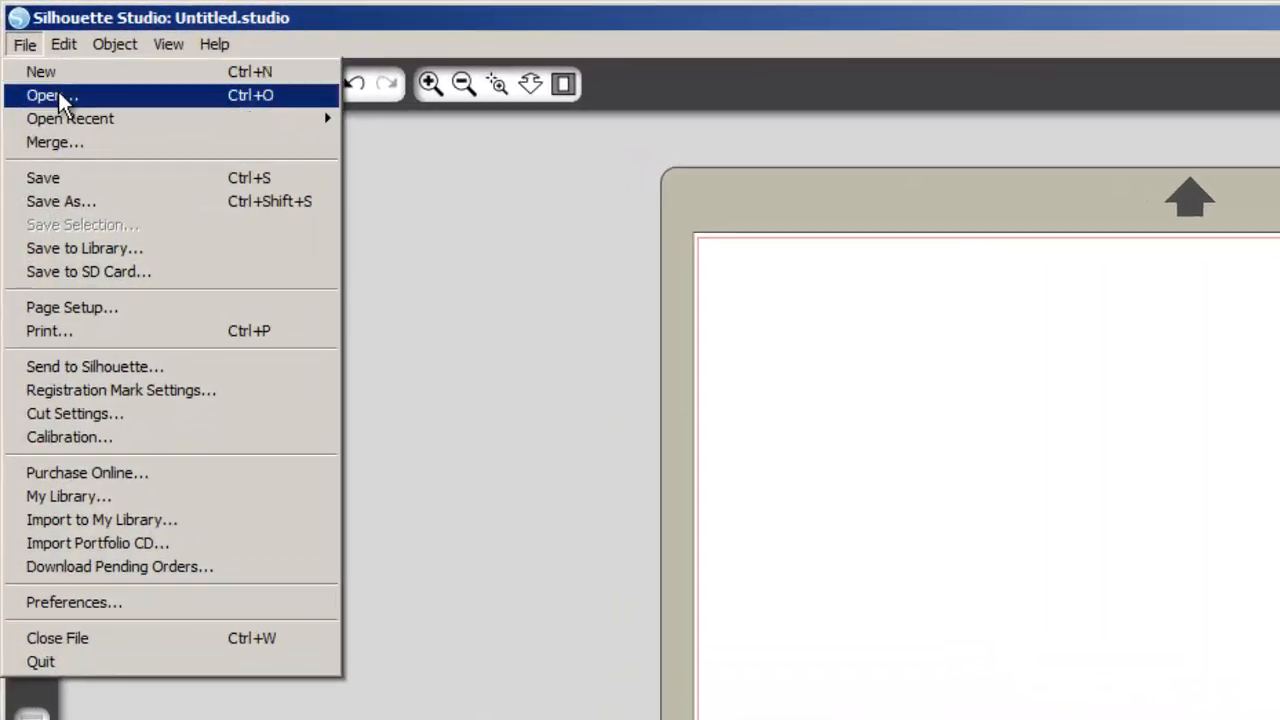
- Bring up the Open dialog on the Digitizing Images folder
left_click(44, 96)
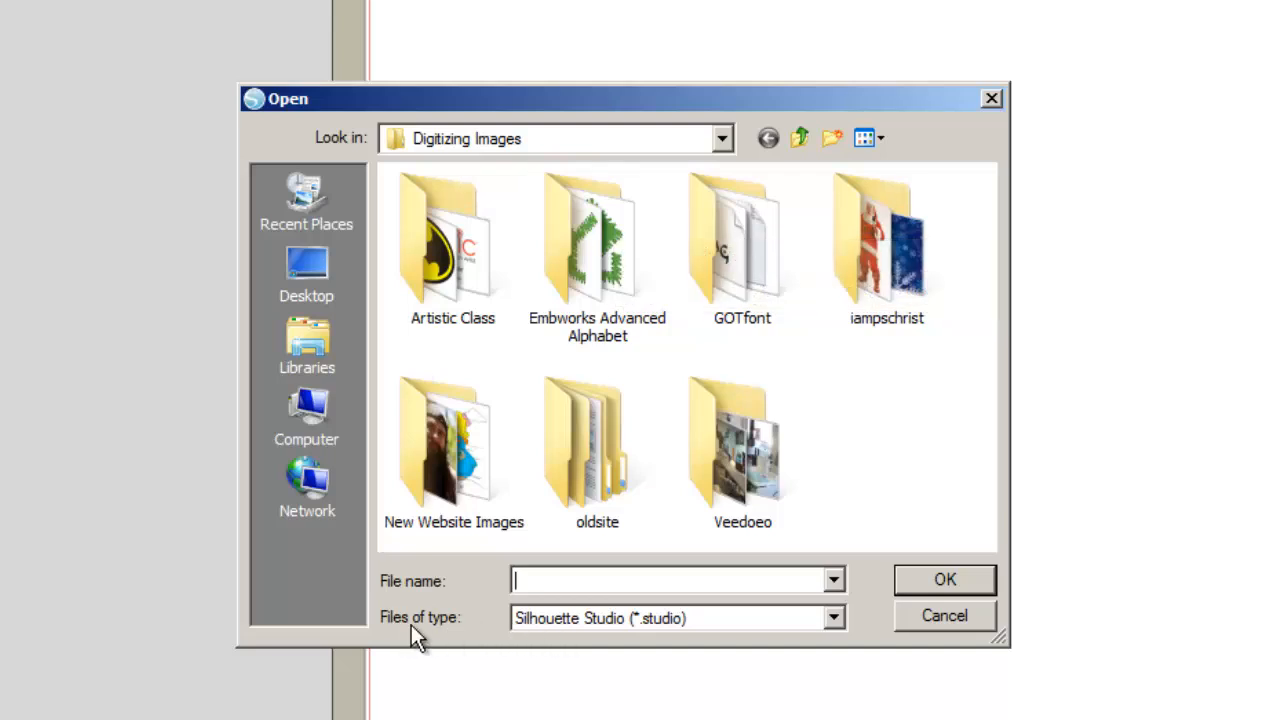
mouse_move(576, 640)
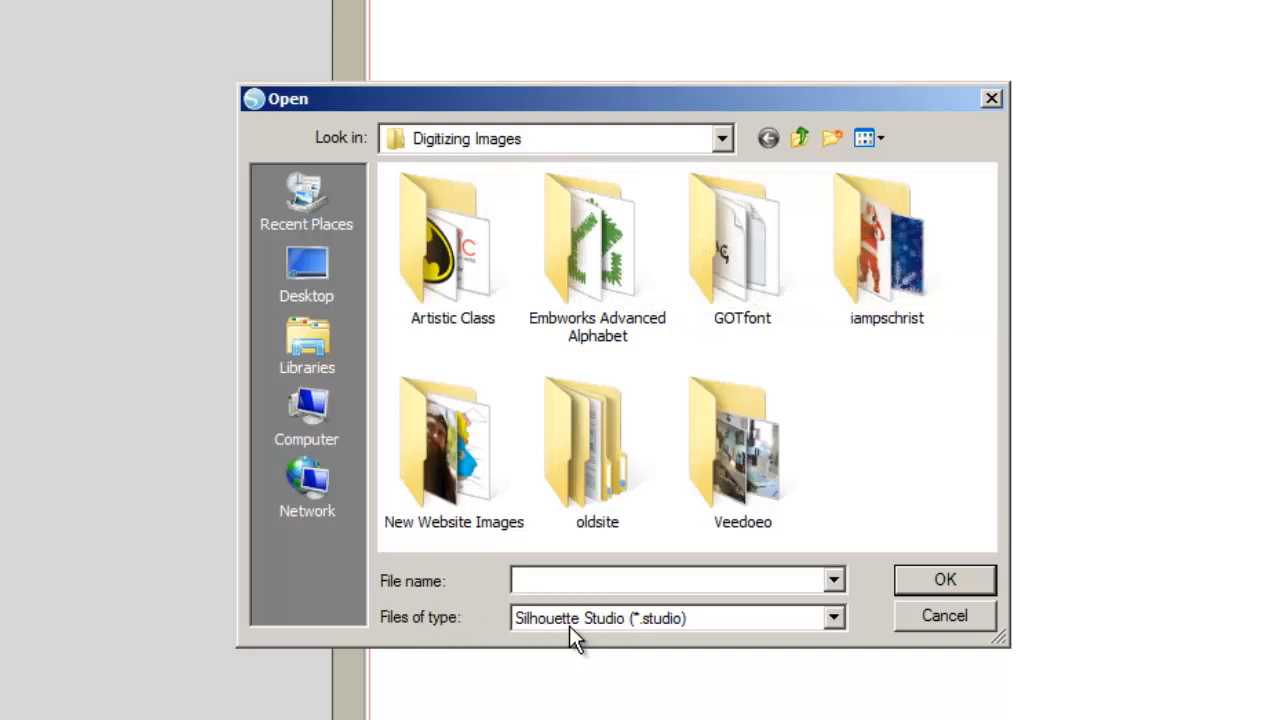
- Filter to AutoCAD DXF files and open dance.dxf onto the cutting page
left_click(832, 616)
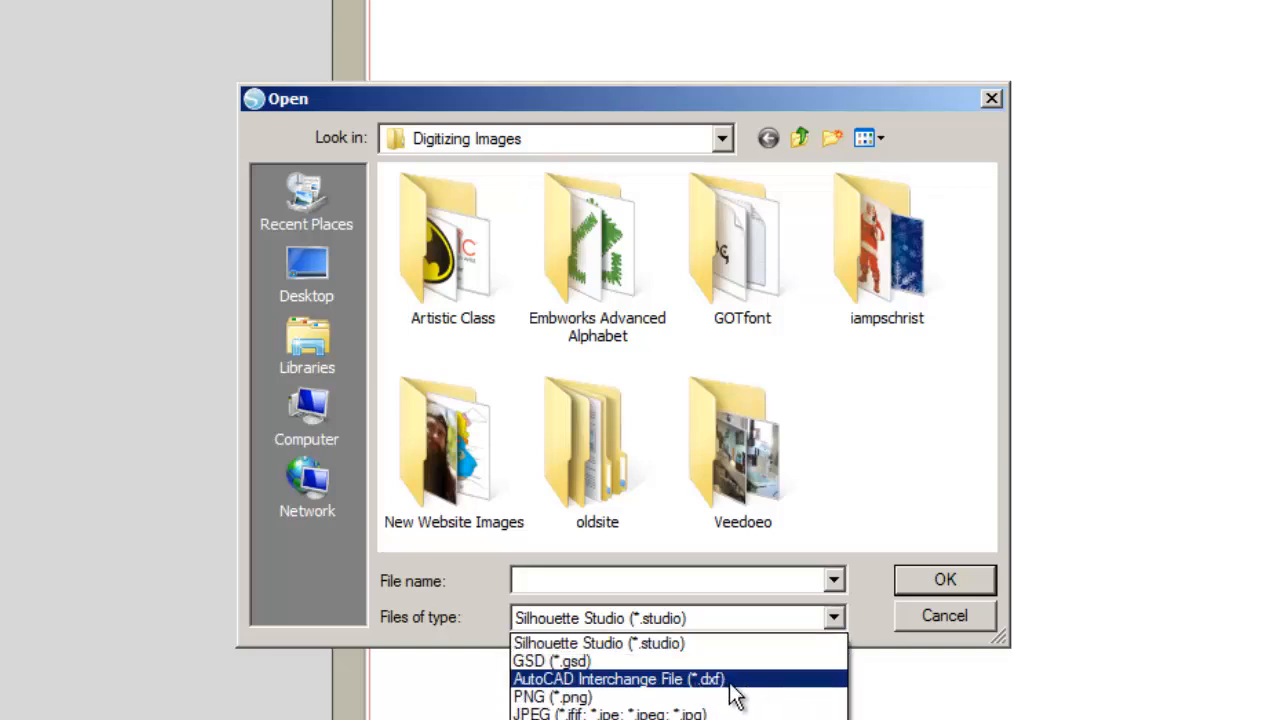
left_click(620, 680)
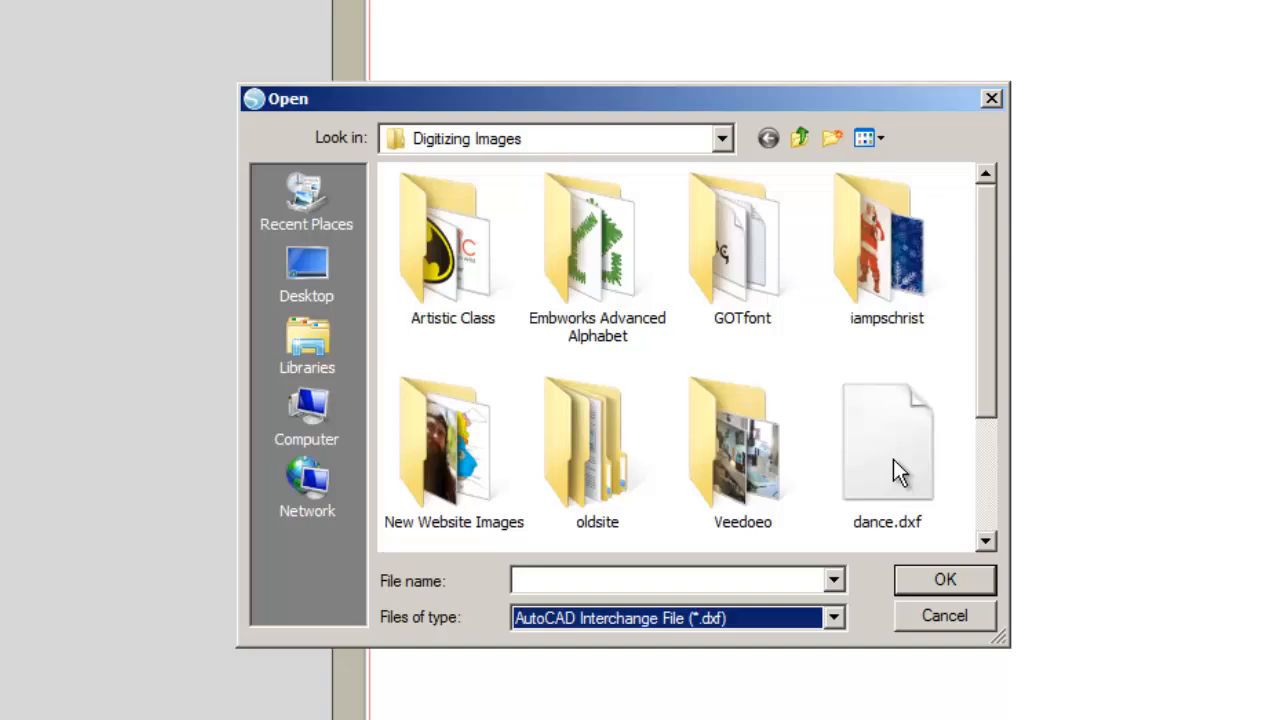
left_click(886, 440)
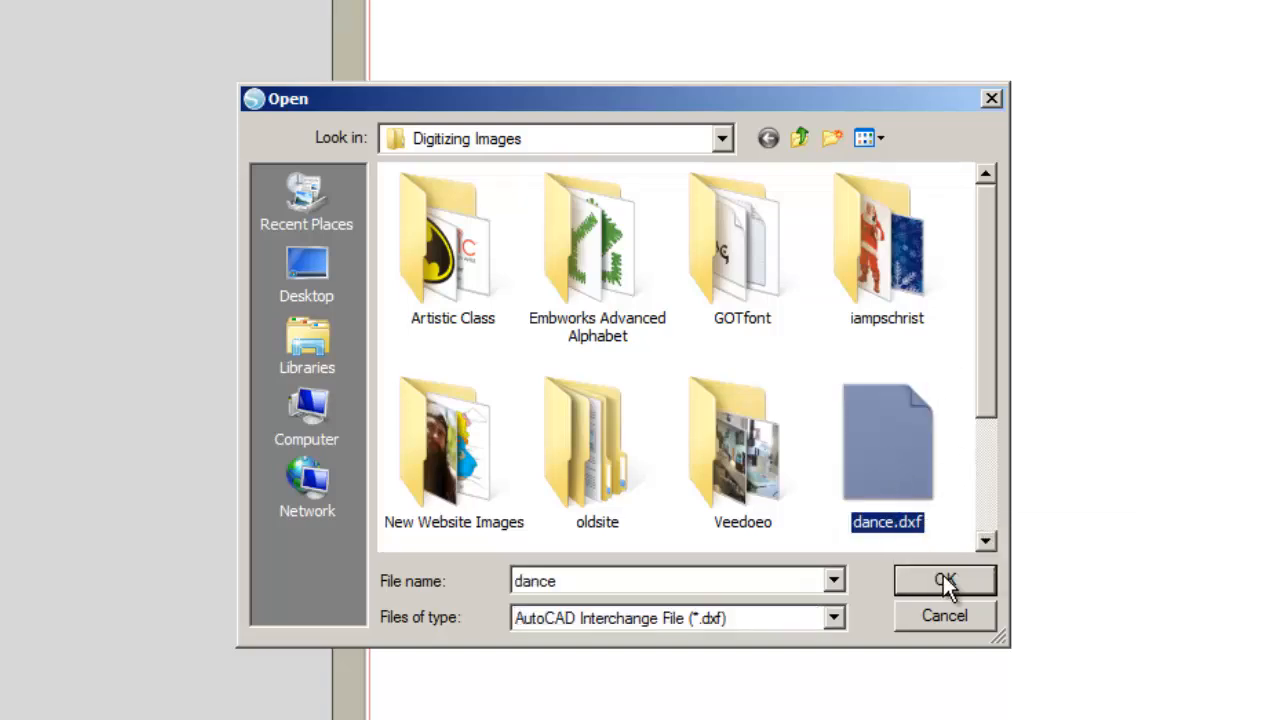
left_click(944, 580)
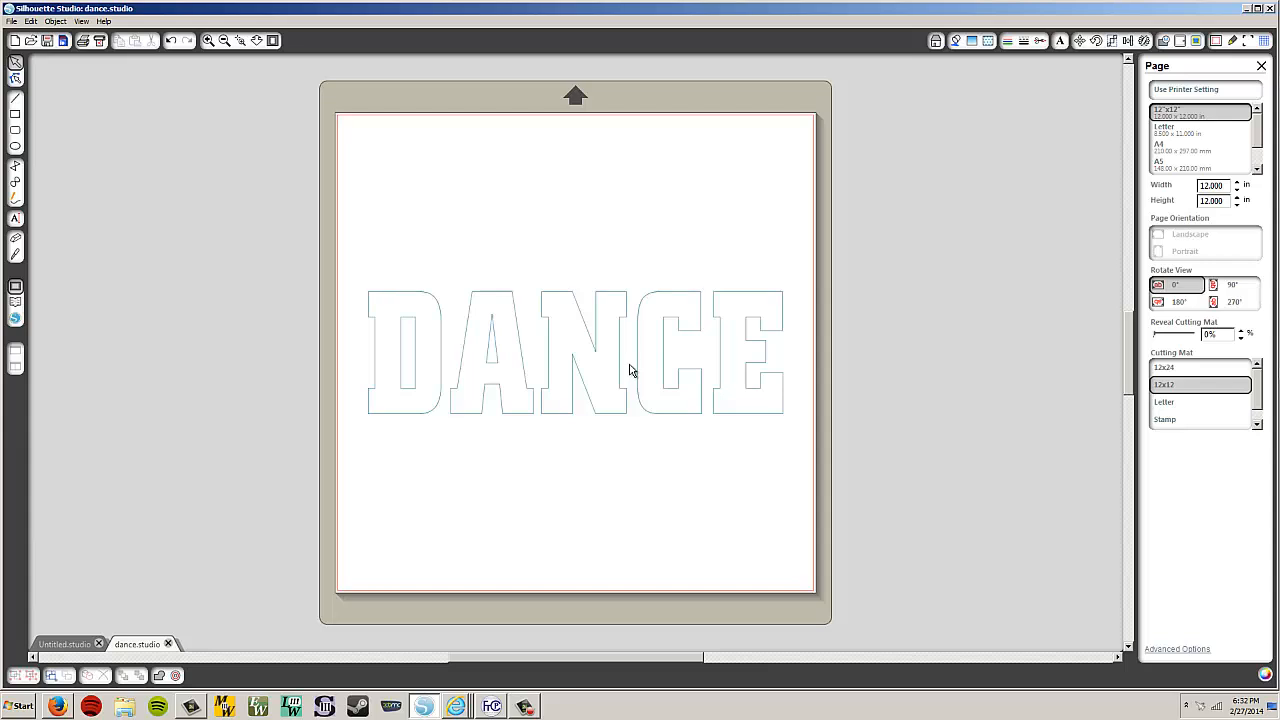
left_click(580, 350)
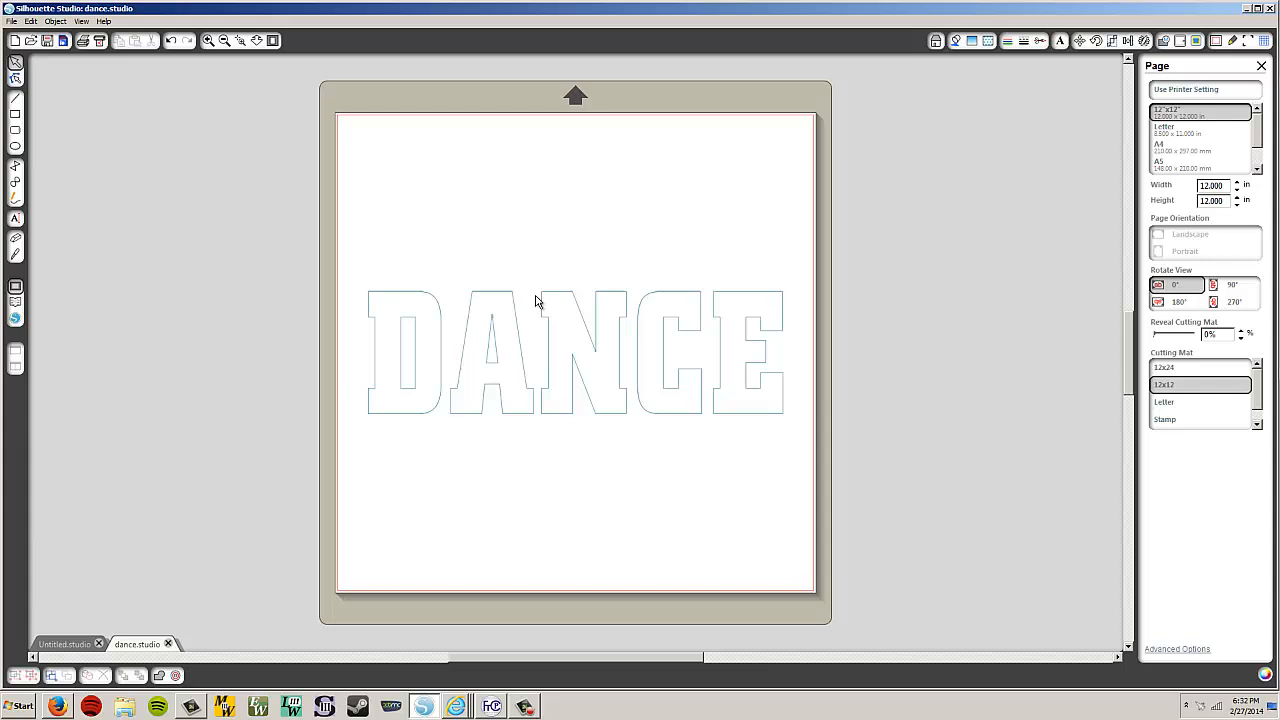
mouse_move(292, 232)
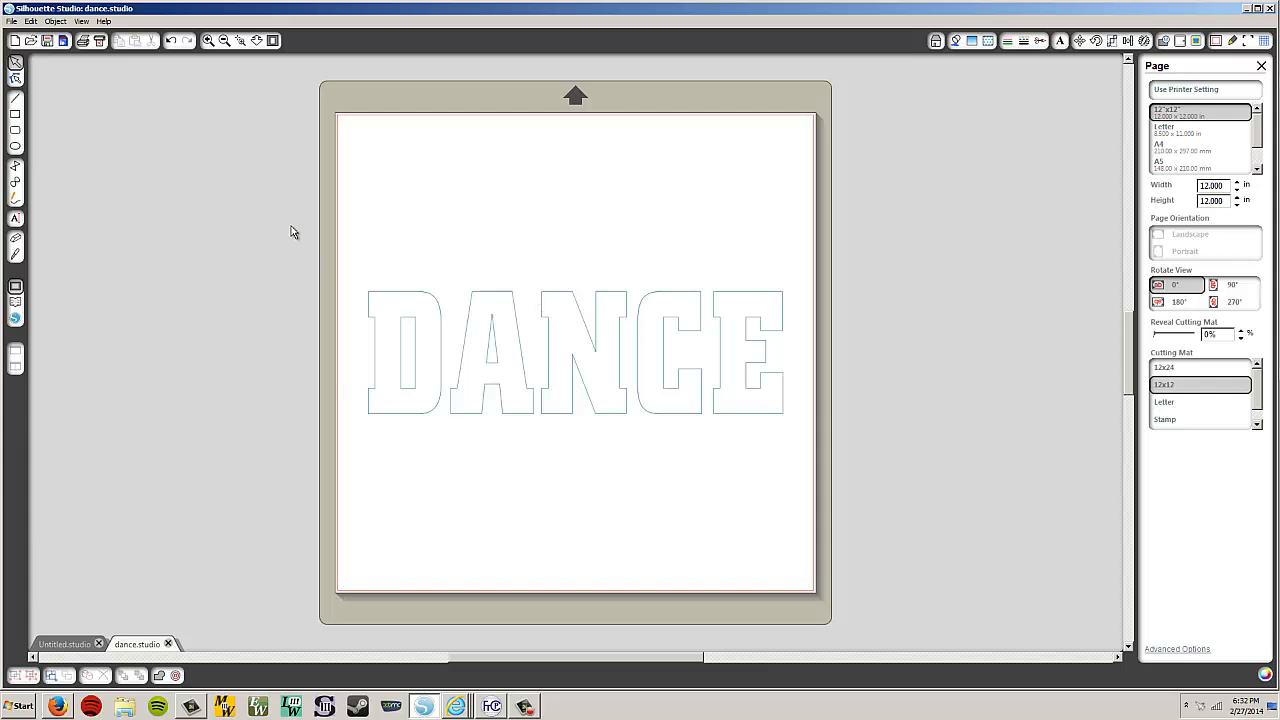
- Select the DANCE lettering to display its bounding box with width and height
left_click(576, 350)
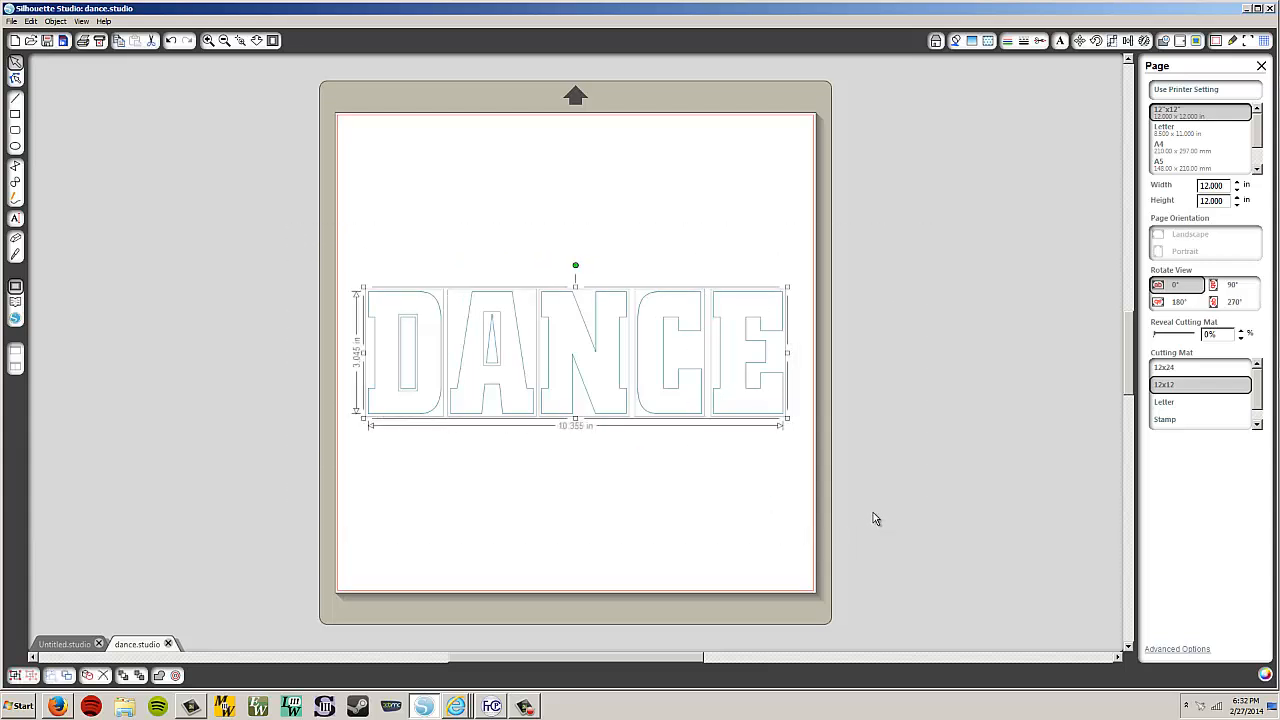
mouse_move(580, 440)
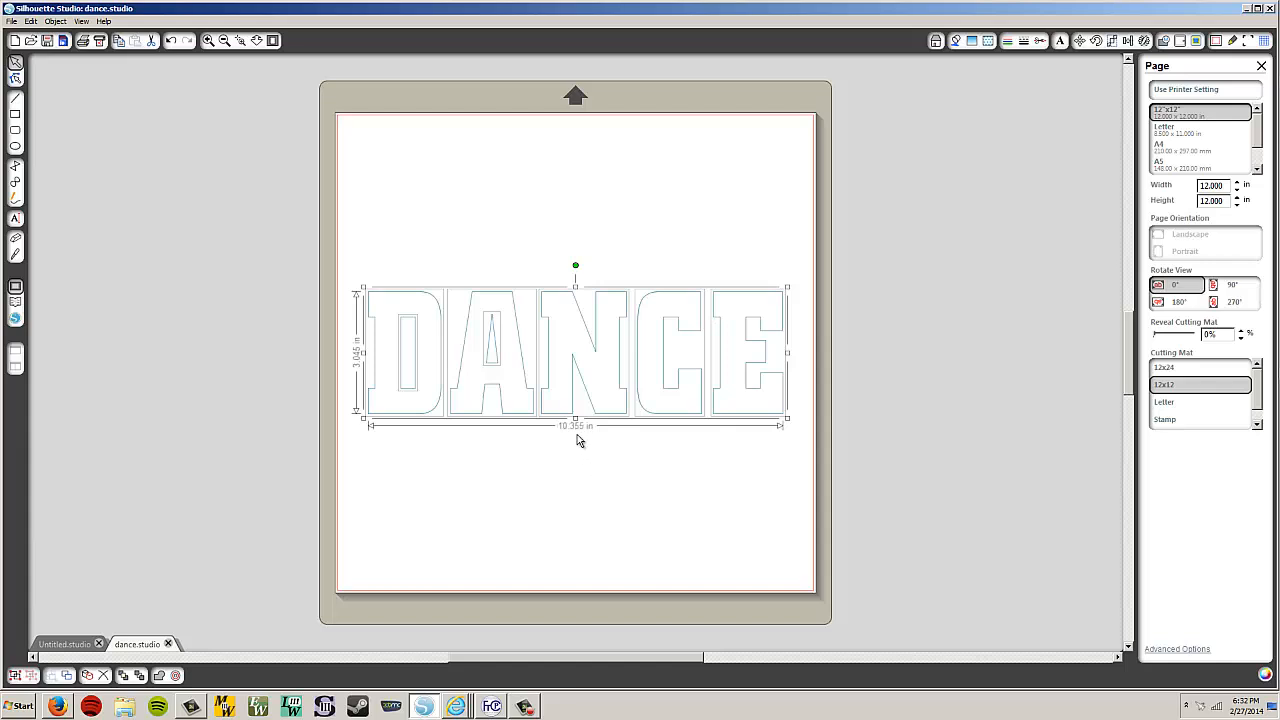
mouse_move(524, 468)
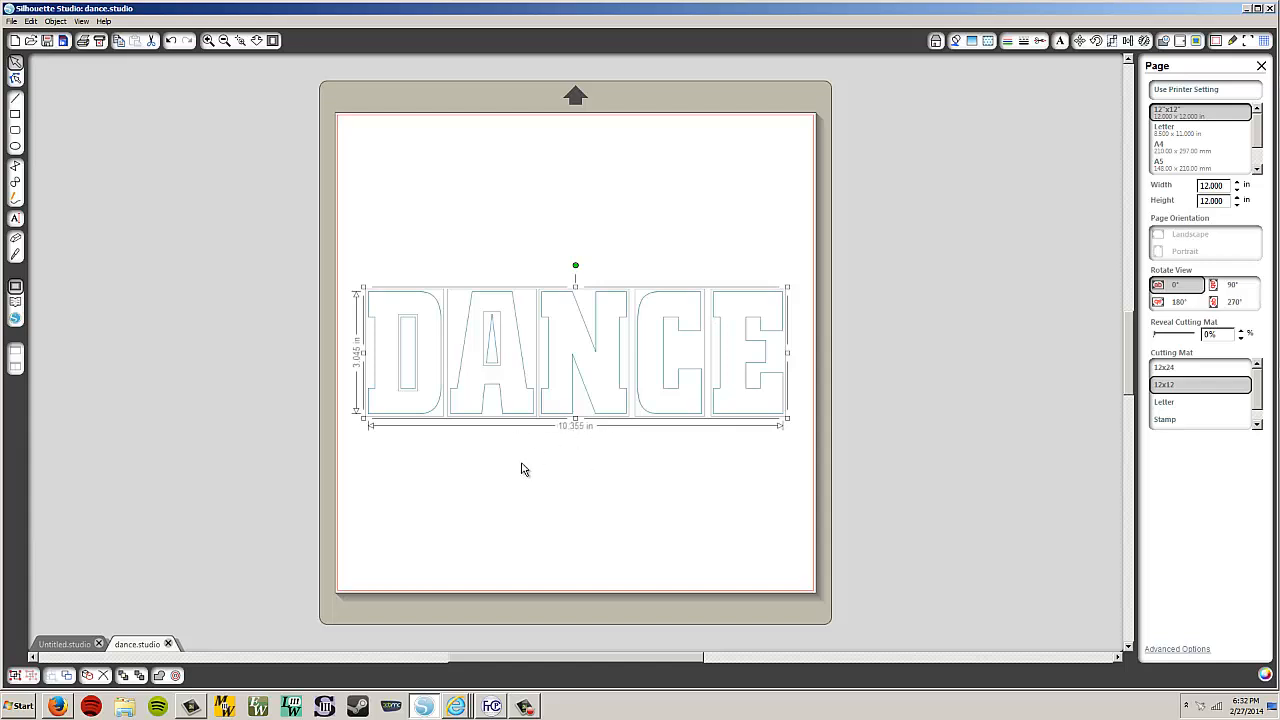
mouse_move(364, 370)
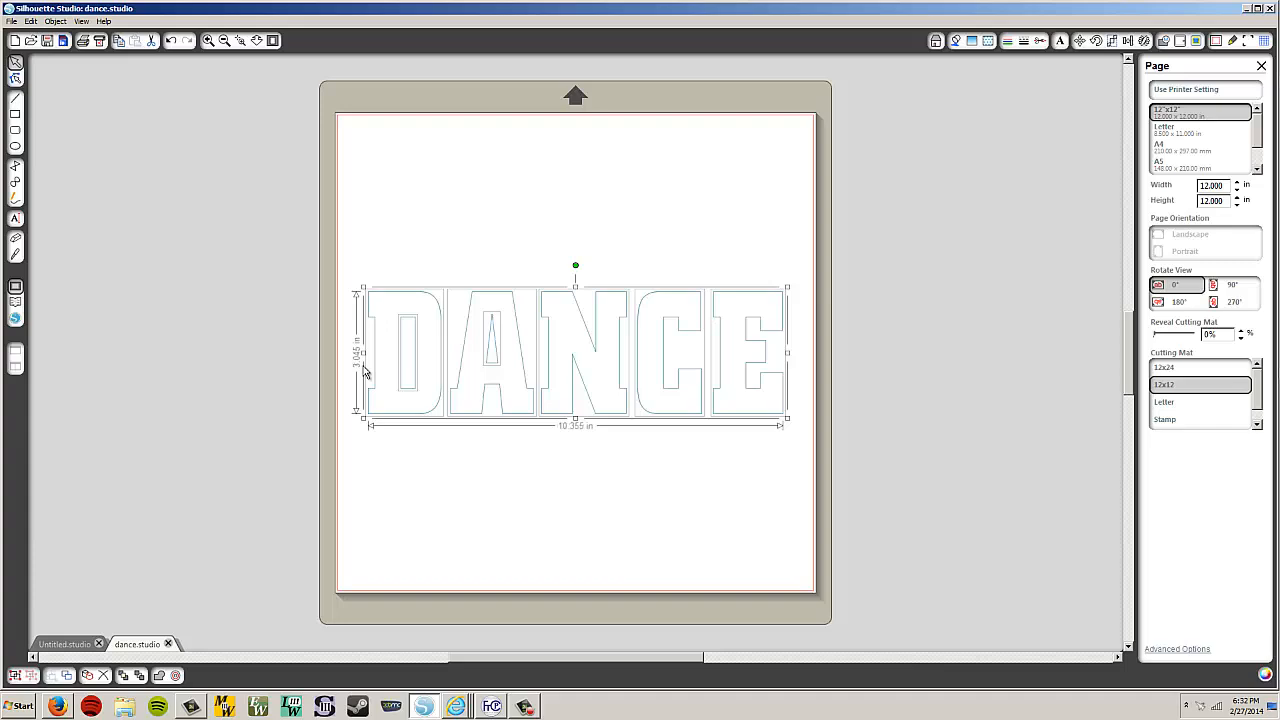
mouse_move(540, 398)
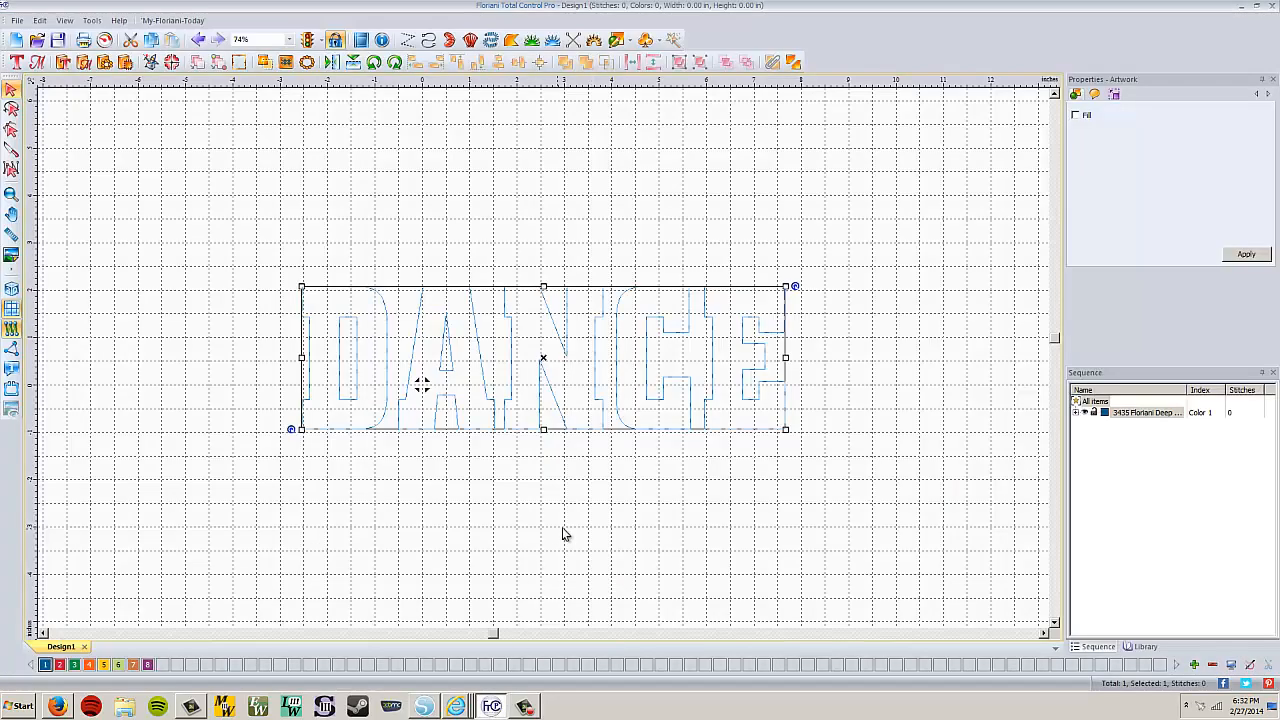
mouse_move(484, 310)
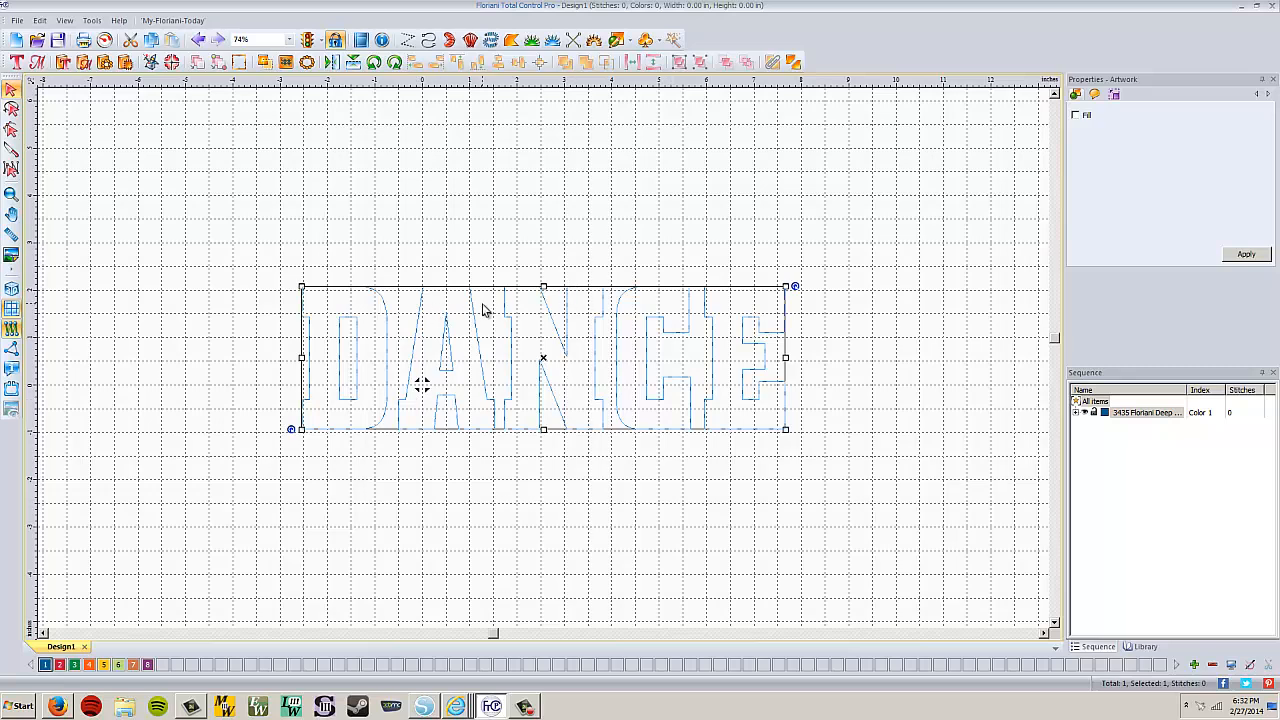
- Show the DANCE design's Width and Height in the Transform properties panel
left_click(1094, 94)
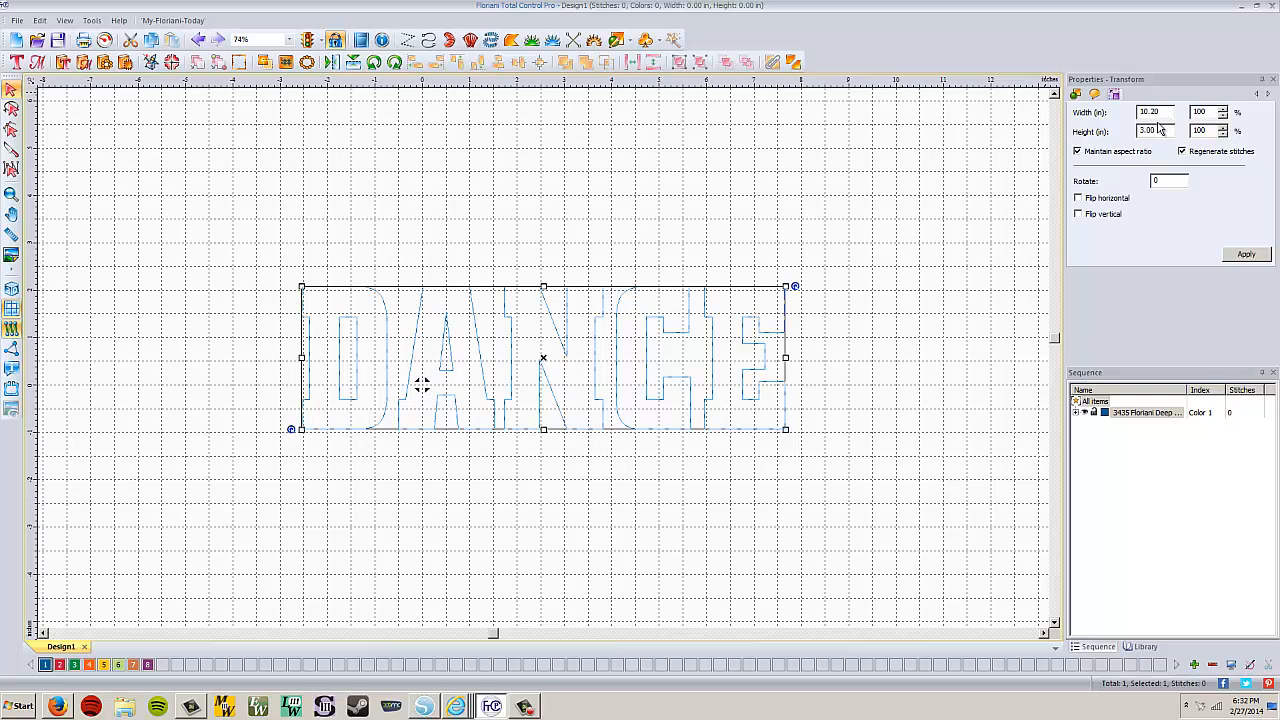
mouse_move(520, 358)
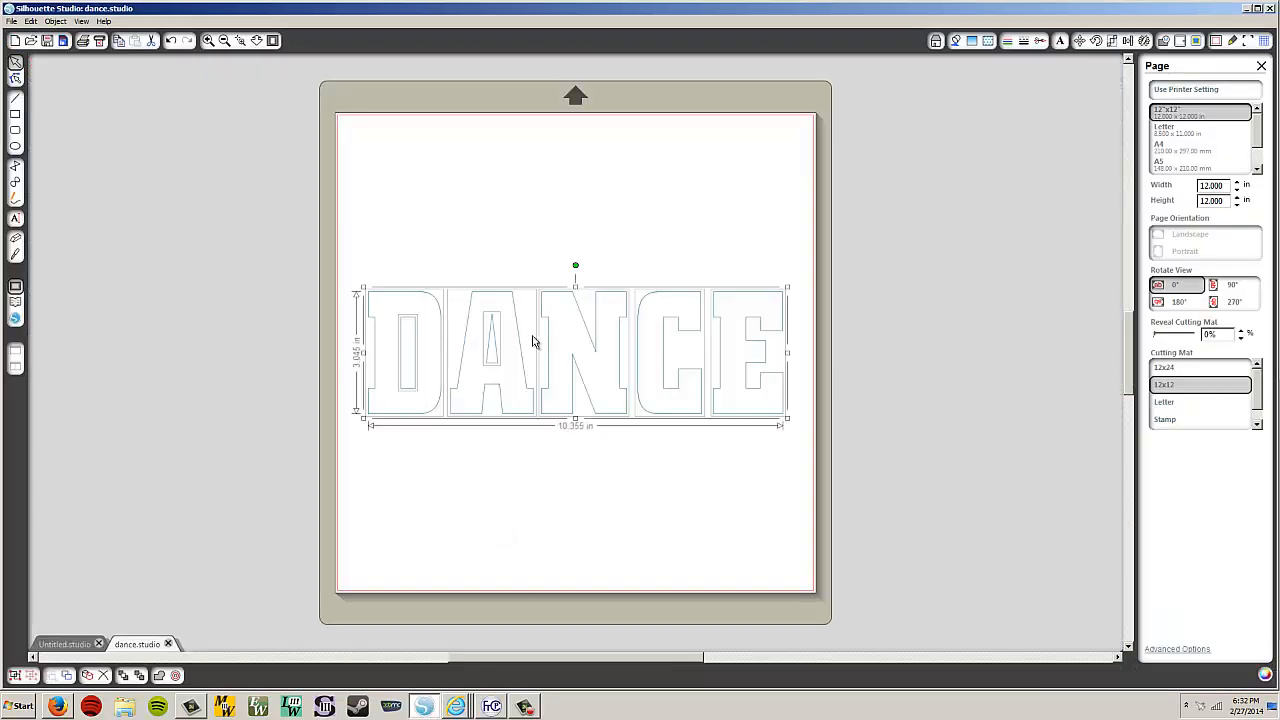
mouse_move(516, 368)
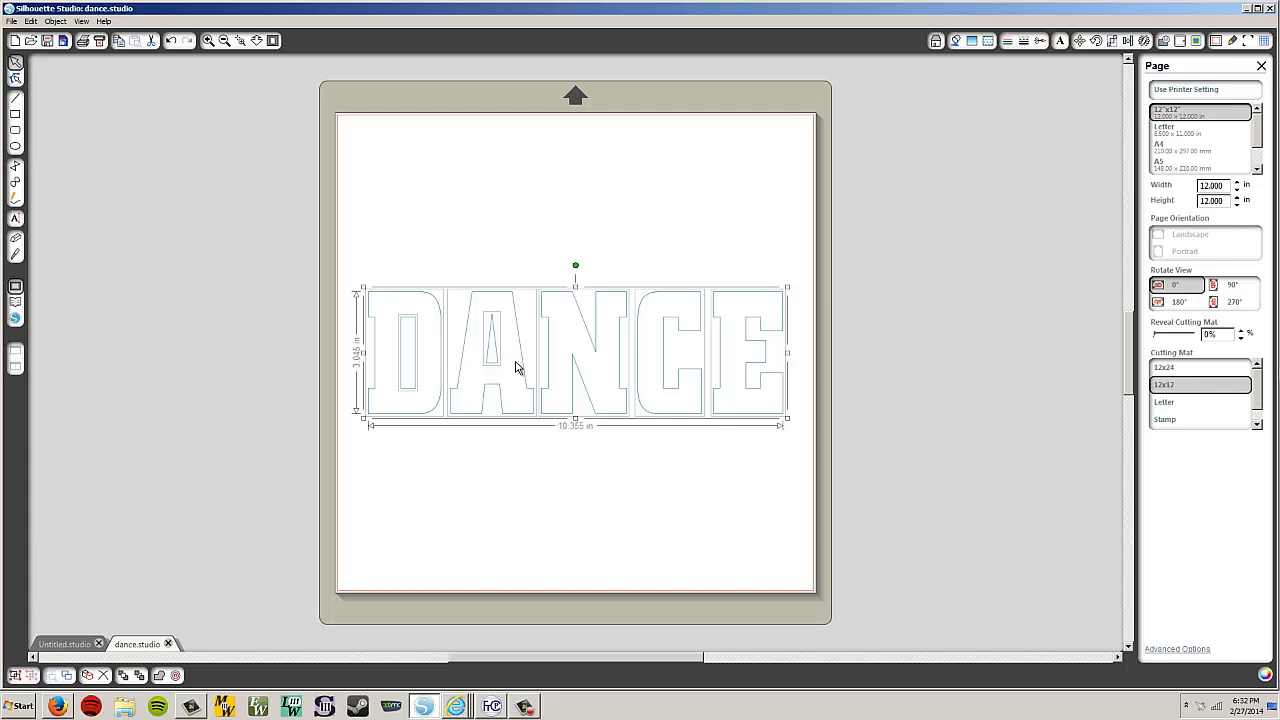
mouse_move(530, 360)
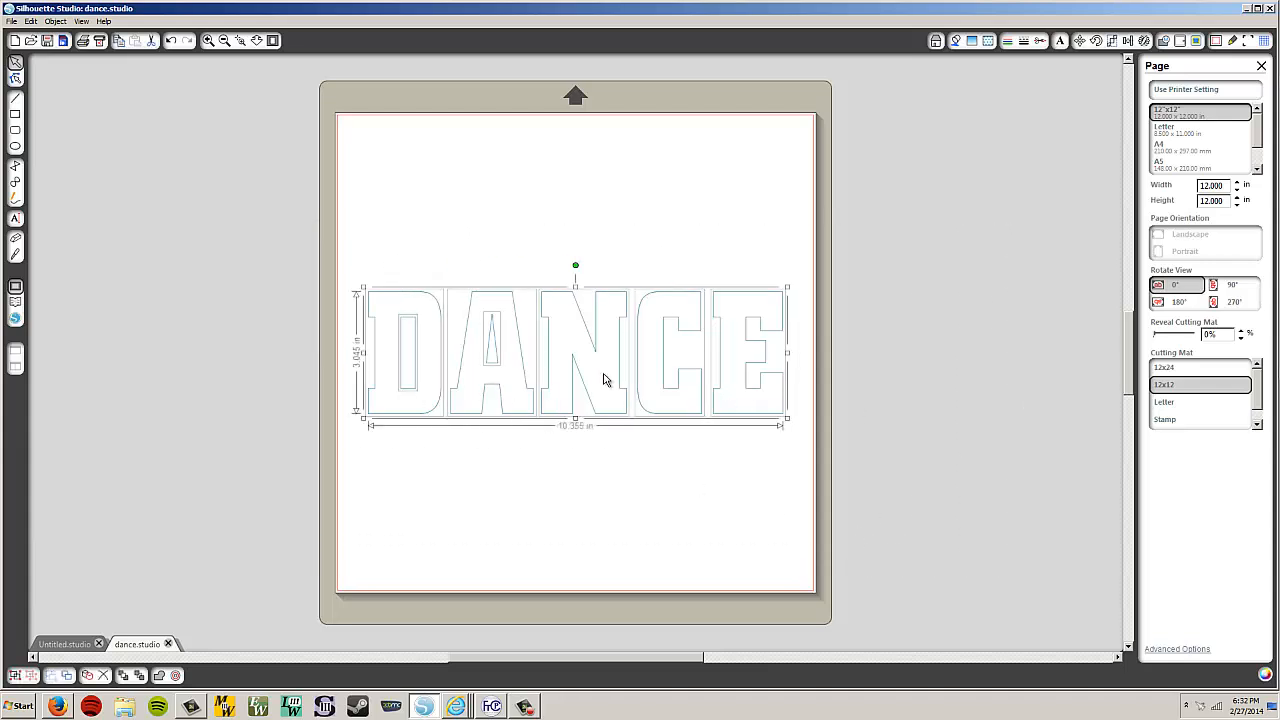
mouse_move(520, 348)
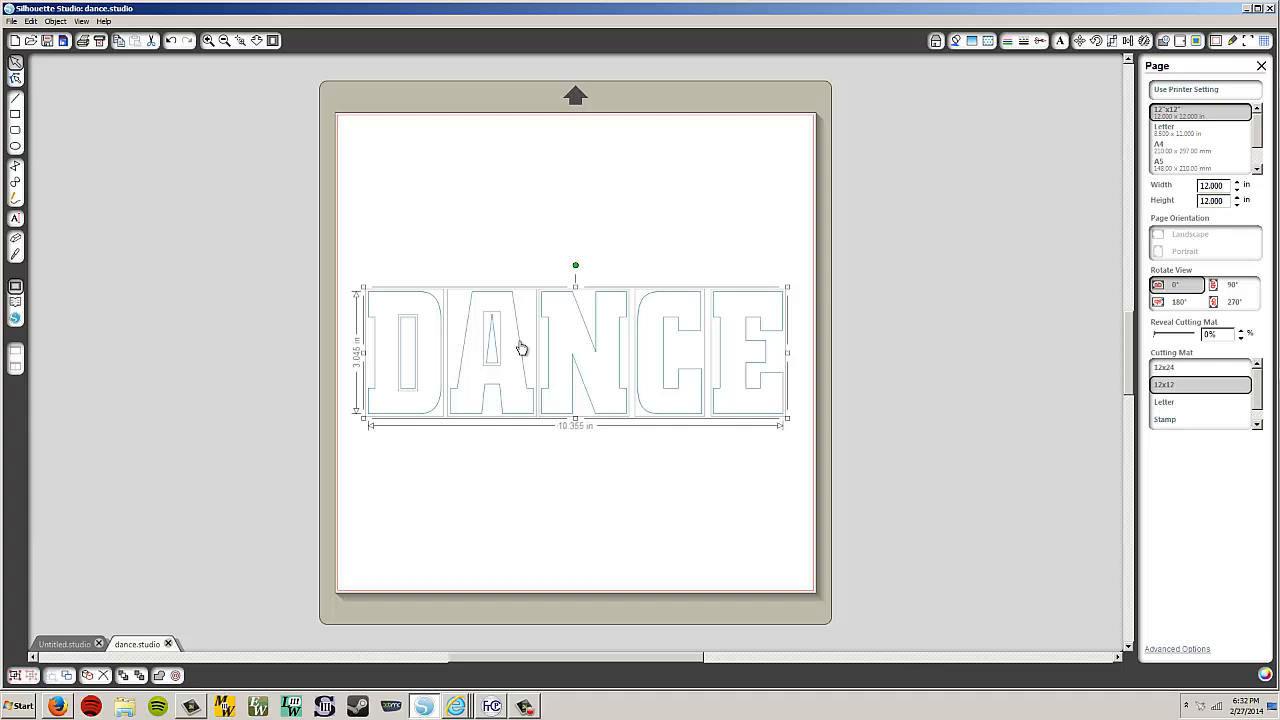
- Bring up the context options for the selected DANCE lettering on the cutting page
right_click(520, 348)
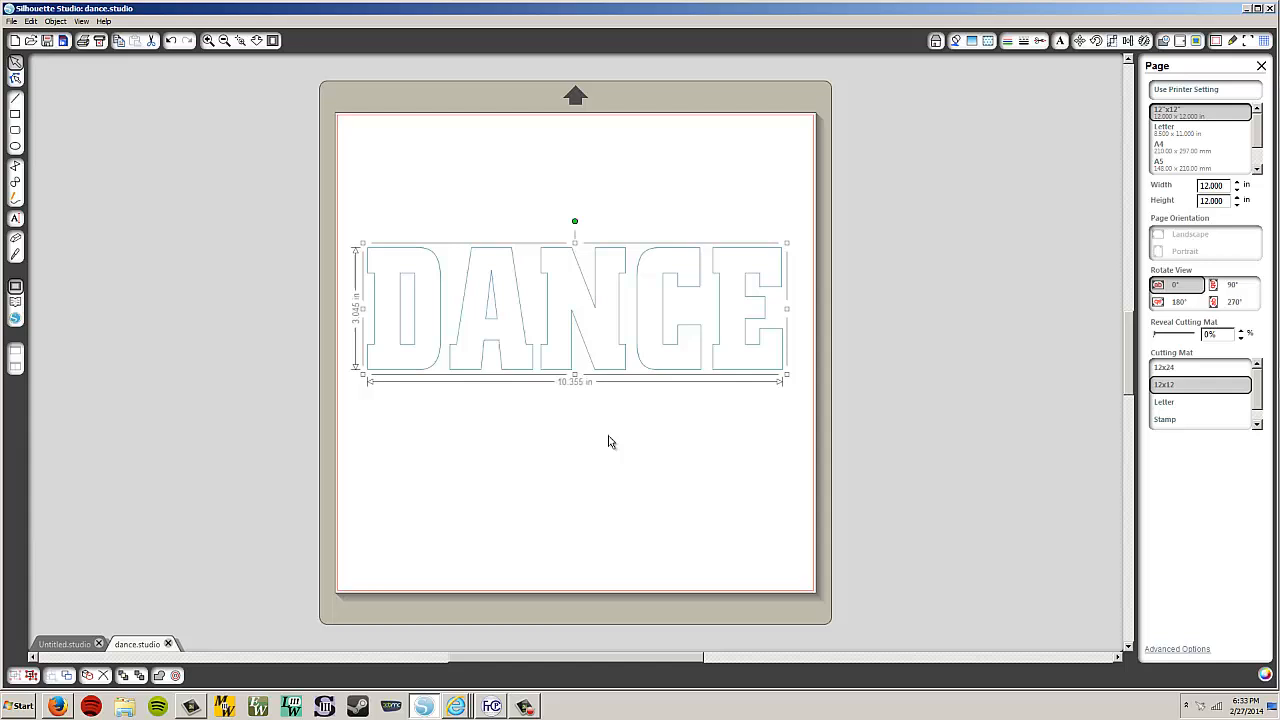
mouse_move(596, 308)
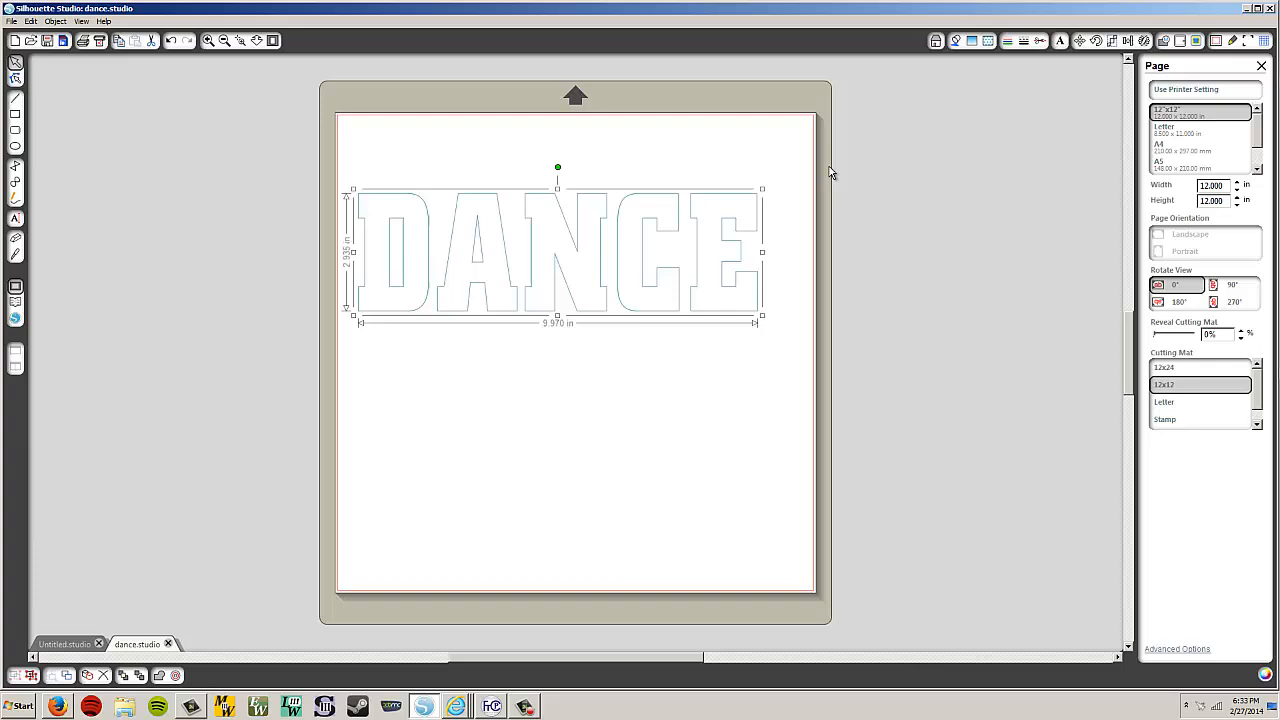
mouse_move(1112, 40)
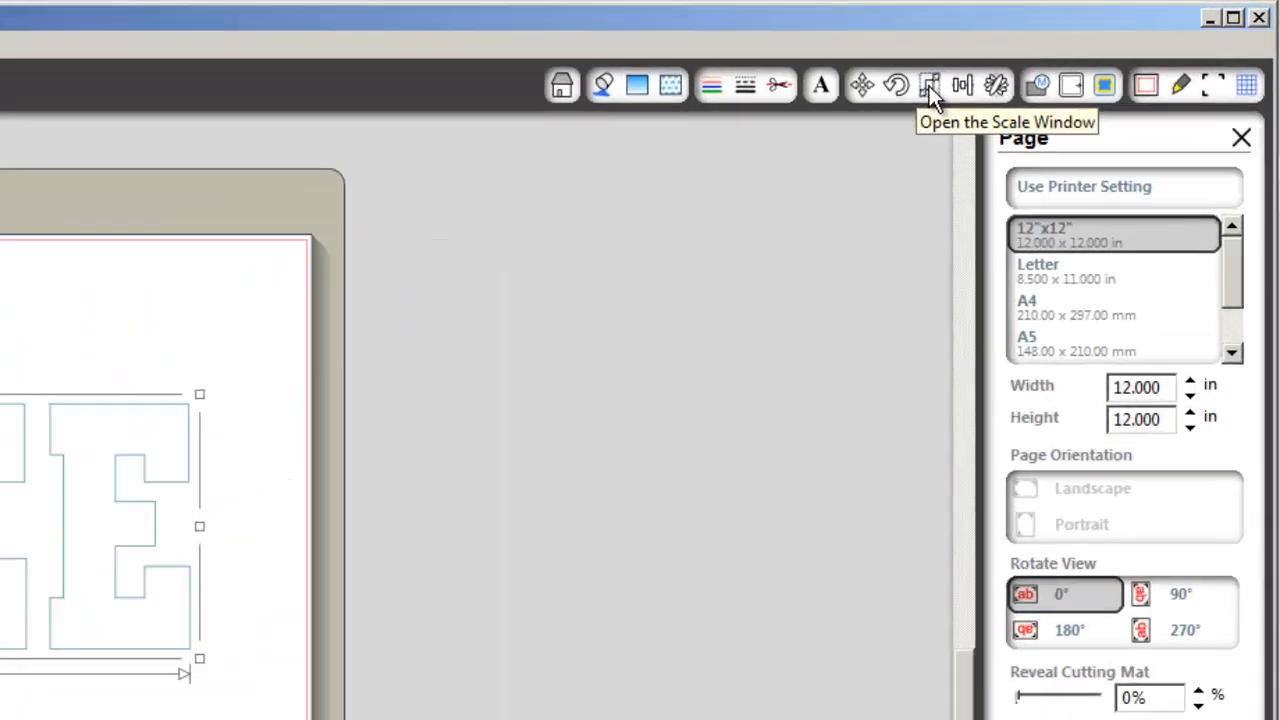
- Scale the DANCE letters with locked aspect ratio to 10.2 in wide by 3 in tall
left_click(930, 84)
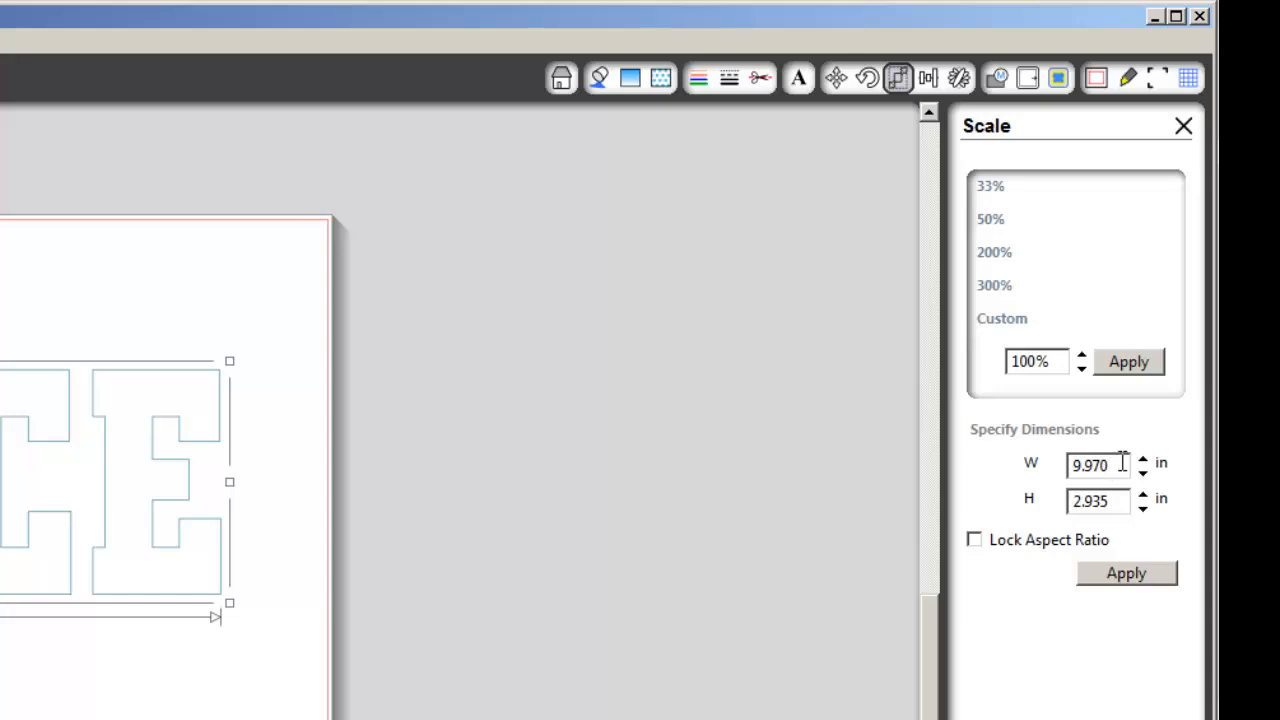
left_click(974, 540)
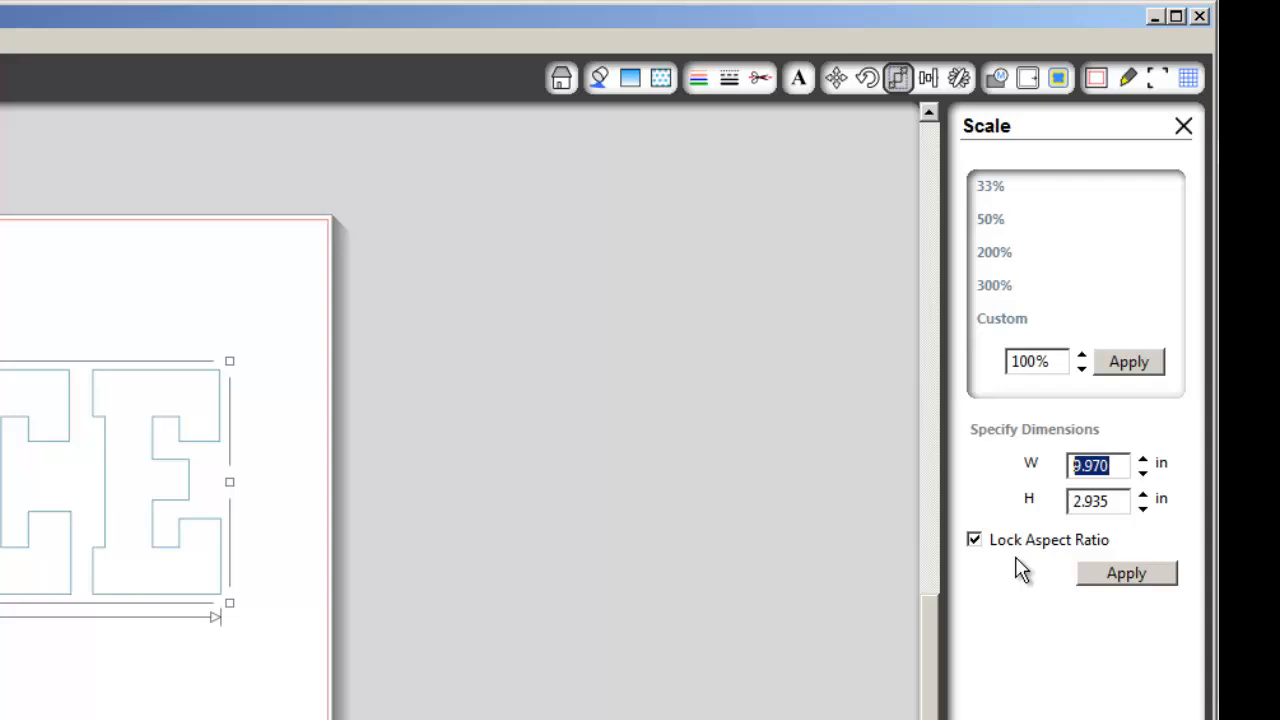
type("10.")
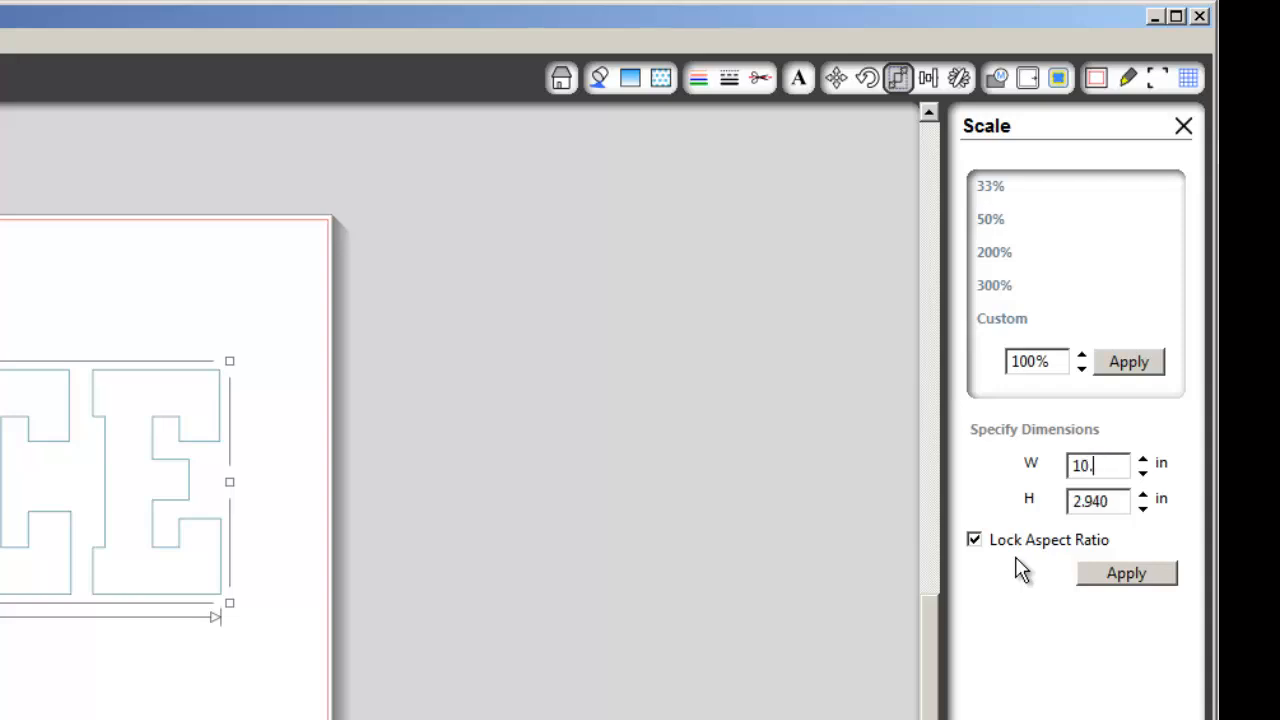
left_click(1144, 456)
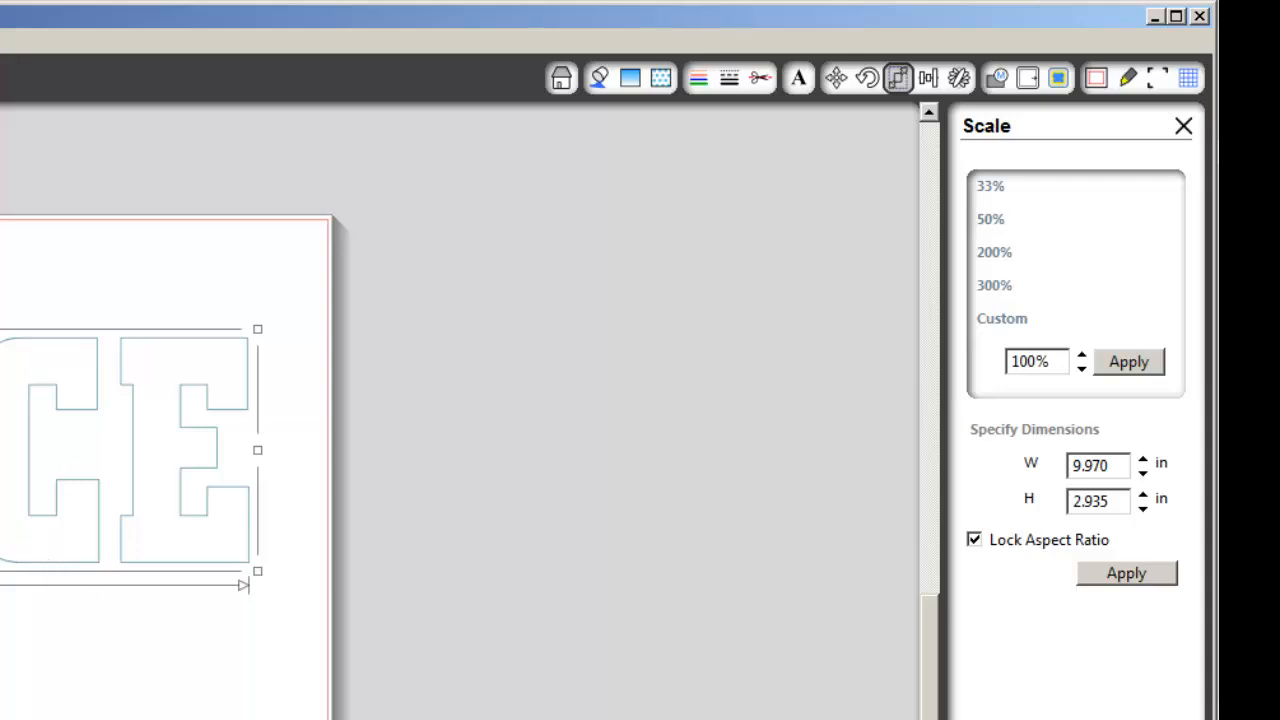
triple_click(1098, 464)
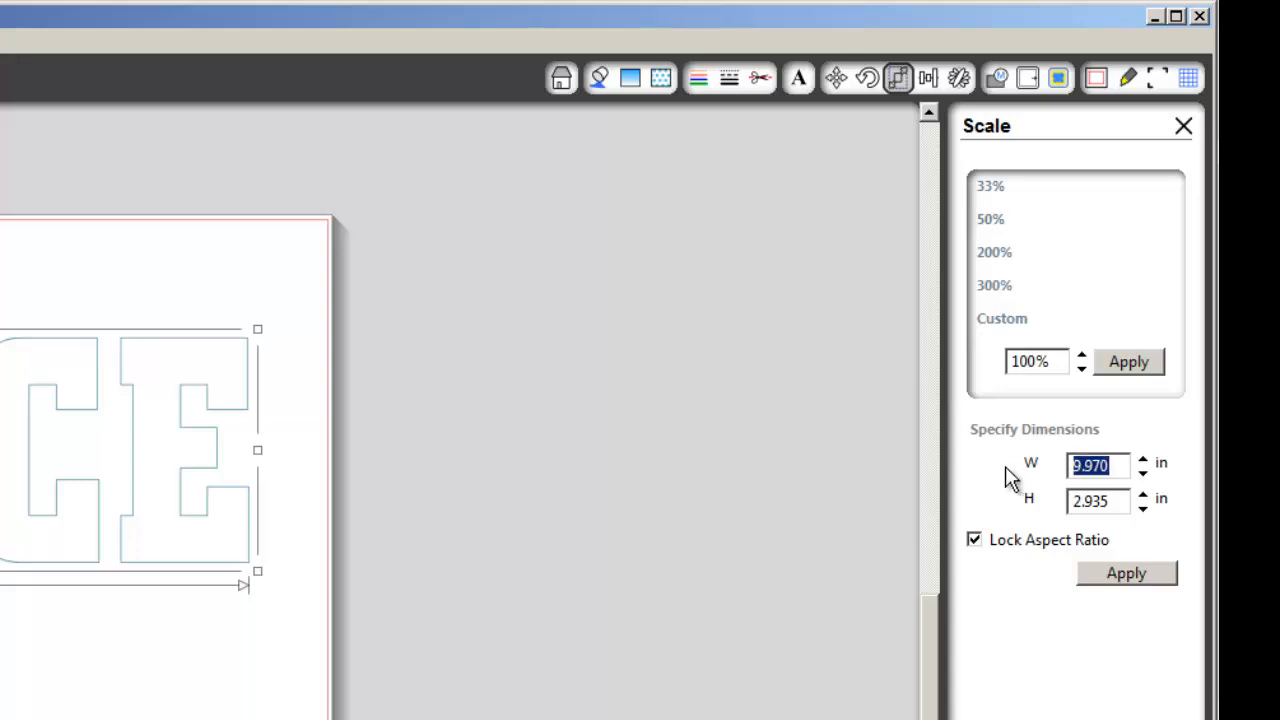
type("10.2")
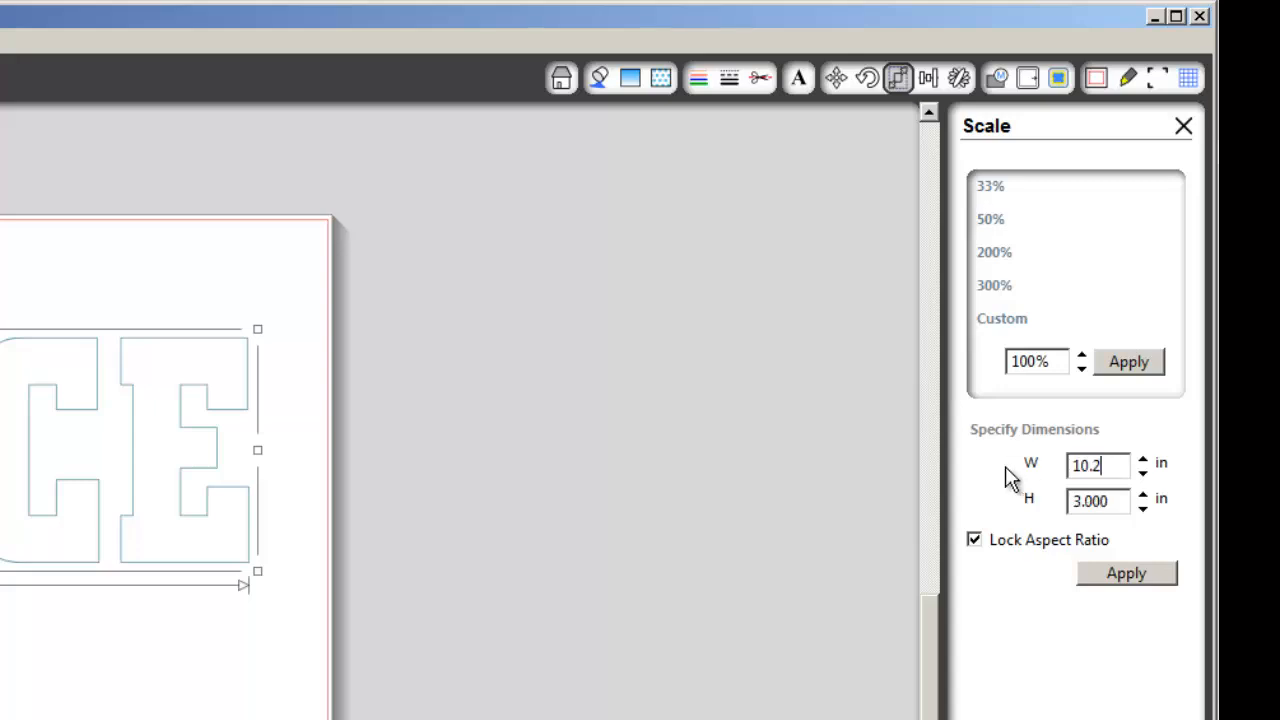
left_click(1126, 572)
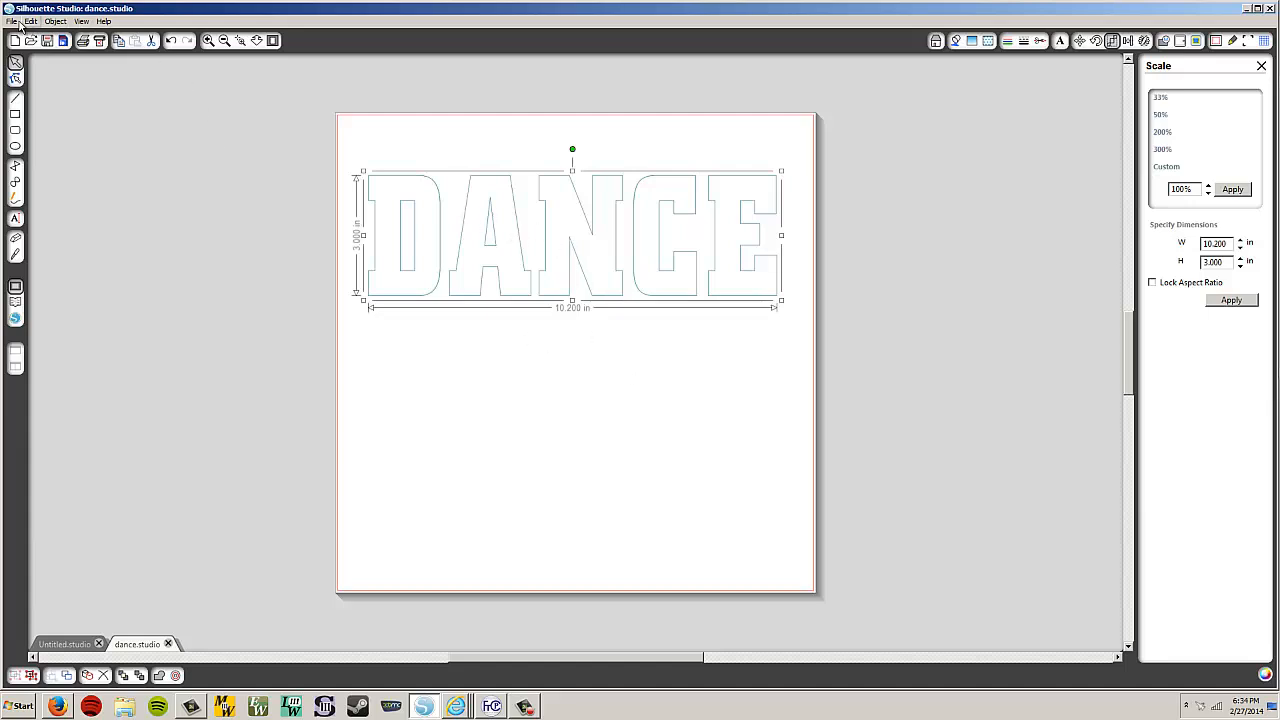
- List the File commands to reach Send to Silhouette for the DANCE letters
left_click(12, 20)
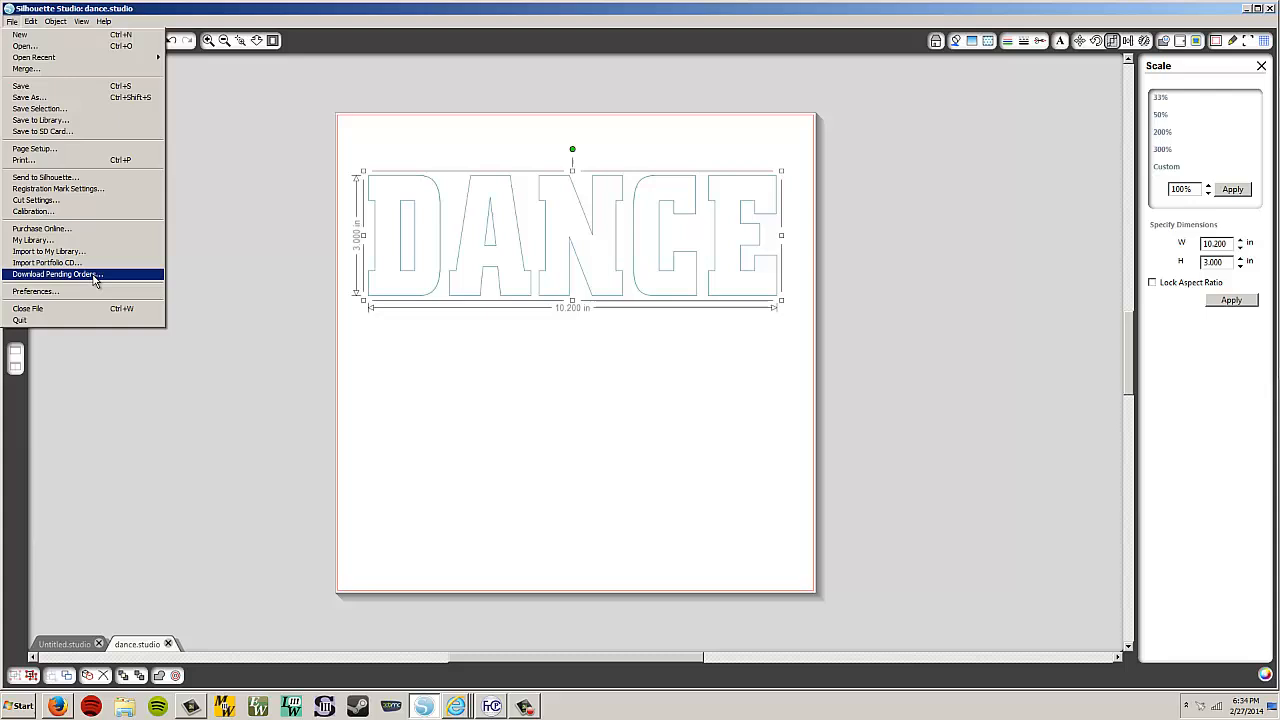
mouse_move(56, 188)
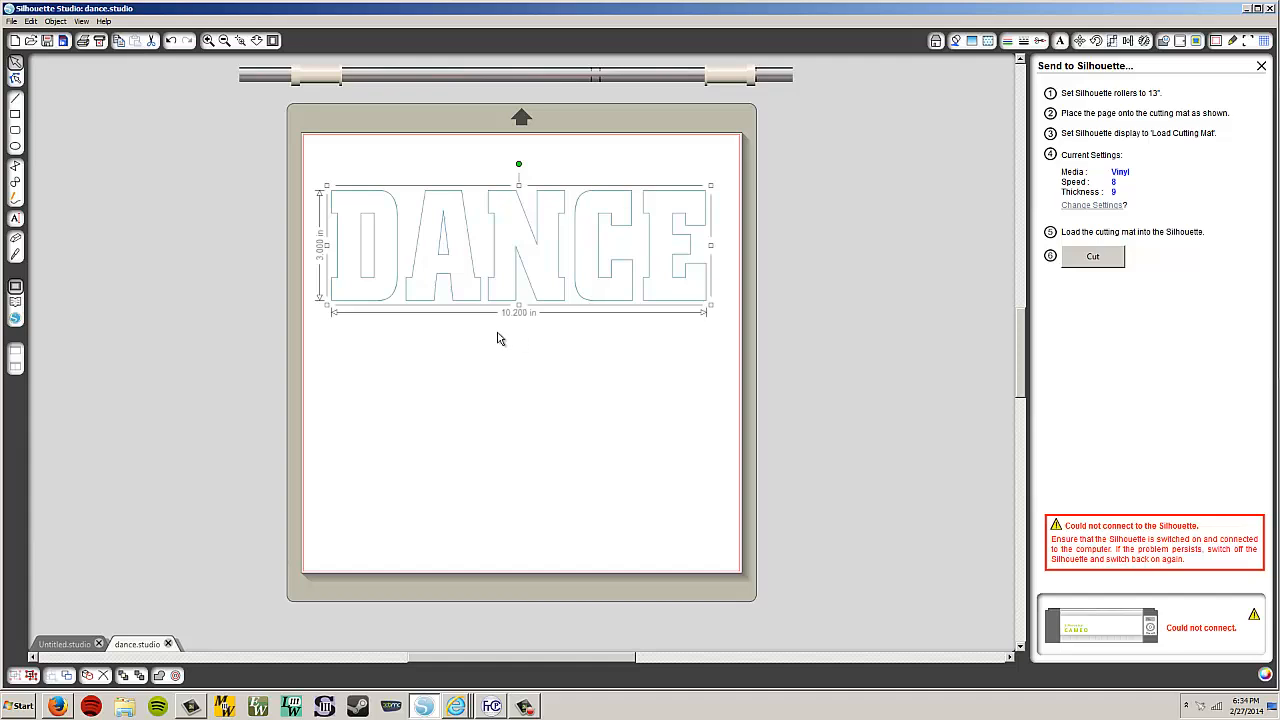
mouse_move(536, 362)
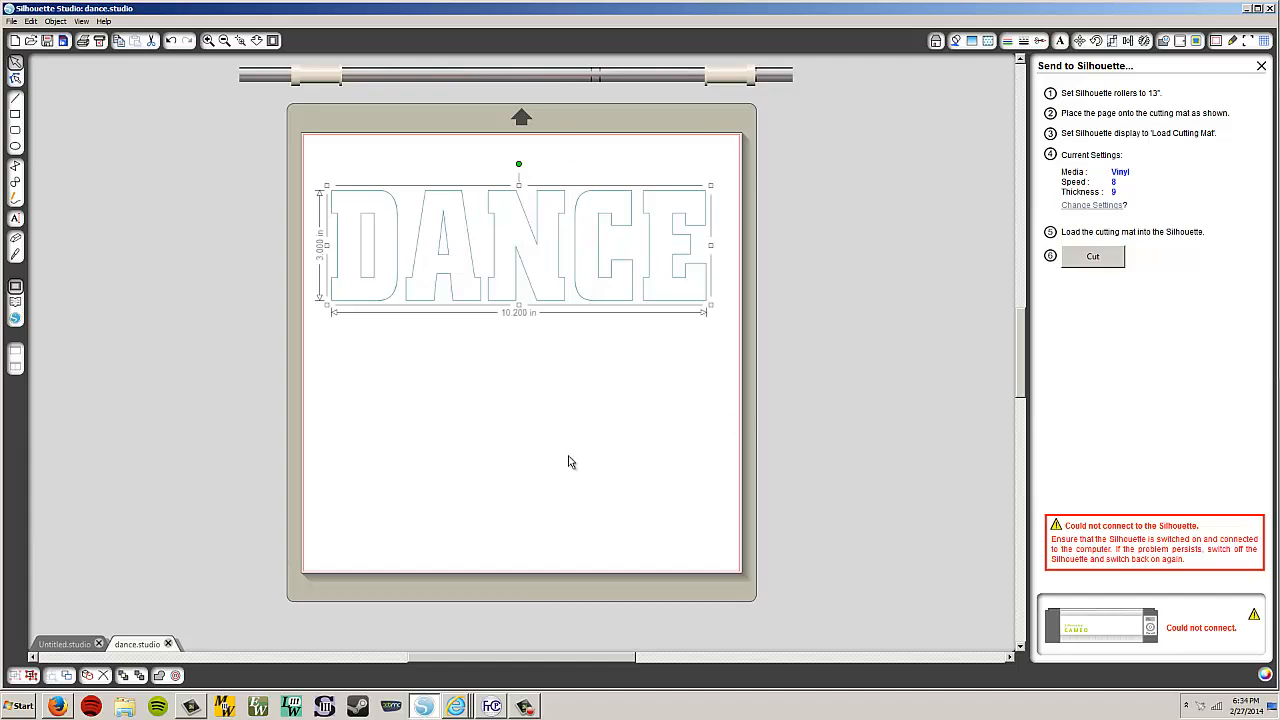
mouse_move(484, 392)
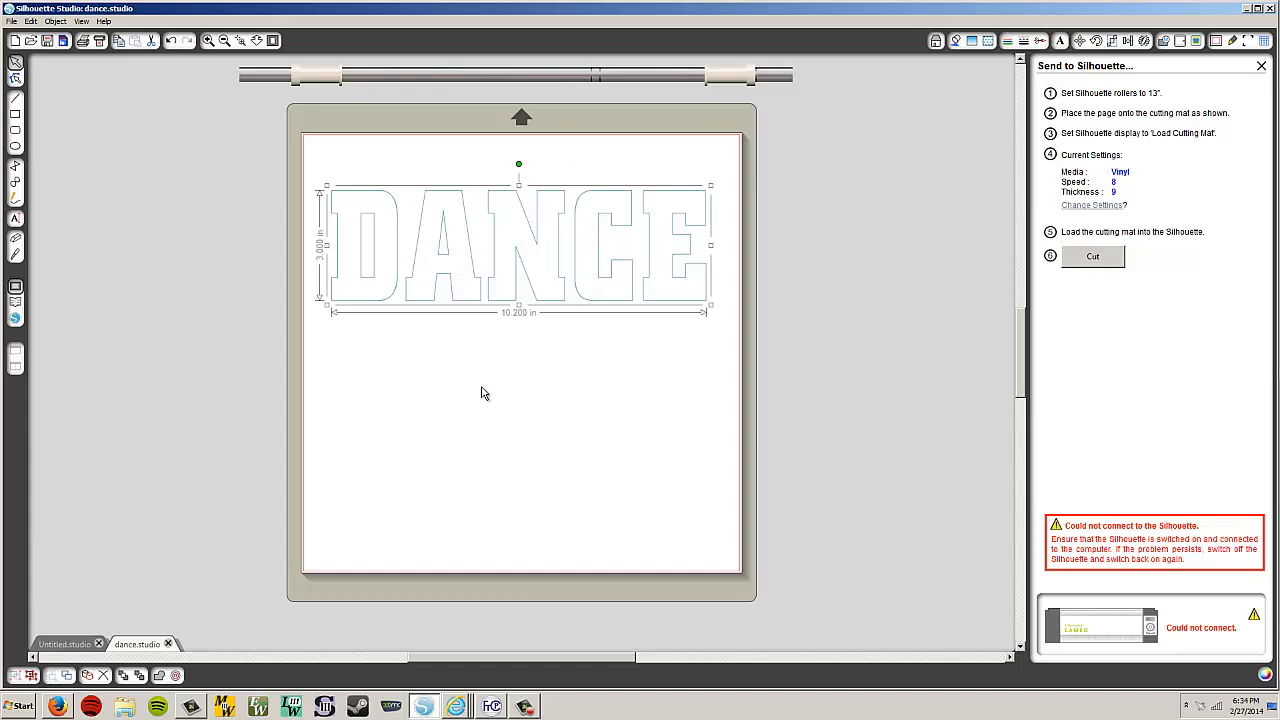
mouse_move(504, 336)
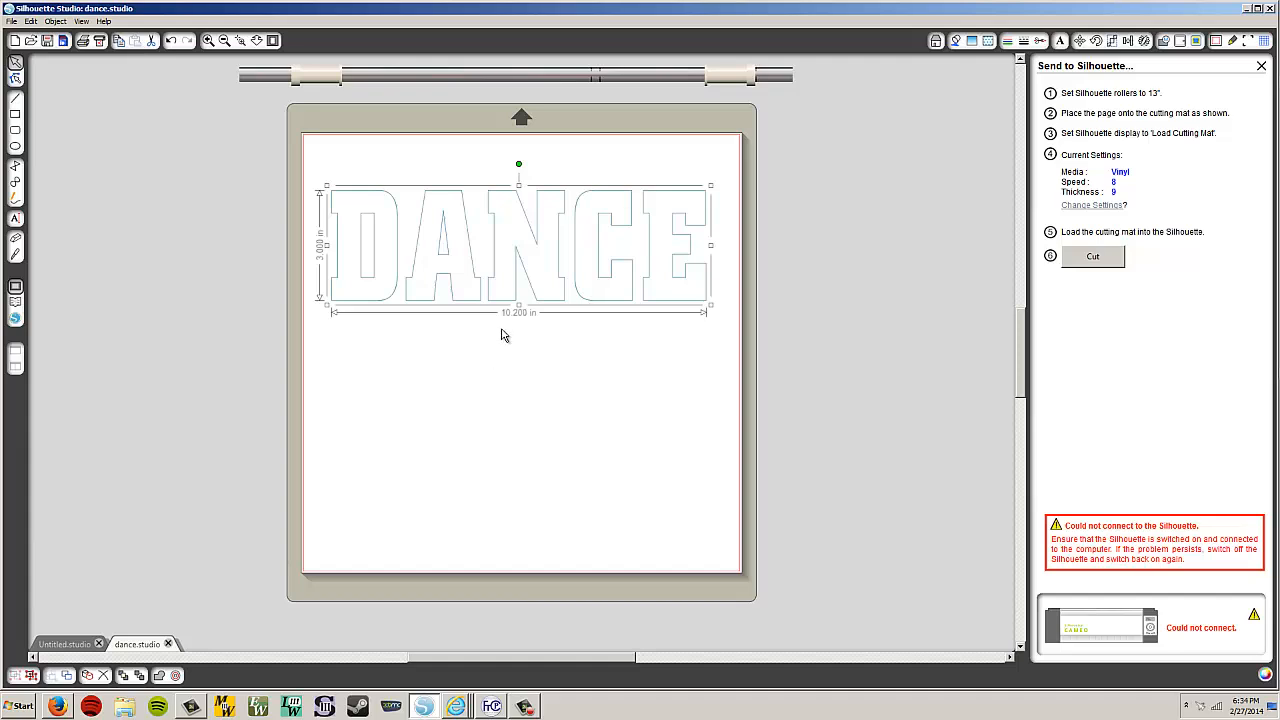
mouse_move(672, 274)
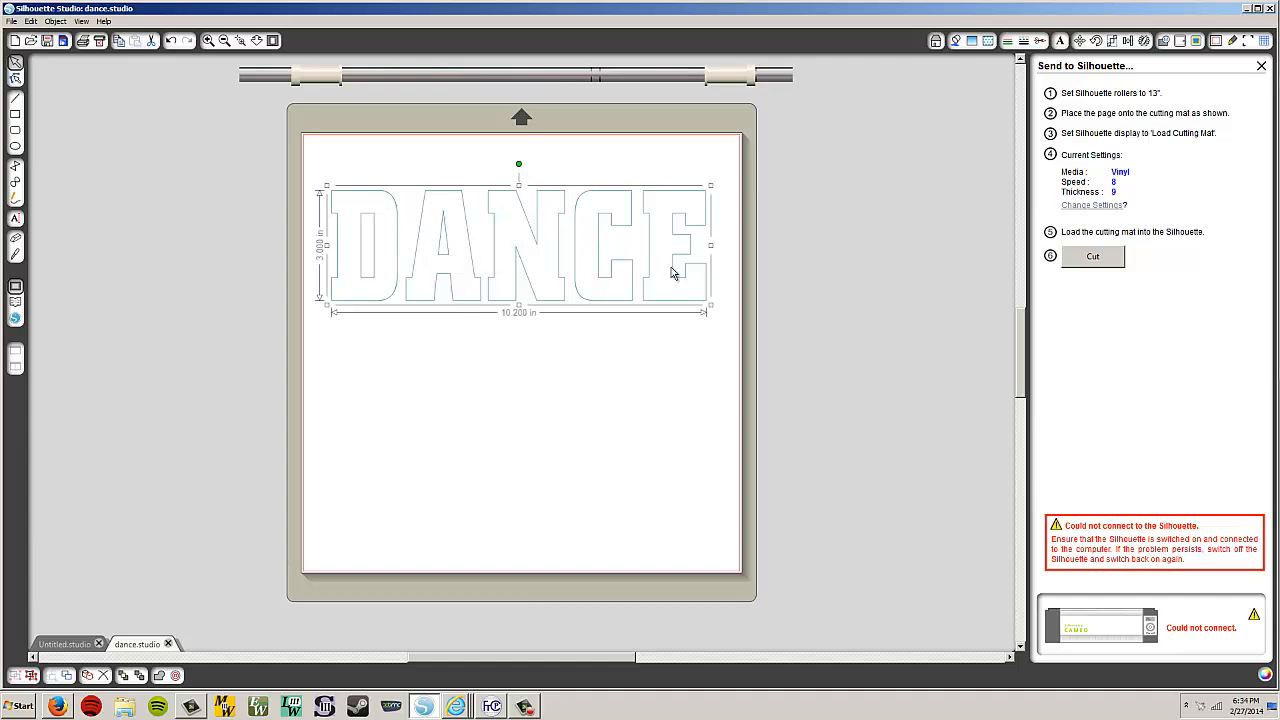
mouse_move(424, 520)
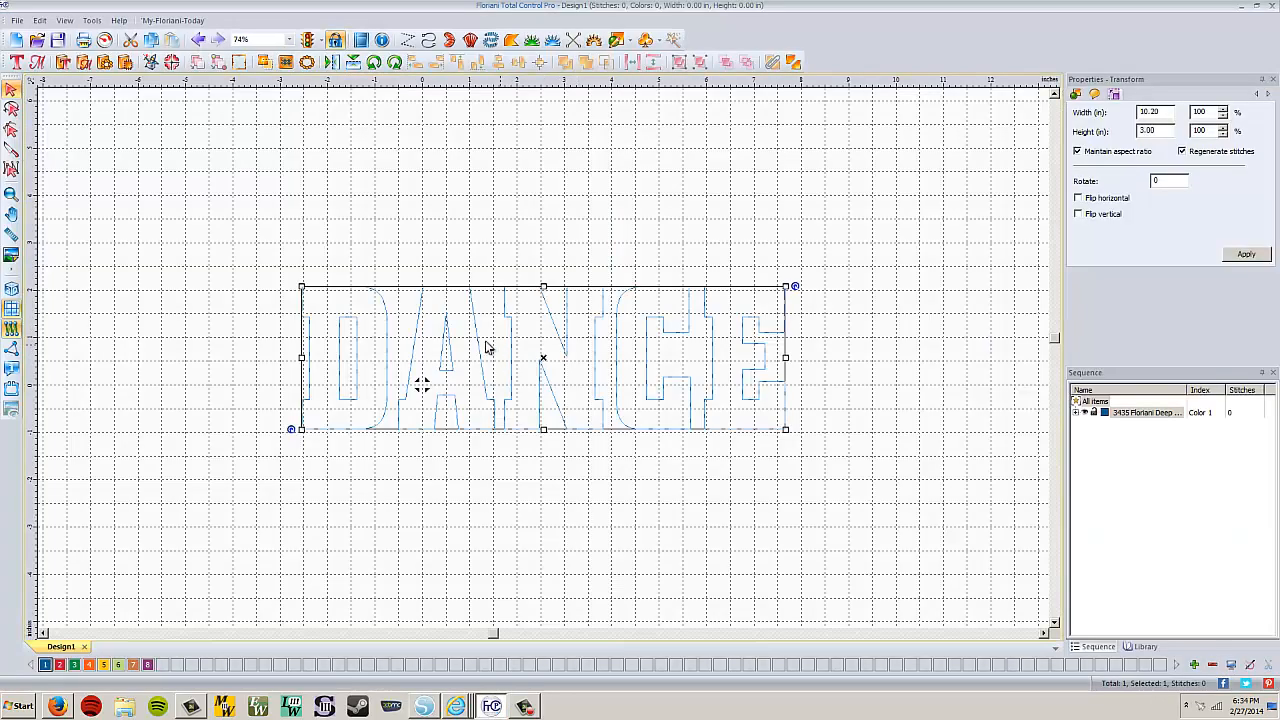
mouse_move(378, 348)
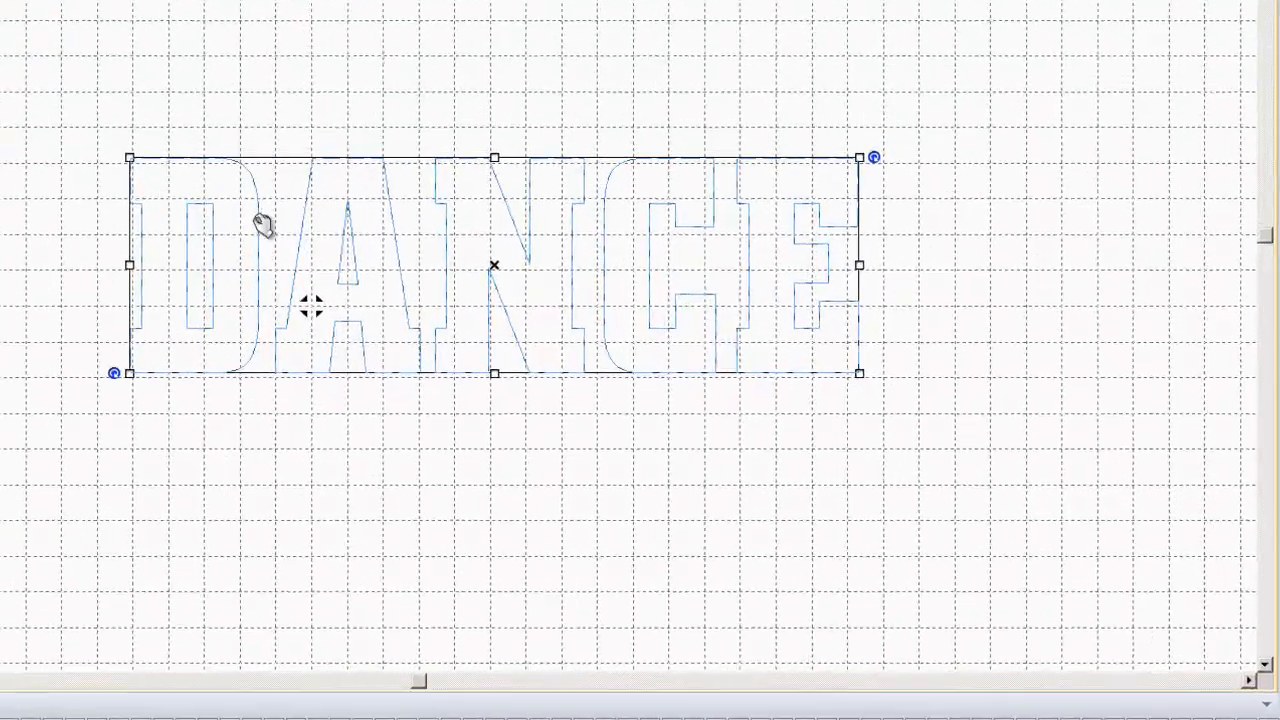
- Convert the DANCE outline to applique and change its edge stitch type in Properties
right_click(310, 304)
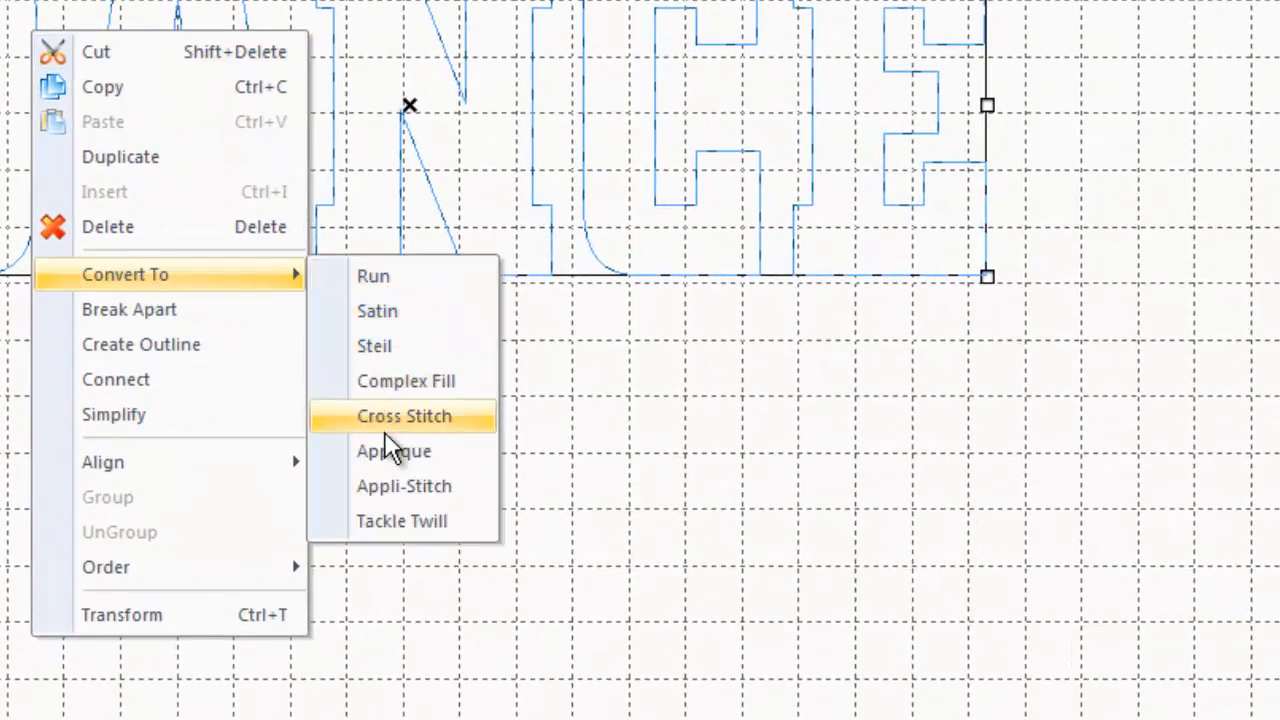
mouse_move(404, 454)
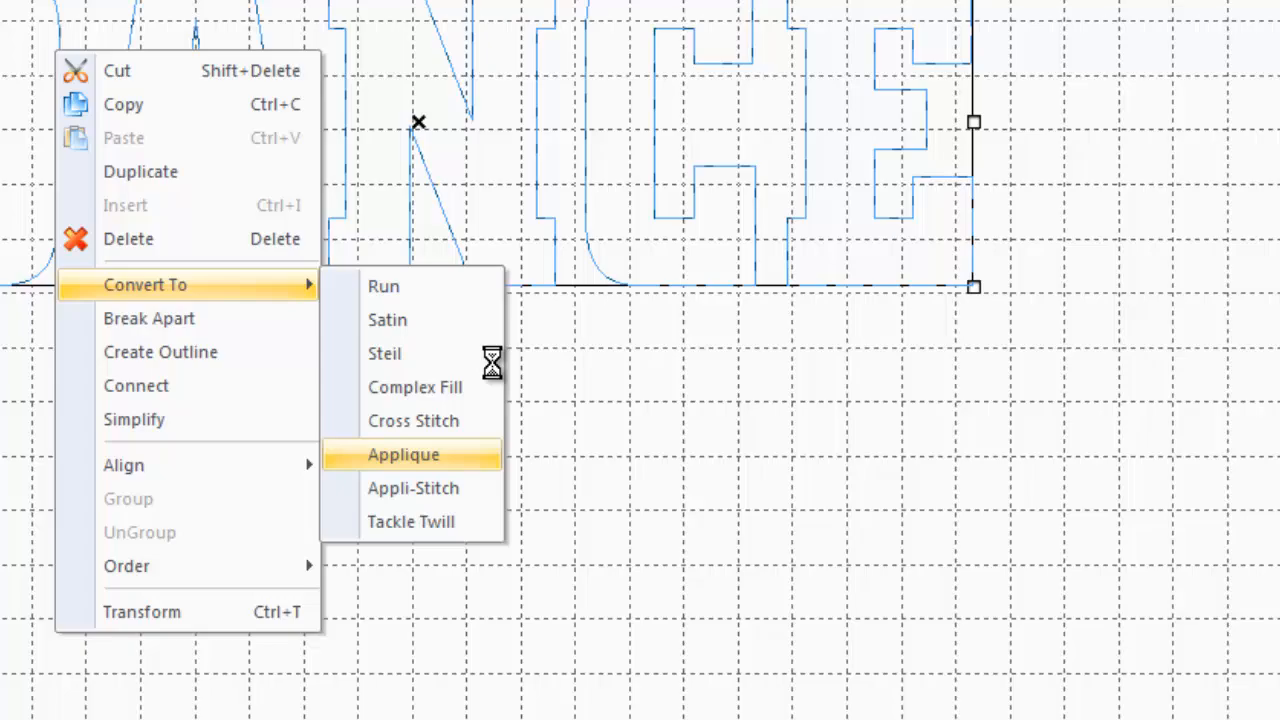
left_click(404, 454)
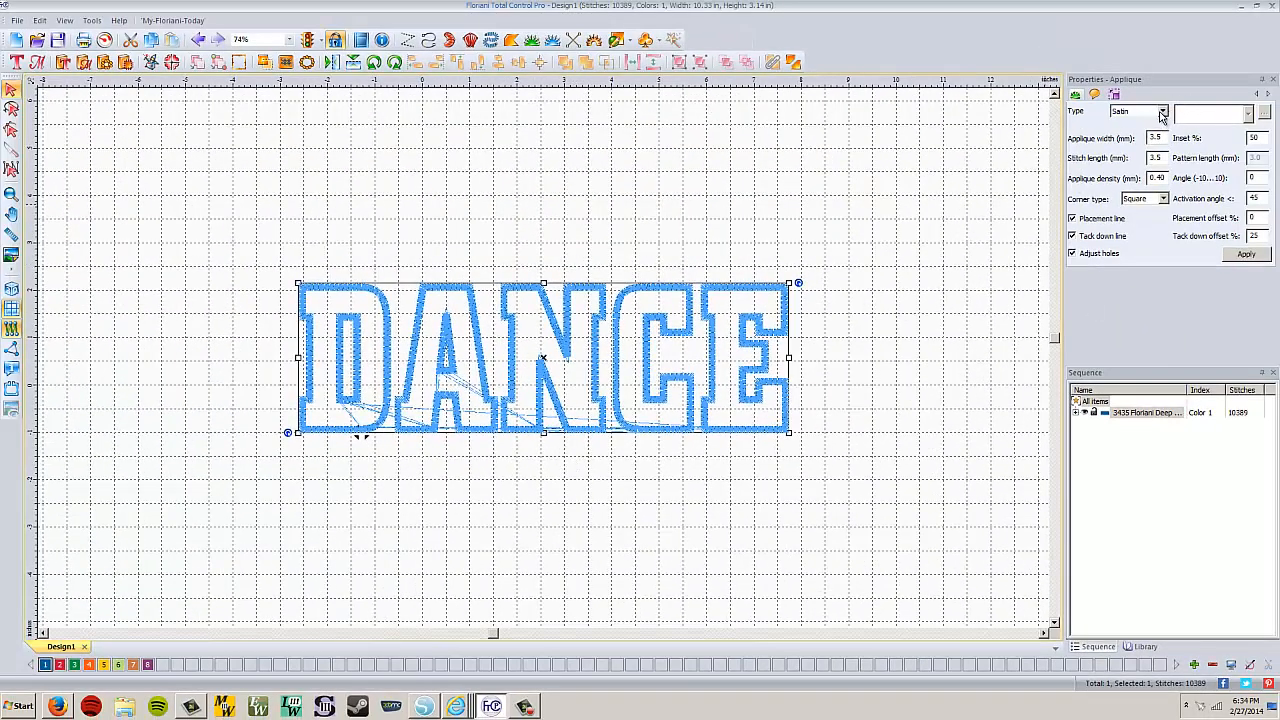
left_click(1162, 112)
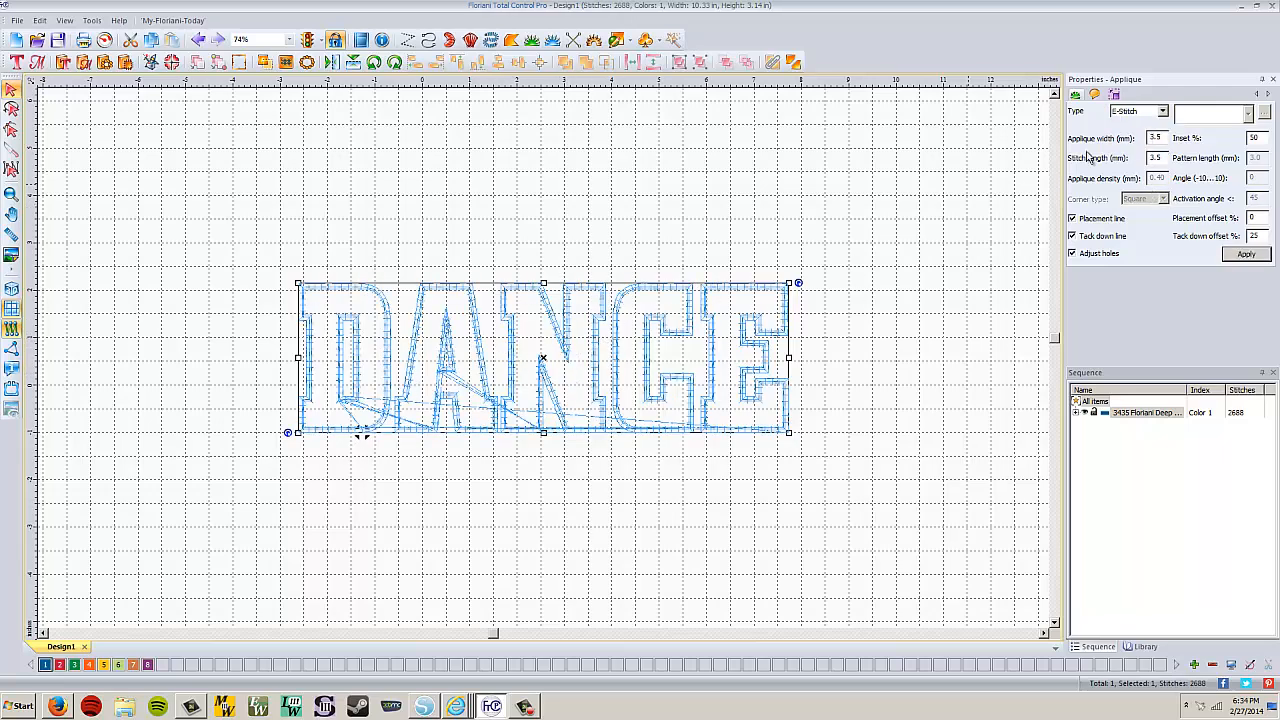
left_click(1246, 252)
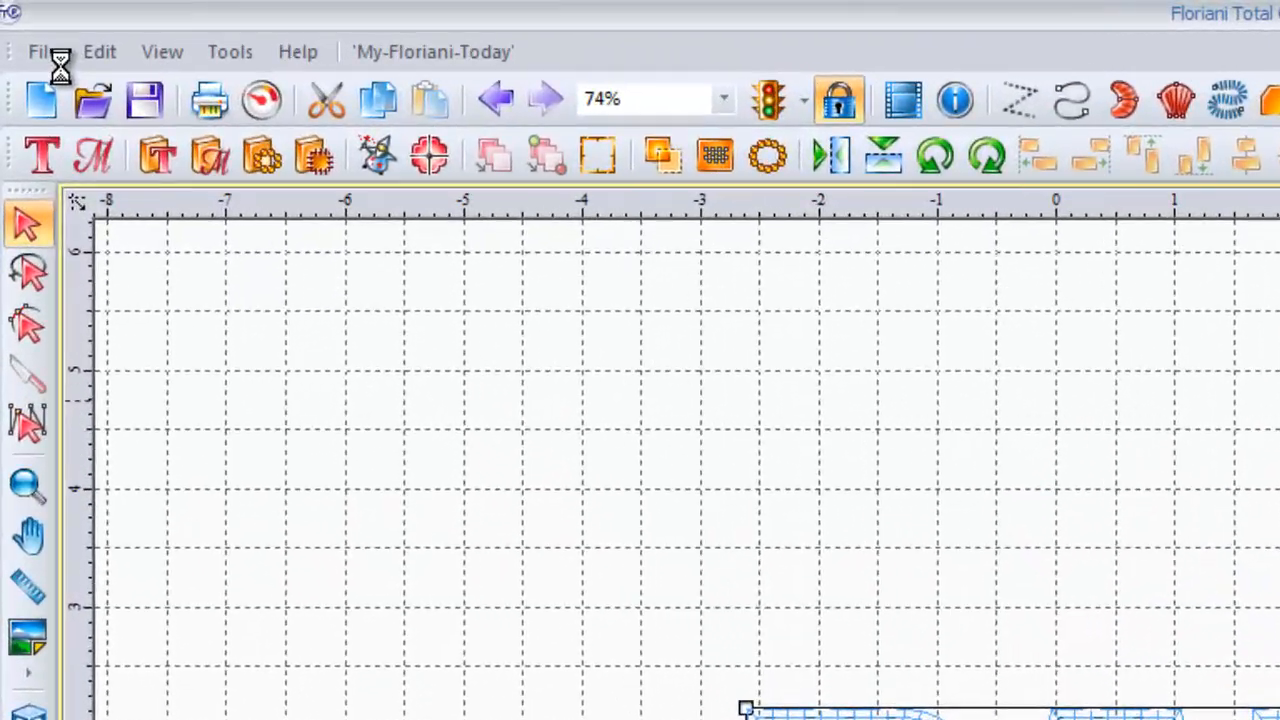
- Save the applique design as dance in Brother PES v9 format in the Designs folder
left_click(42, 52)
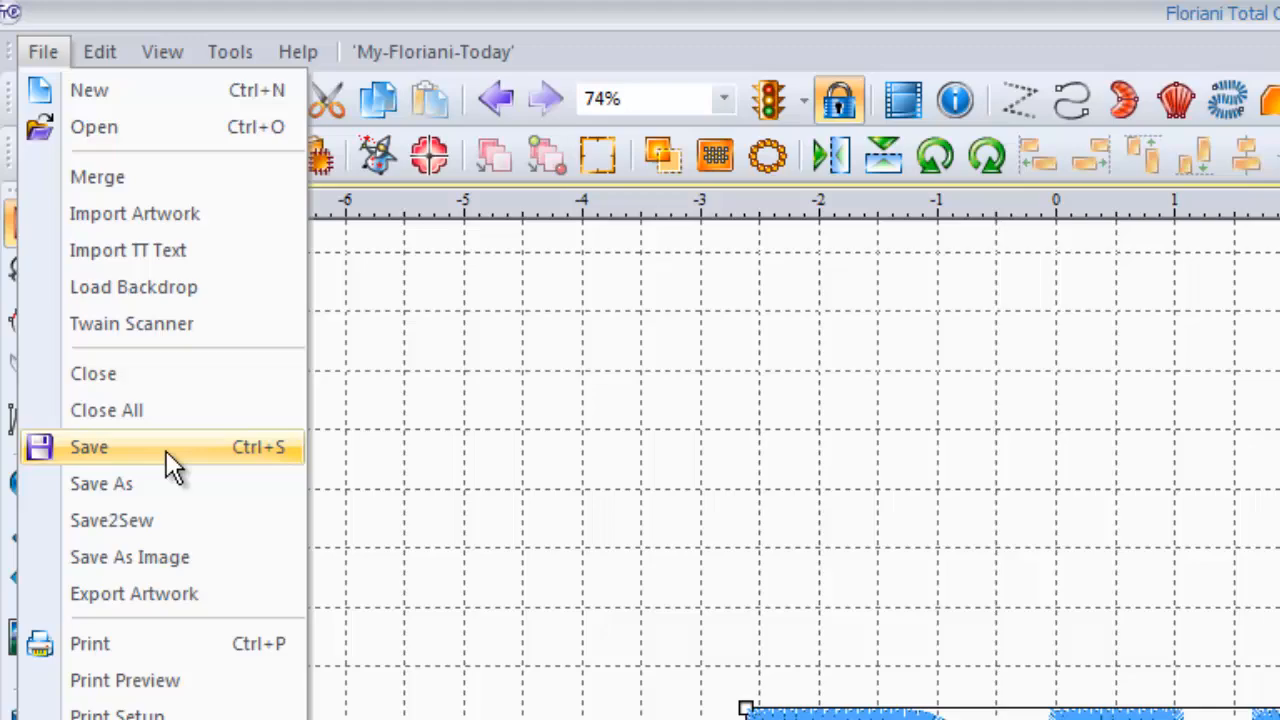
mouse_move(170, 490)
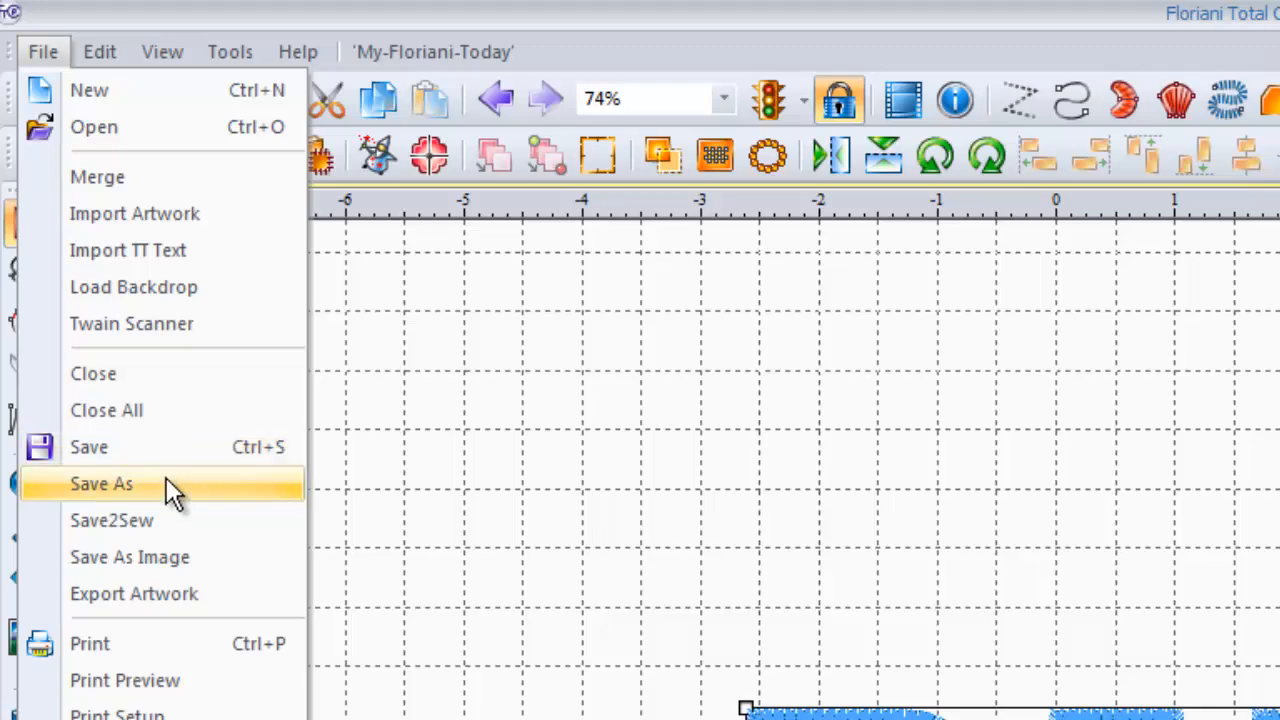
left_click(100, 482)
type("da")
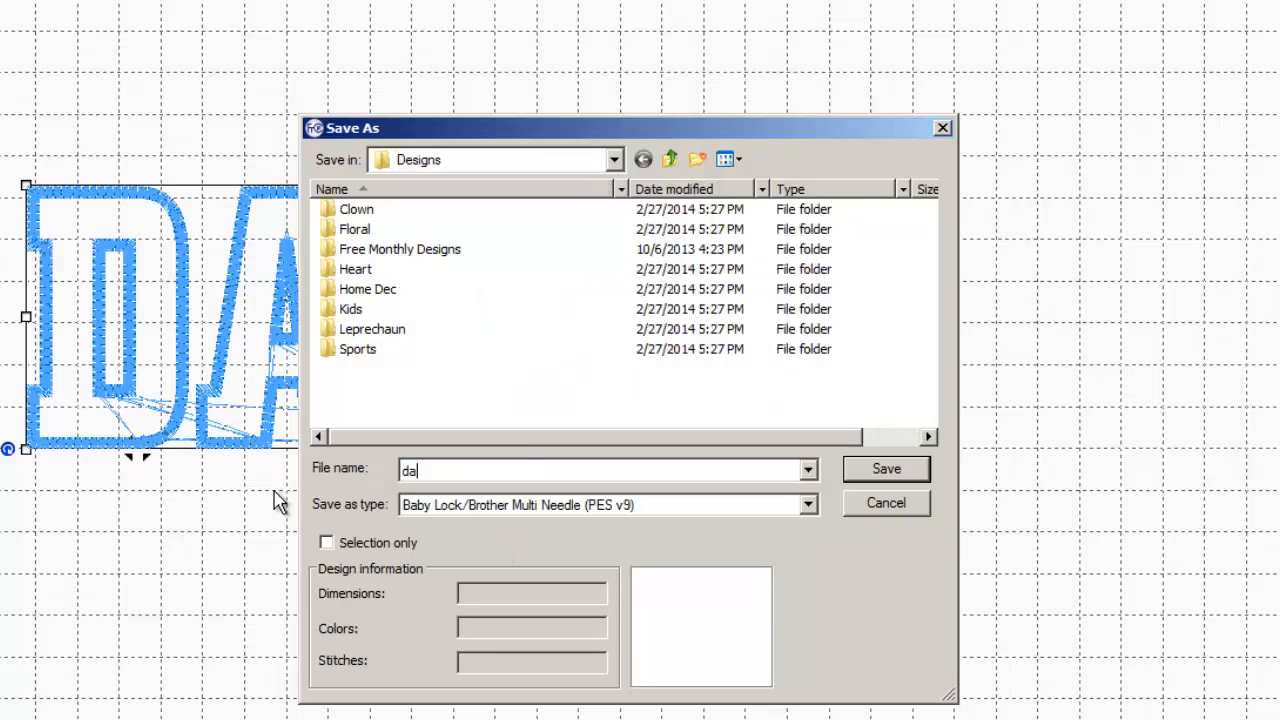
type("nce")
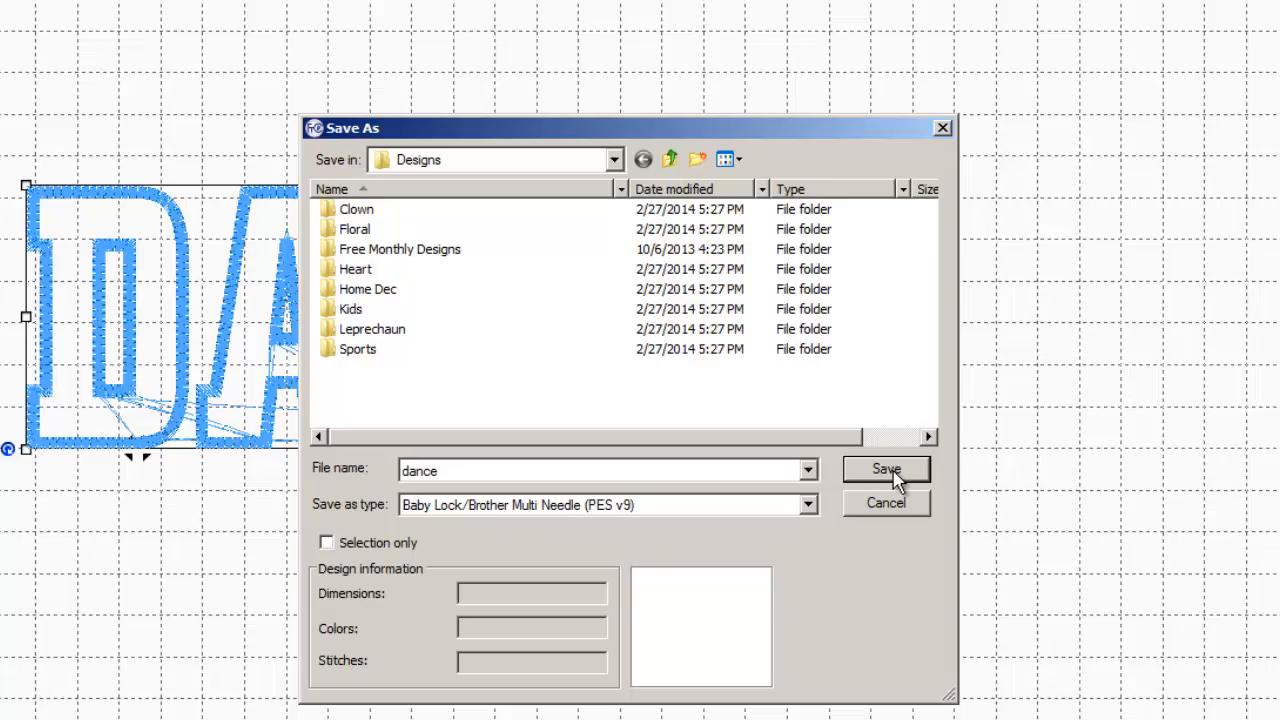
left_click(884, 468)
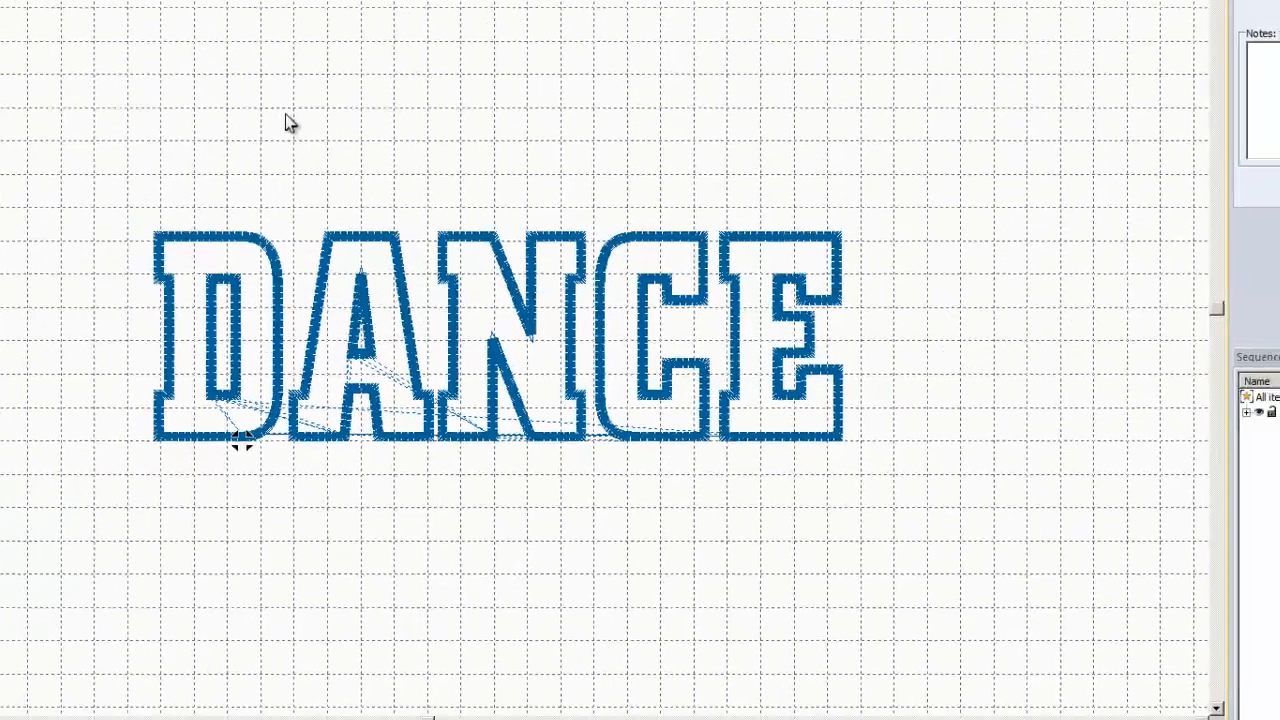